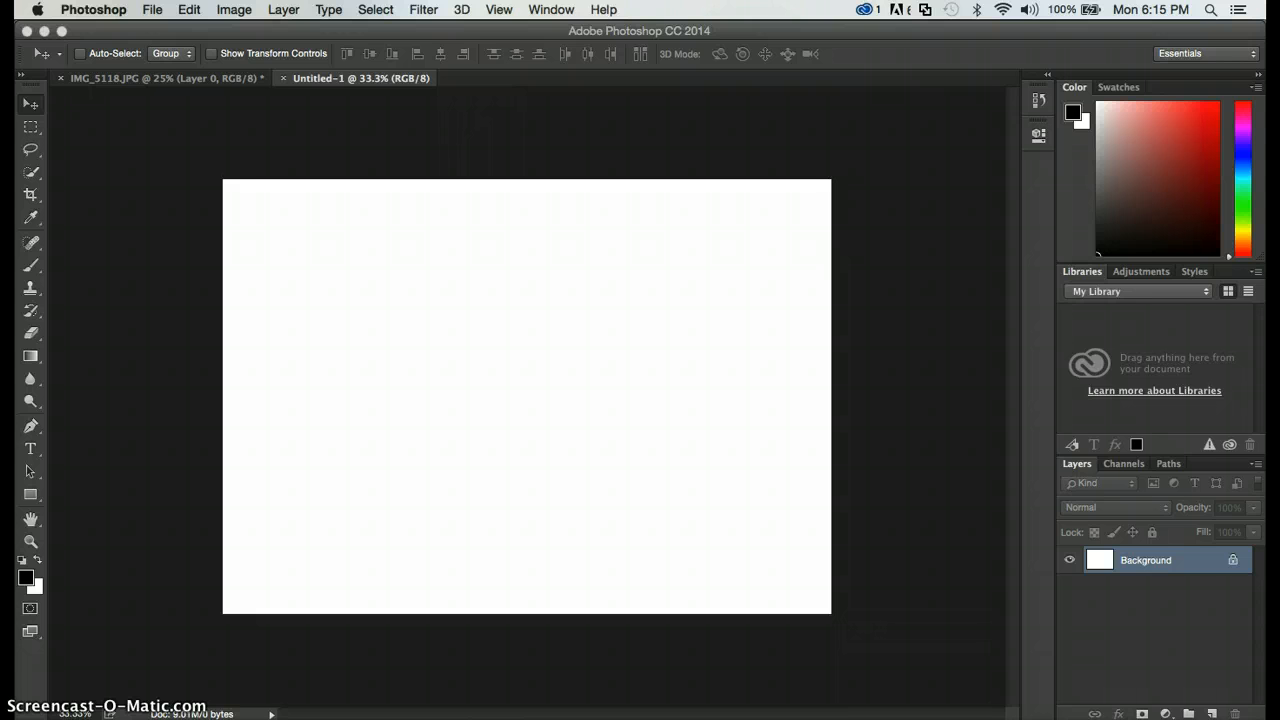
pyautogui.moveTo(24, 244)
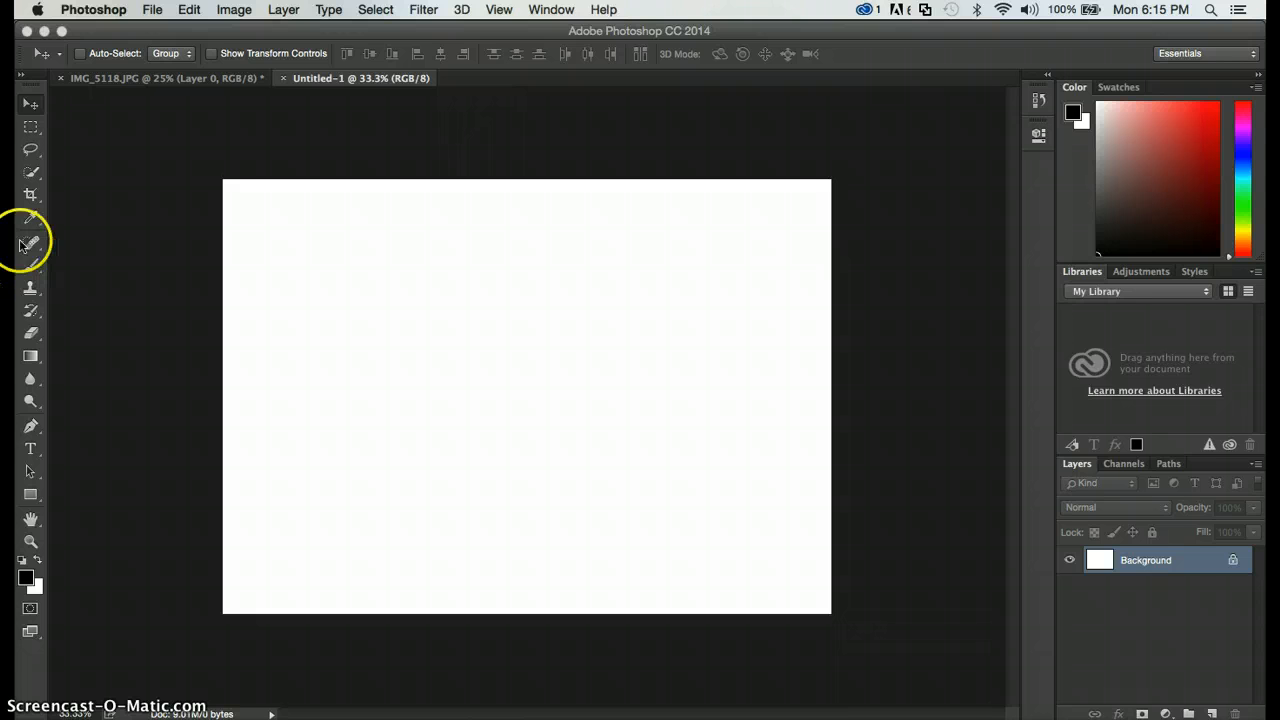
pyautogui.moveTo(32, 178)
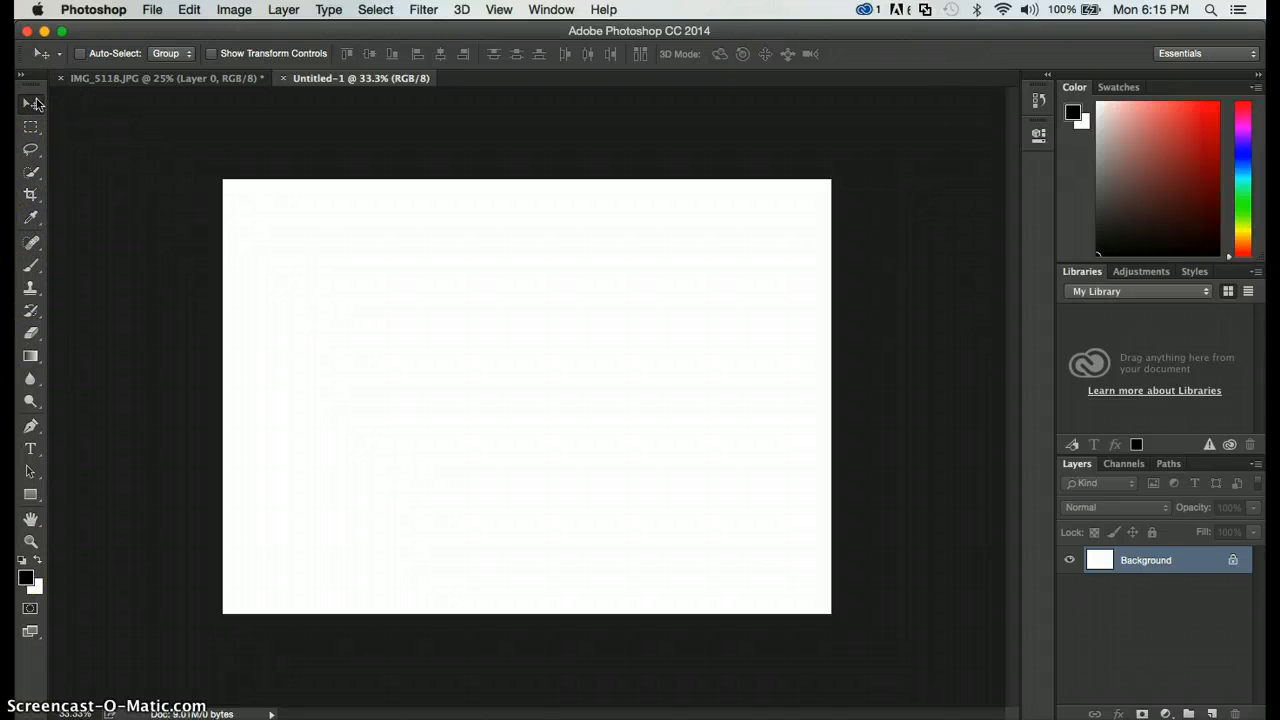
pyautogui.moveTo(30, 104)
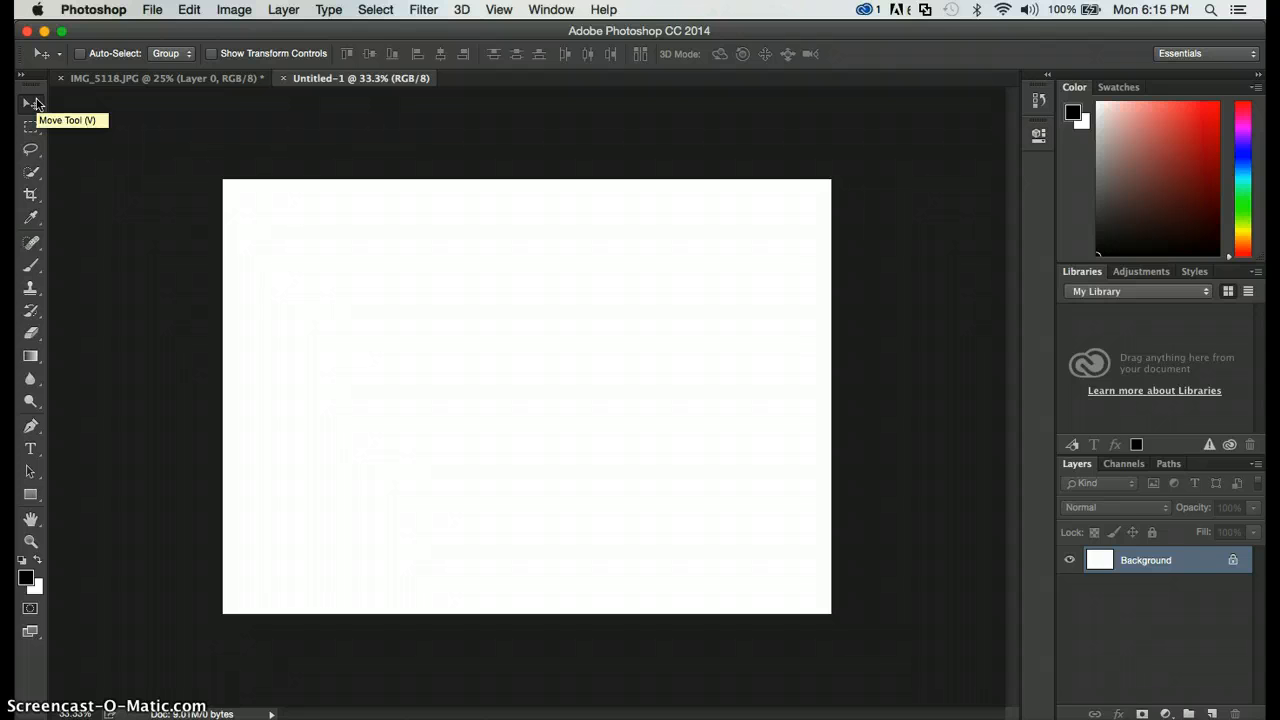
pyautogui.moveTo(30, 110)
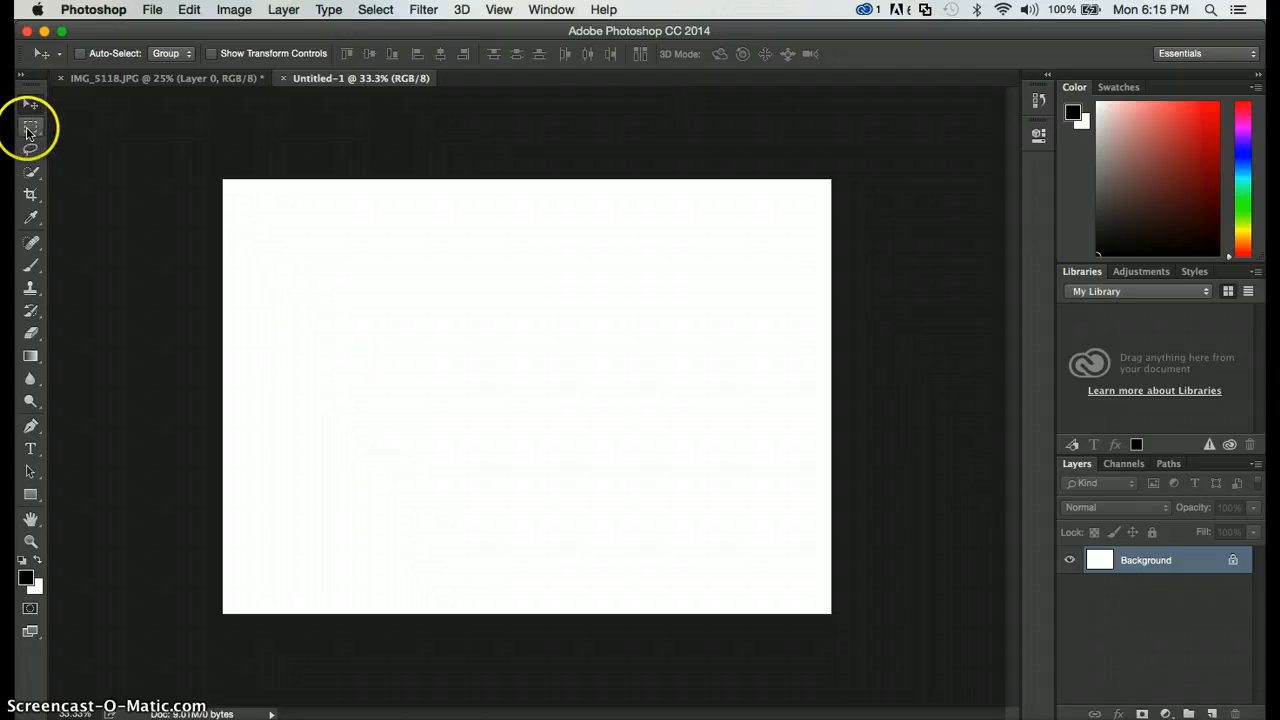
pyautogui.moveTo(30, 128)
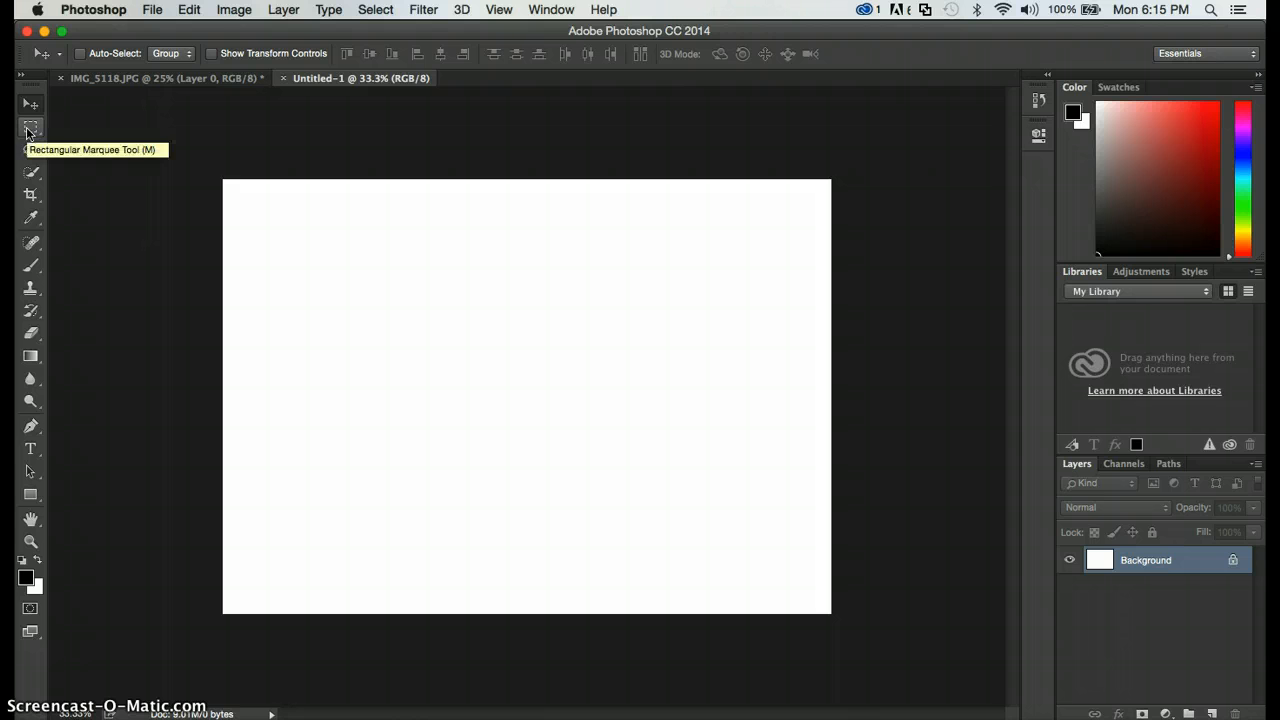
pyautogui.moveTo(32, 148)
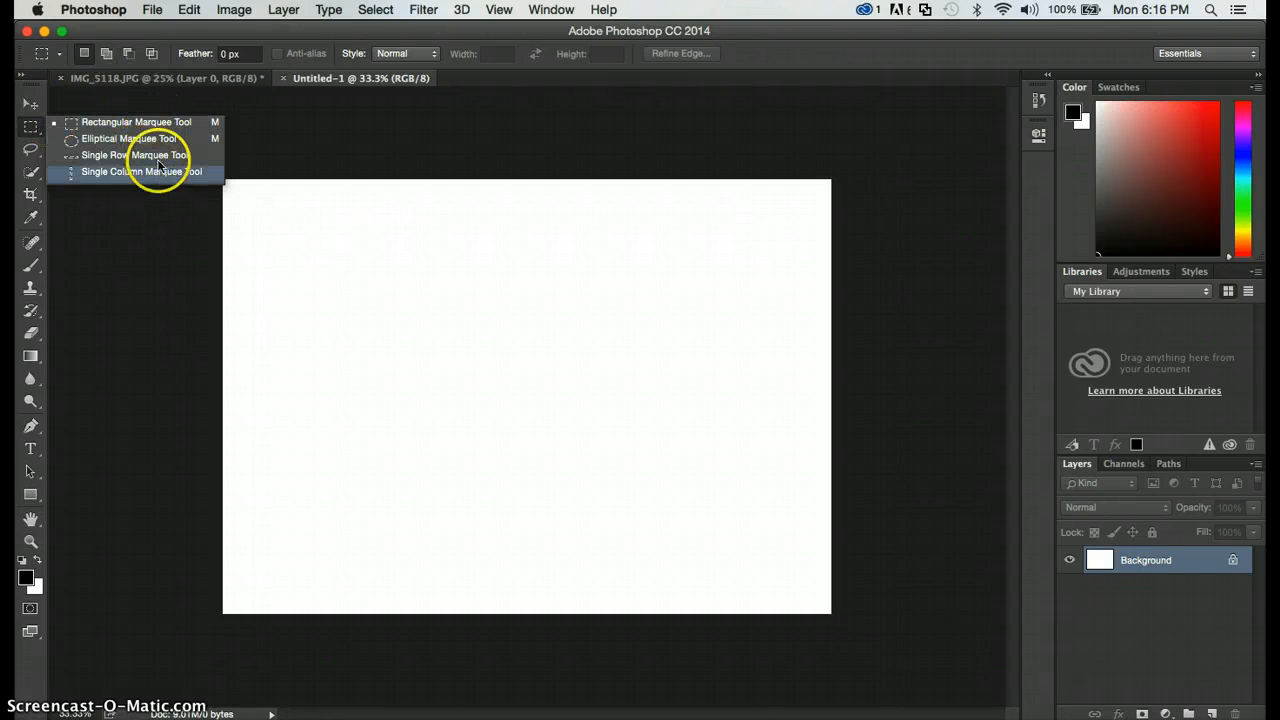
pyautogui.moveTo(56, 90)
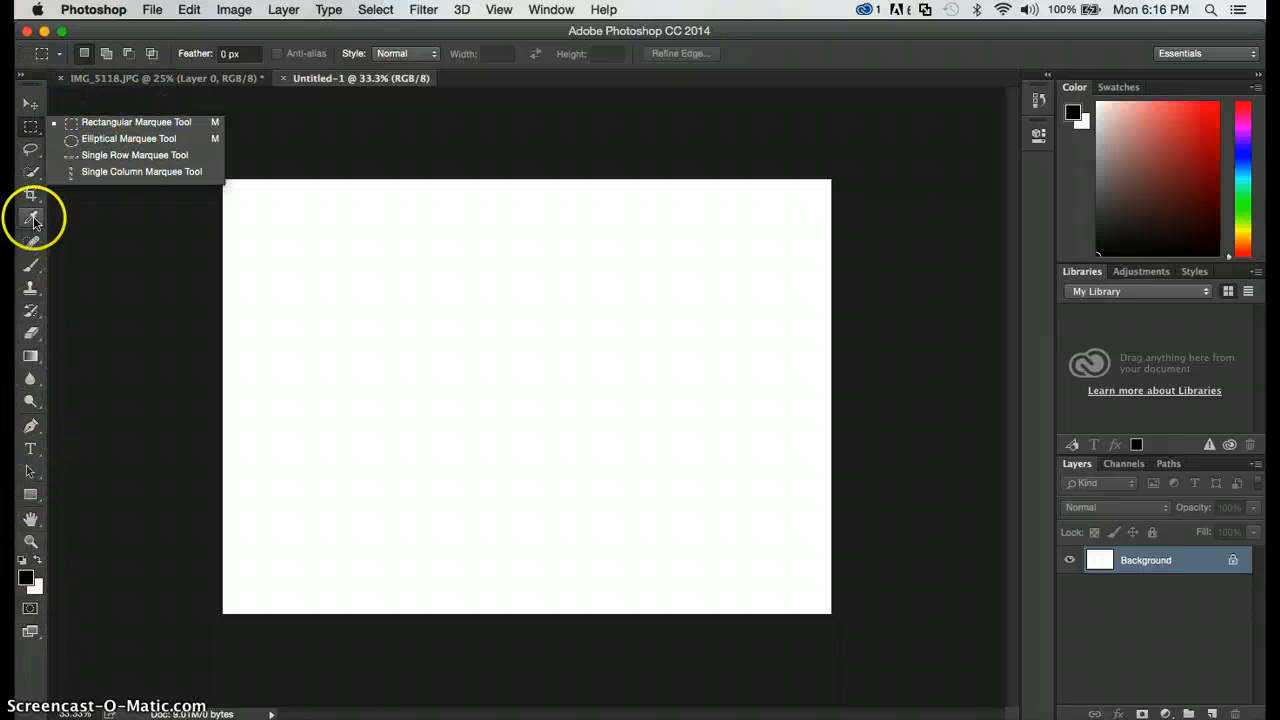
pyautogui.moveTo(32, 128)
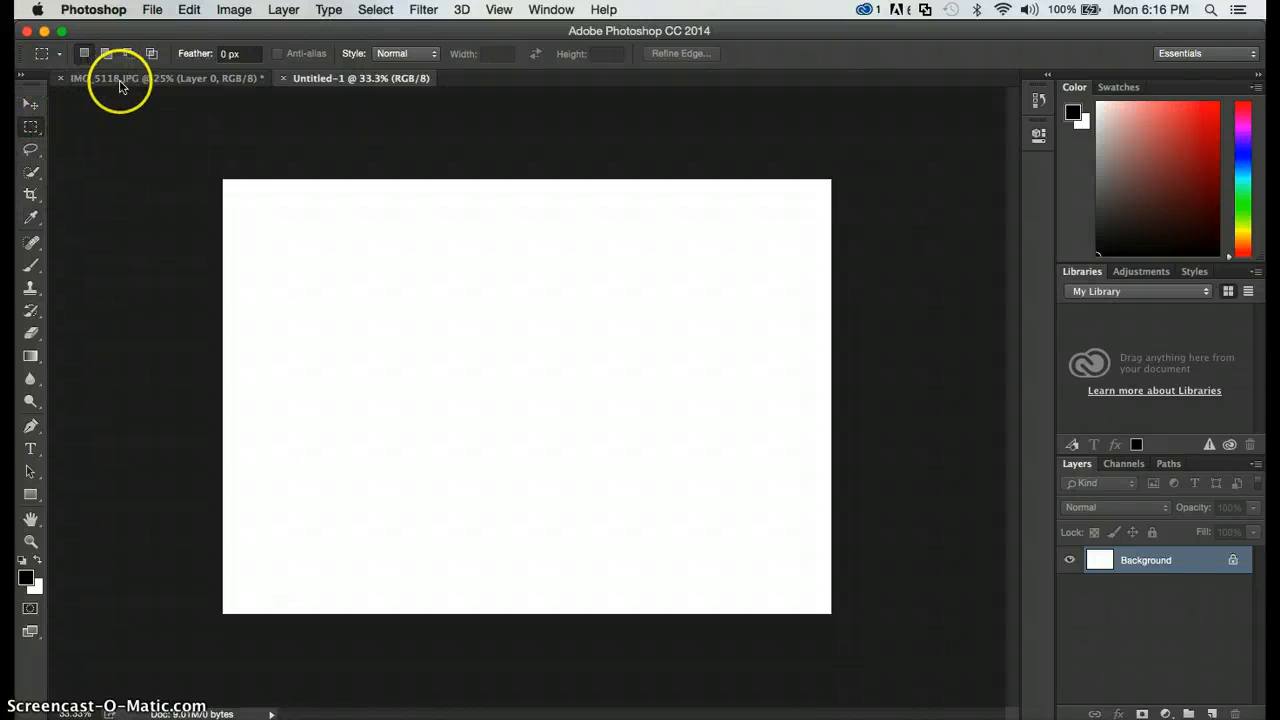
# Make the IMG_5118.JPG books photo the active document
pyautogui.click(150, 78)
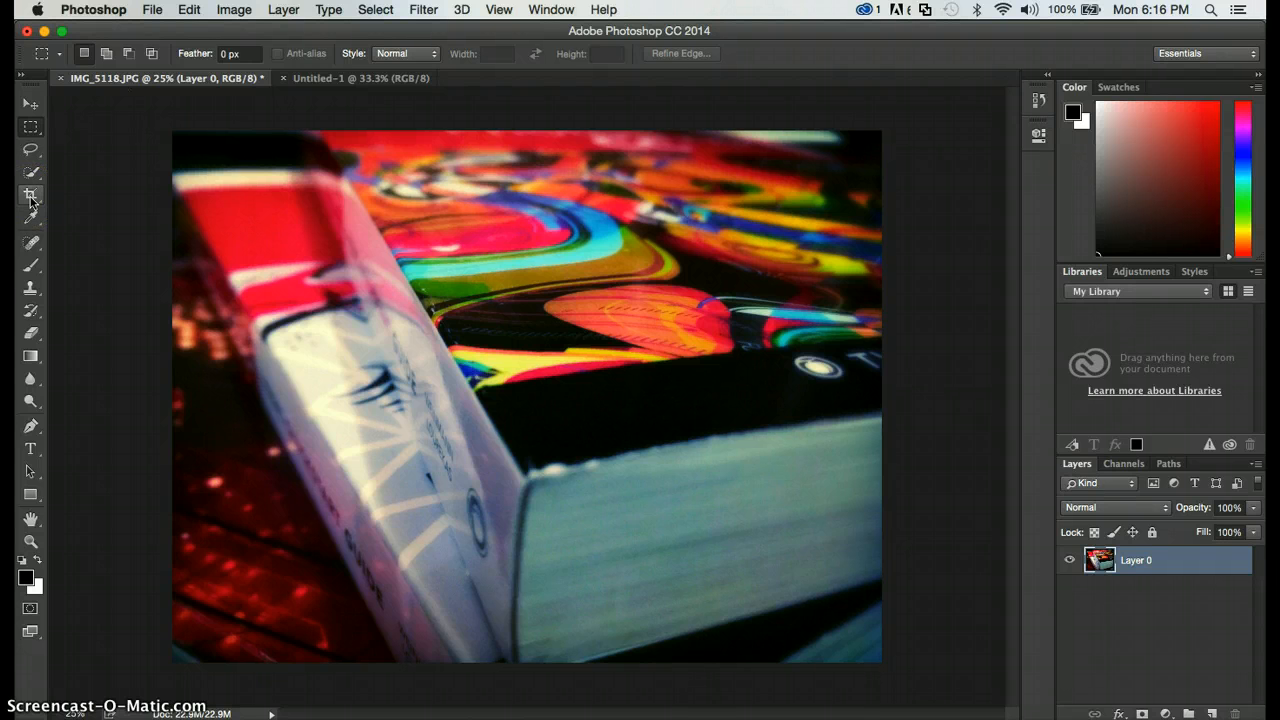
pyautogui.moveTo(32, 194)
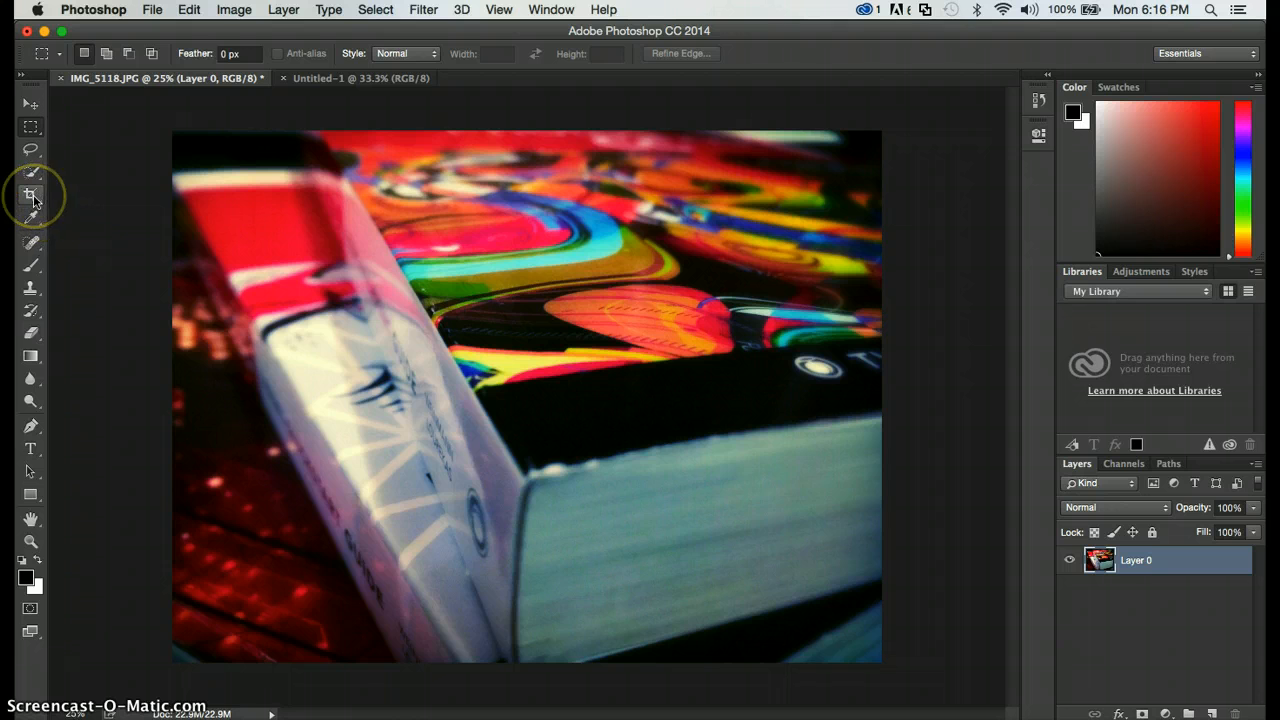
pyautogui.moveTo(32, 196)
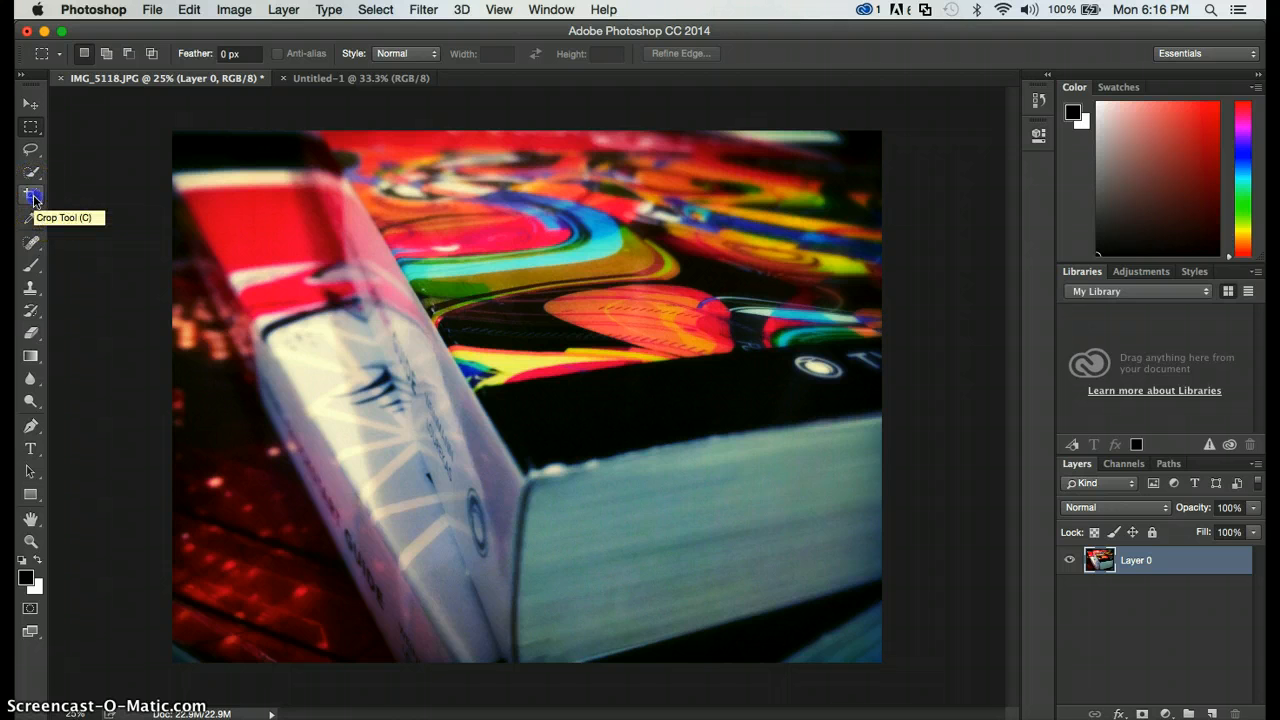
# With the Crop tool, adjust the crop box to a smaller patch of the colourful cover pattern
pyautogui.click(30, 196)
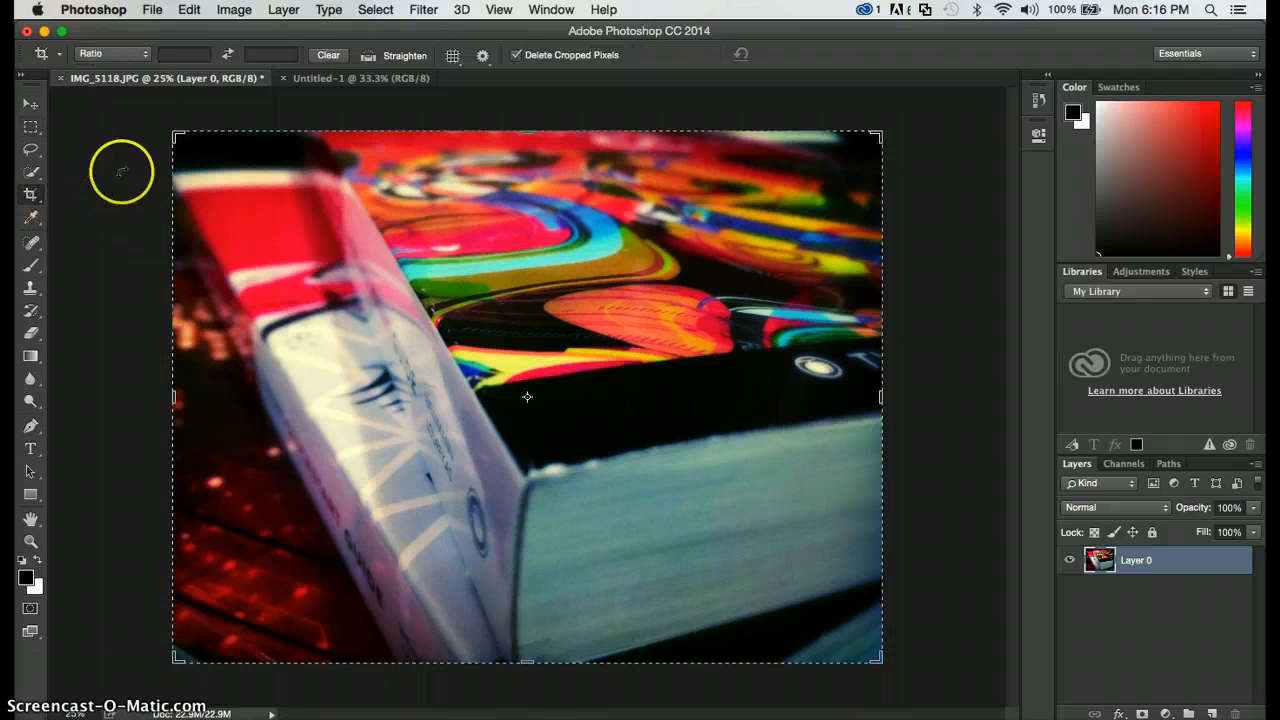
pyautogui.moveTo(918, 276)
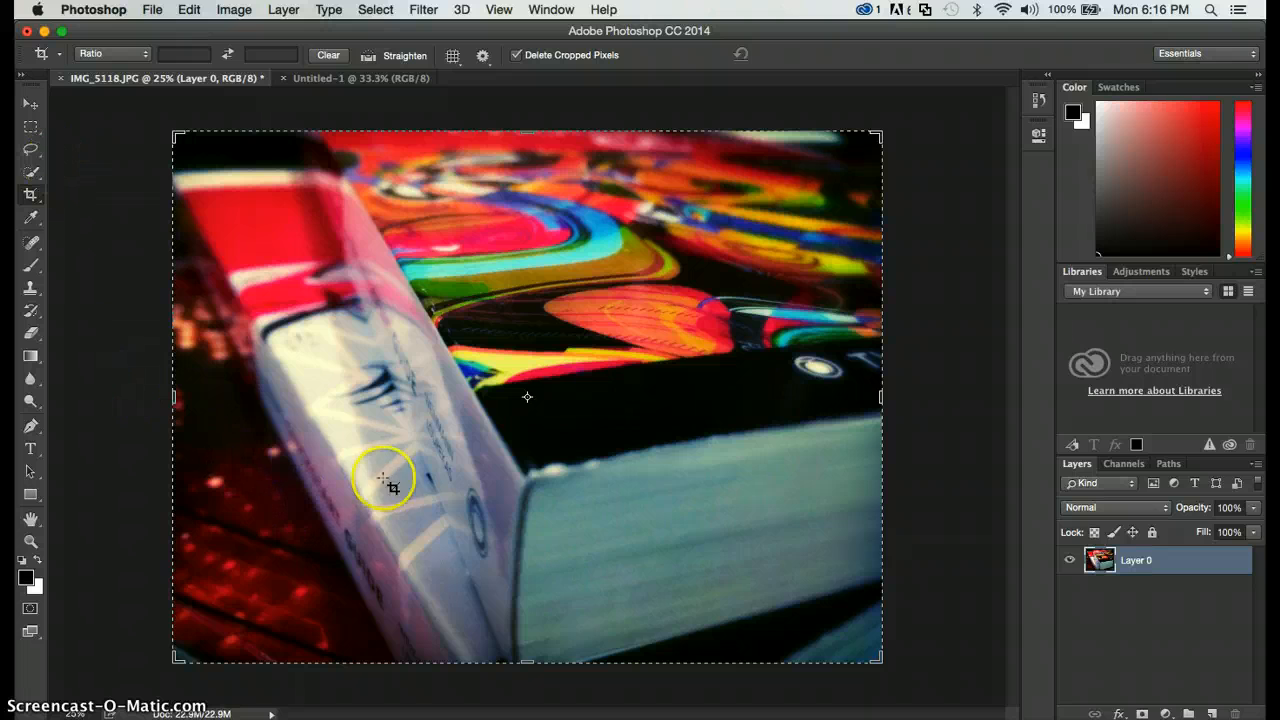
pyautogui.moveTo(890, 404)
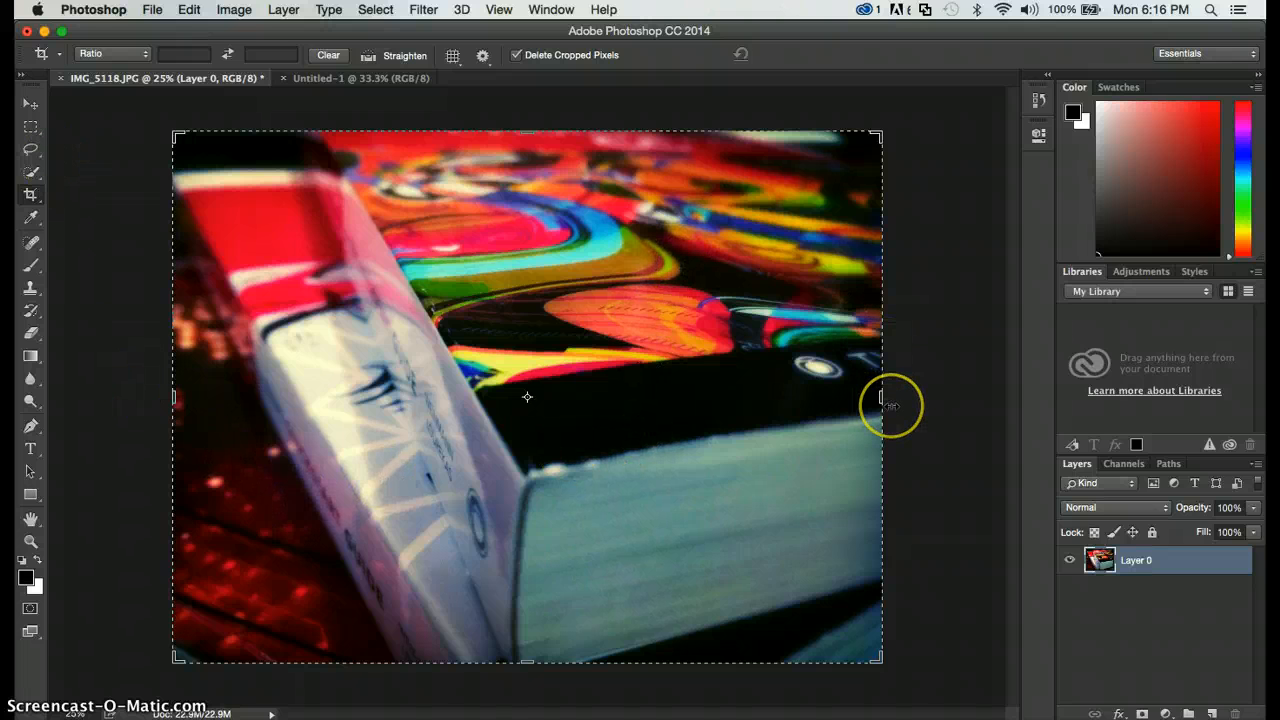
pyautogui.moveTo(916, 636)
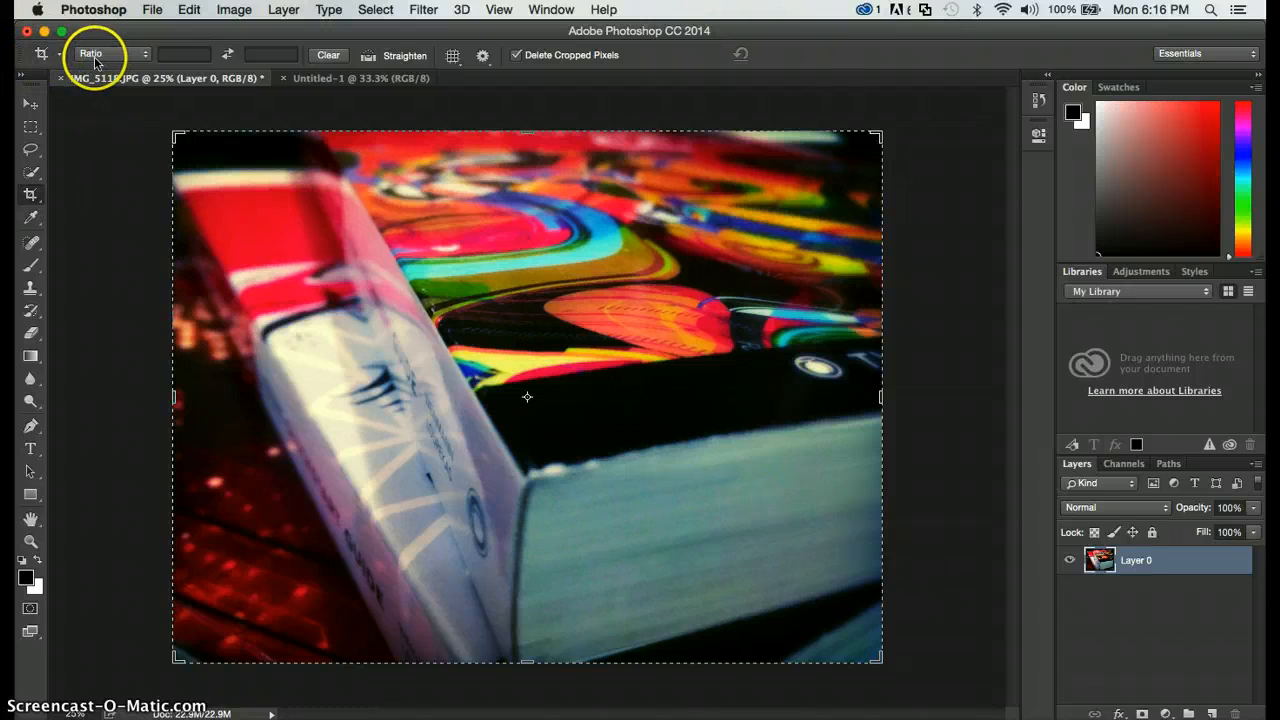
pyautogui.moveTo(170, 136)
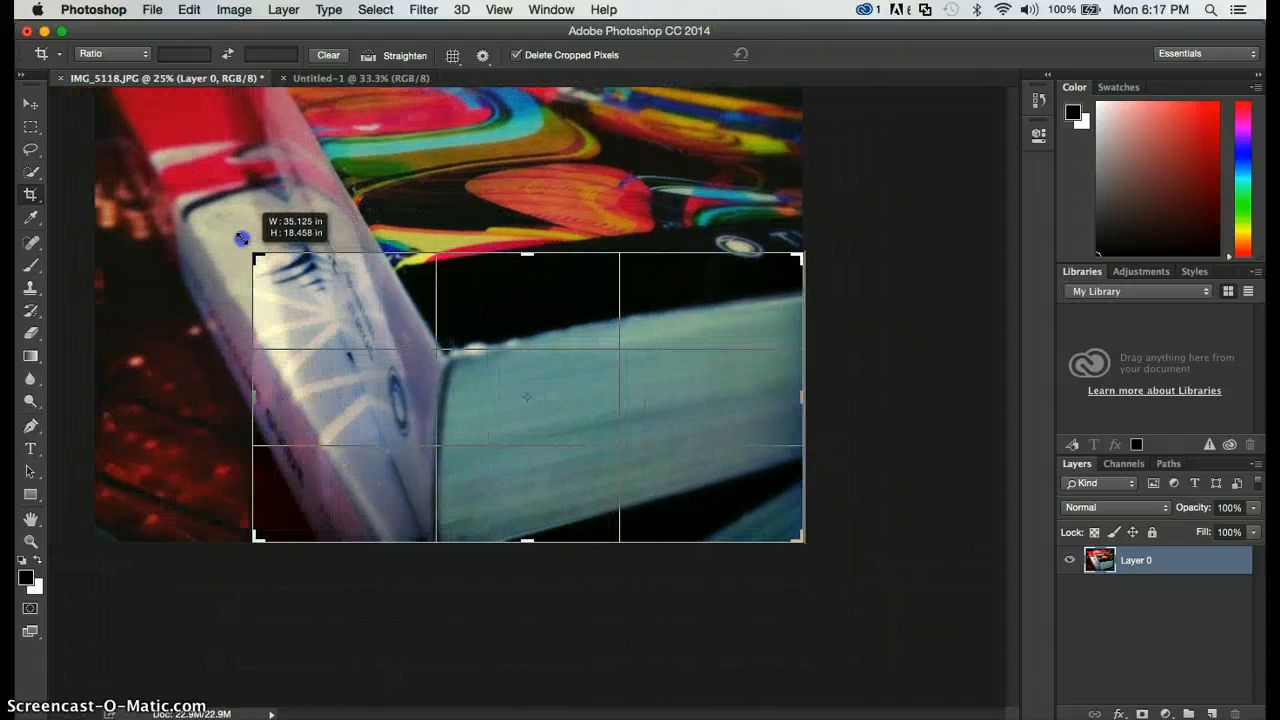
pyautogui.moveTo(244, 238); pyautogui.dragTo(244, 142)
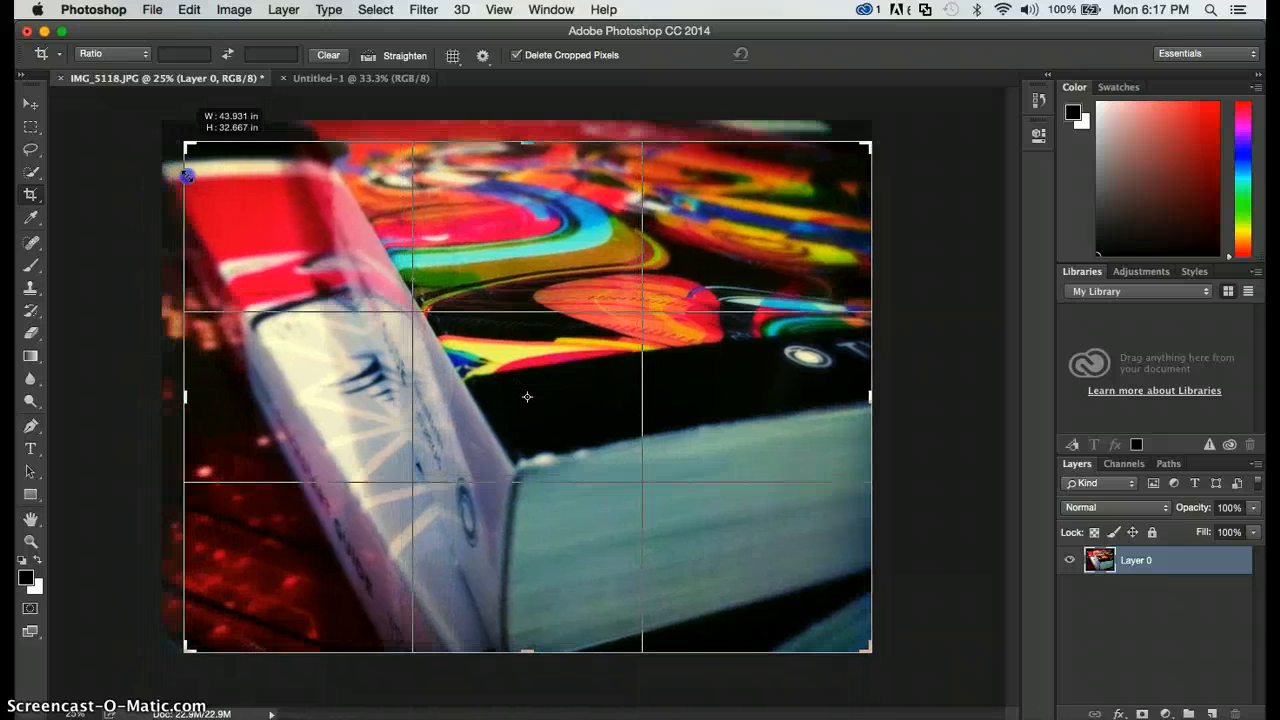
pyautogui.moveTo(188, 176); pyautogui.dragTo(242, 192)
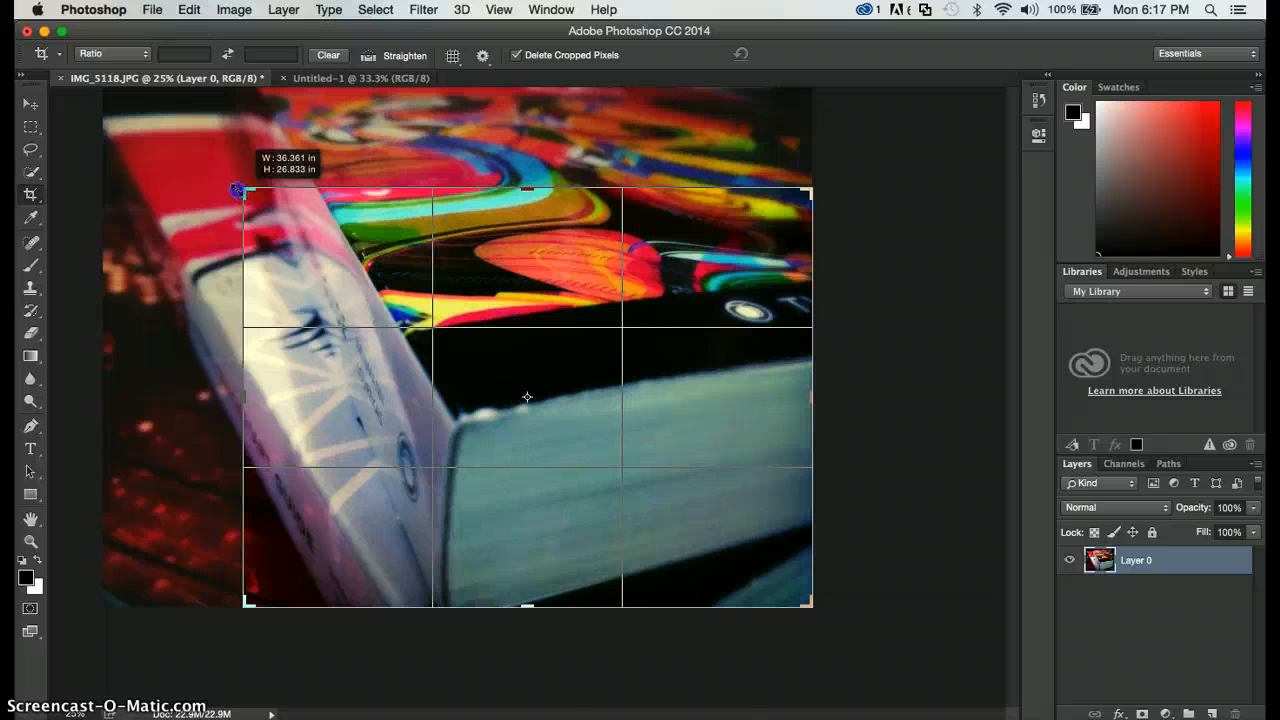
pyautogui.moveTo(236, 190); pyautogui.dragTo(178, 136)
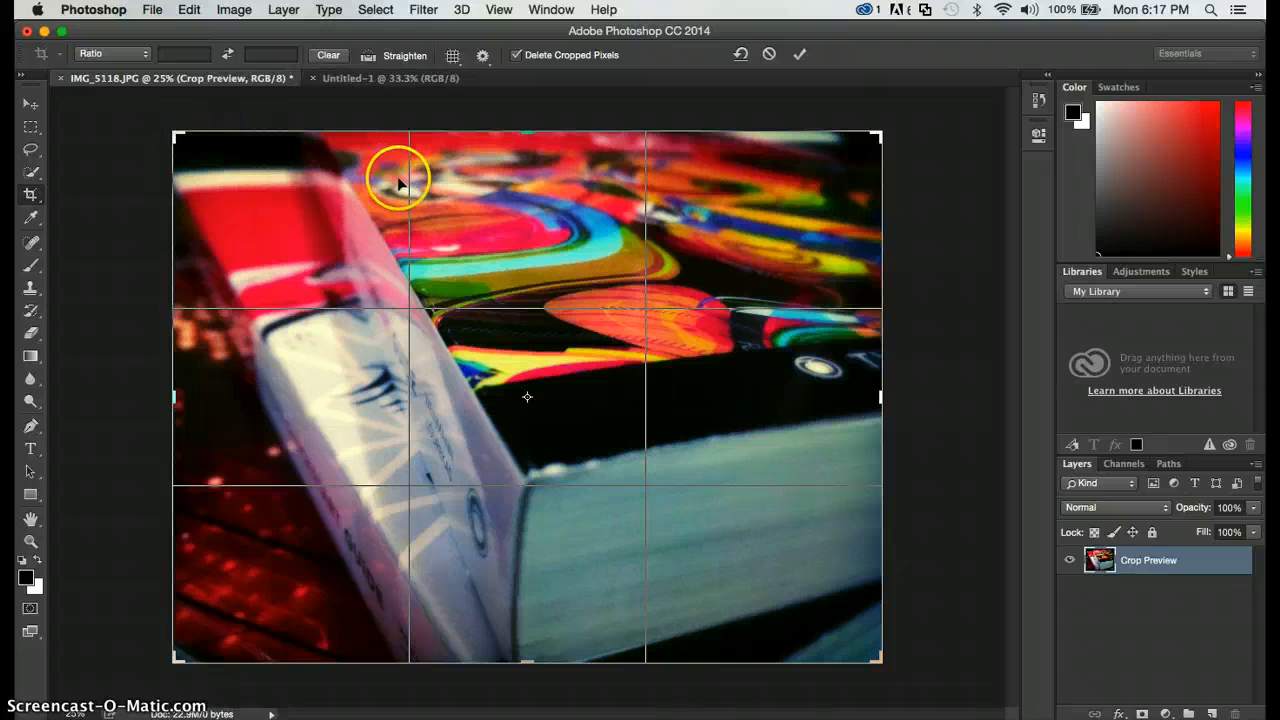
pyautogui.moveTo(524, 280)
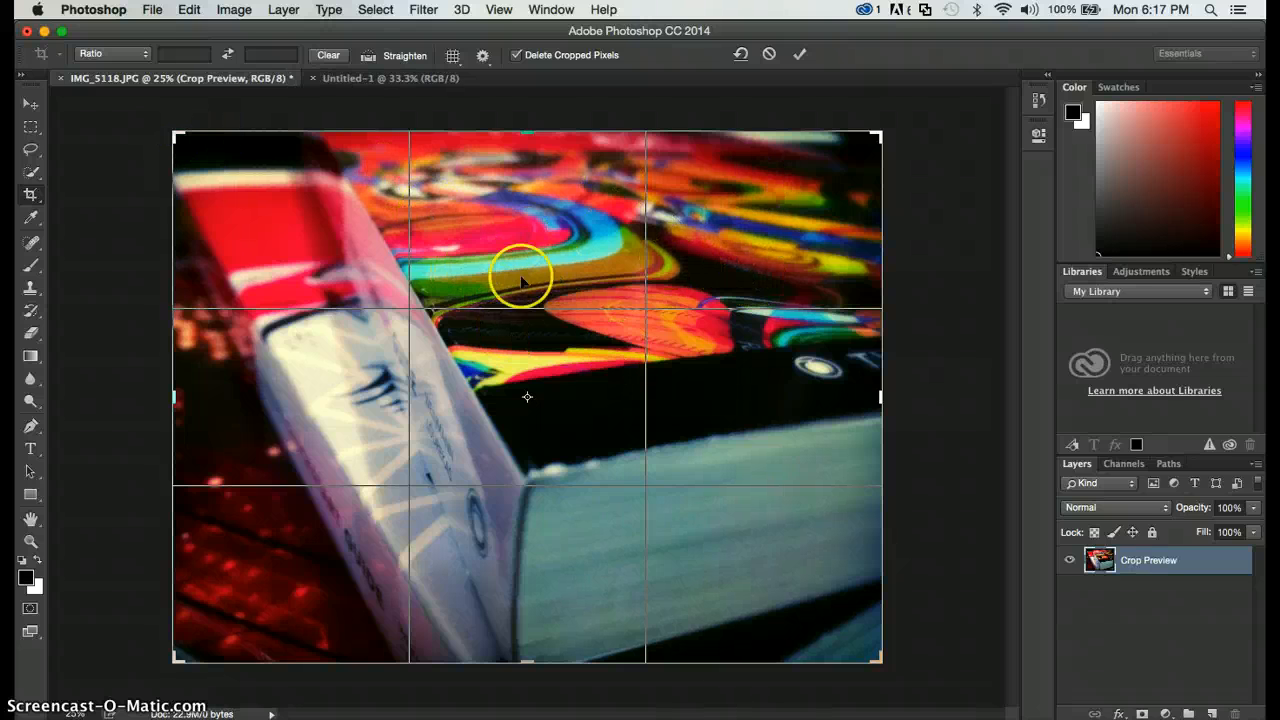
pyautogui.moveTo(330, 548)
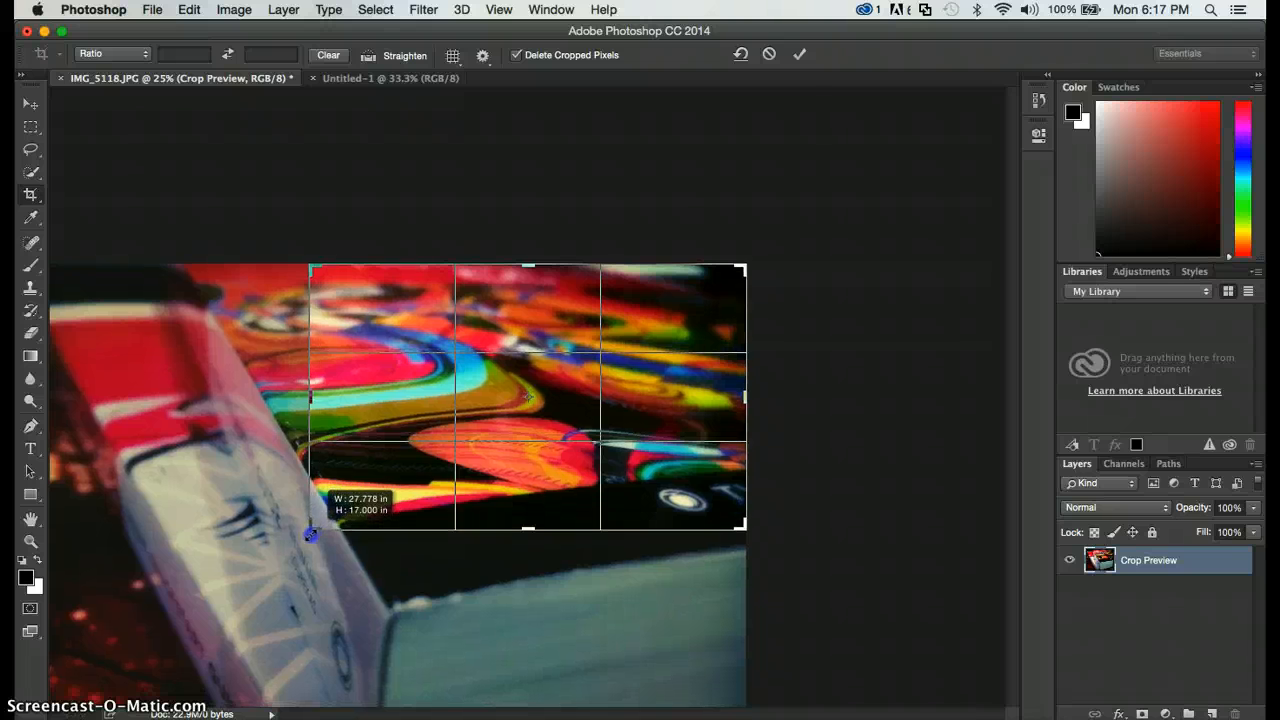
pyautogui.moveTo(310, 536); pyautogui.dragTo(304, 546)
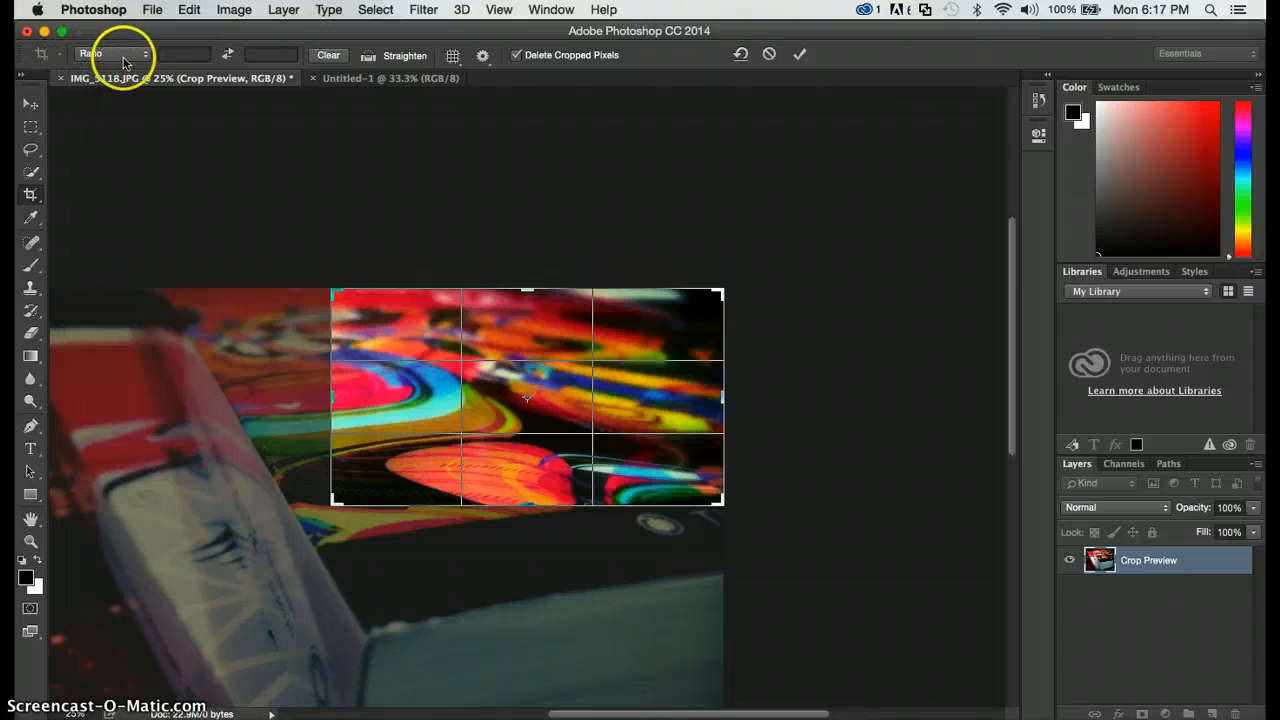
# Keep the crop at the photo's original proportions, leaving a square box around the swirl
pyautogui.click(110, 52)
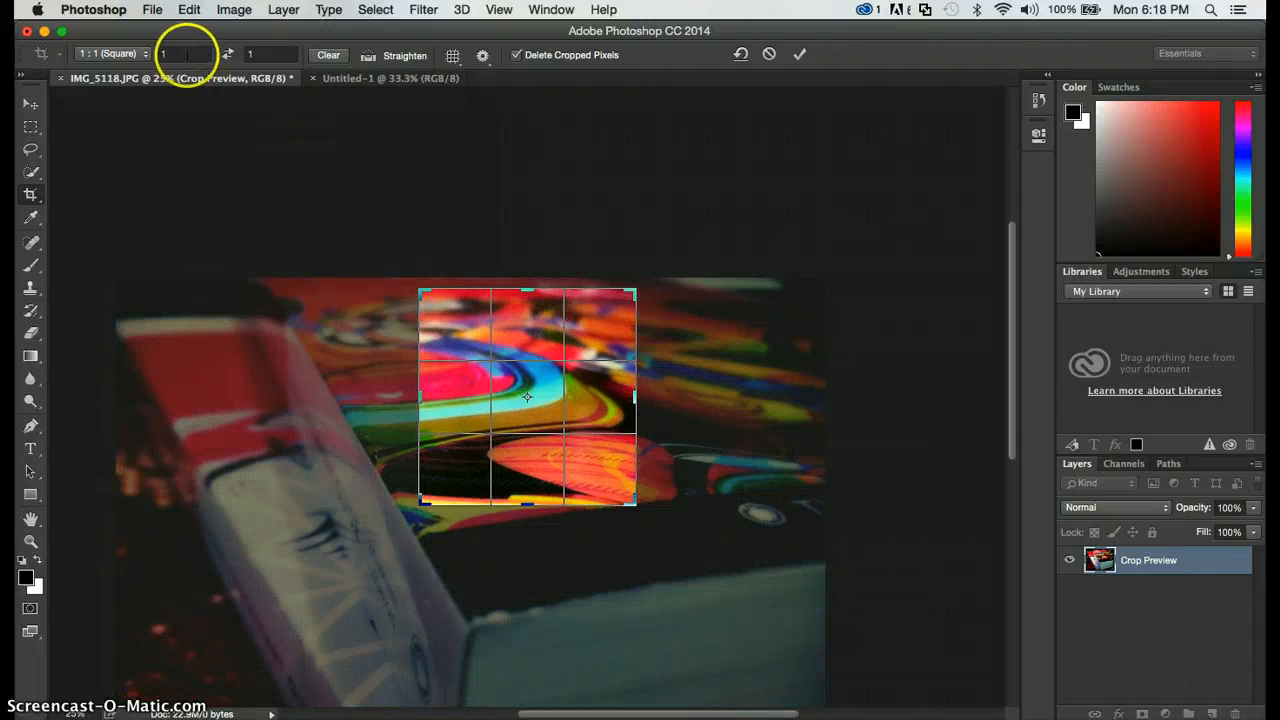
pyautogui.click(110, 52)
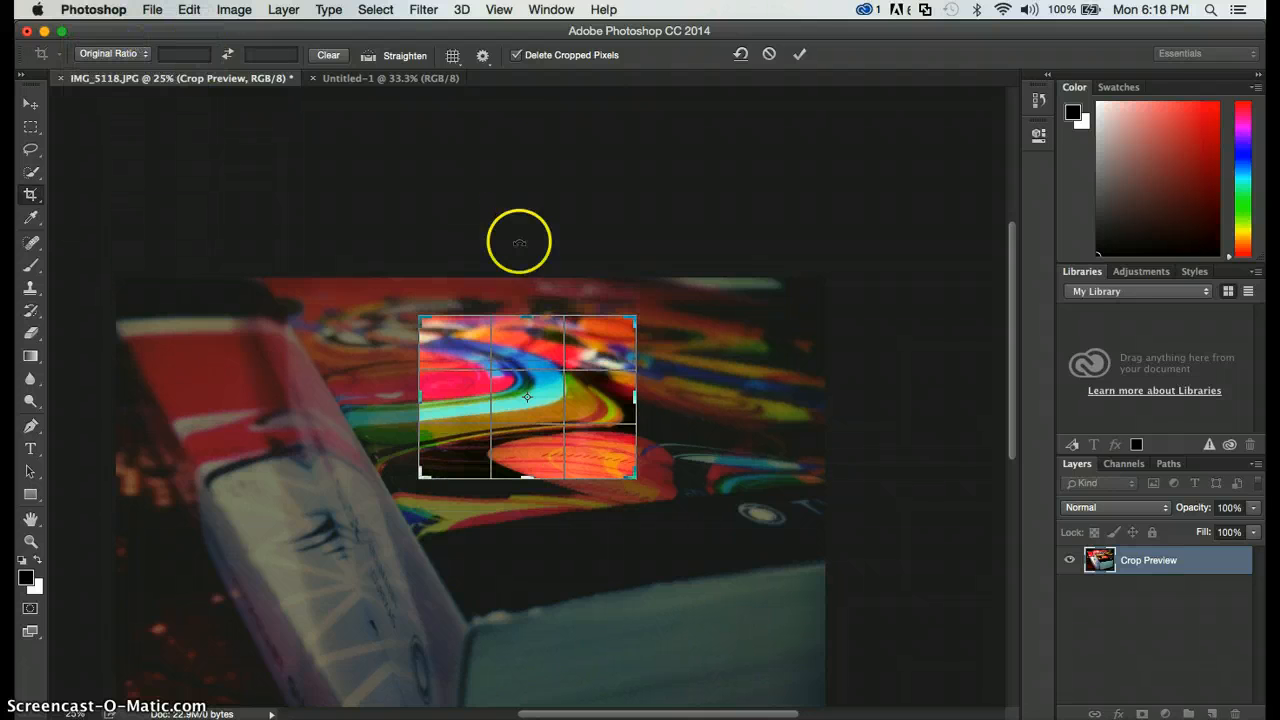
pyautogui.moveTo(524, 424)
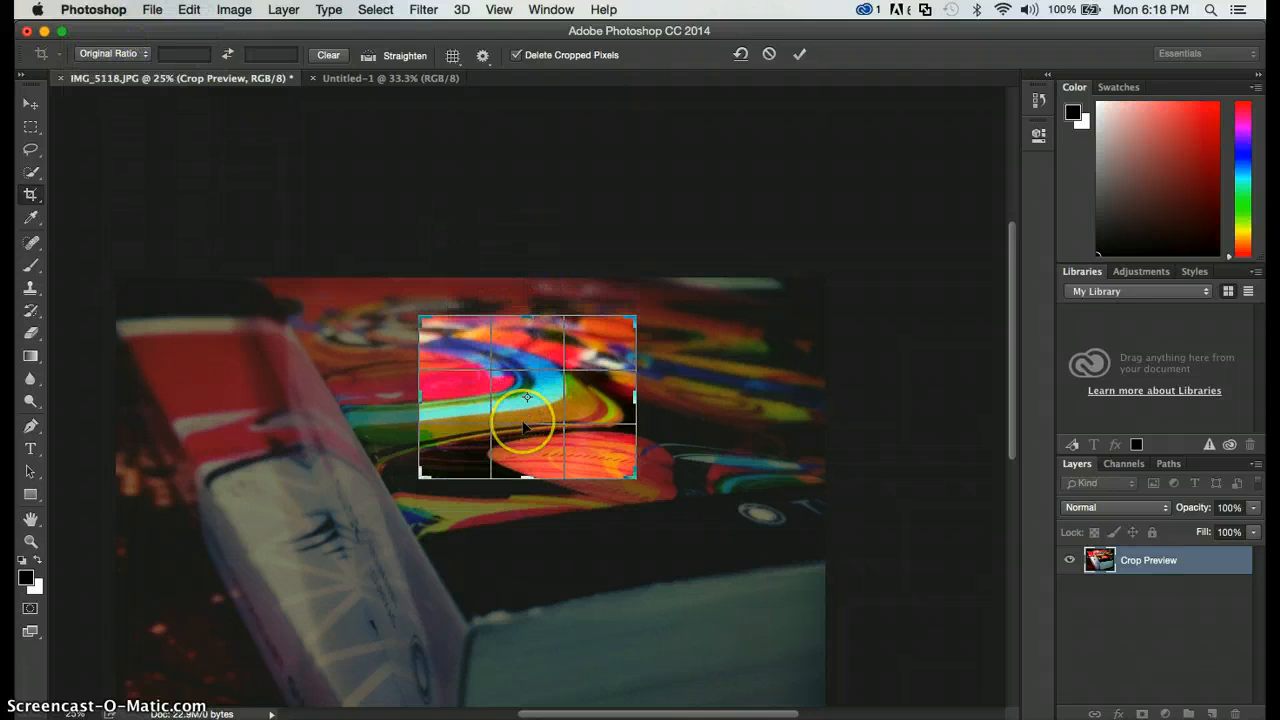
pyautogui.moveTo(758, 84)
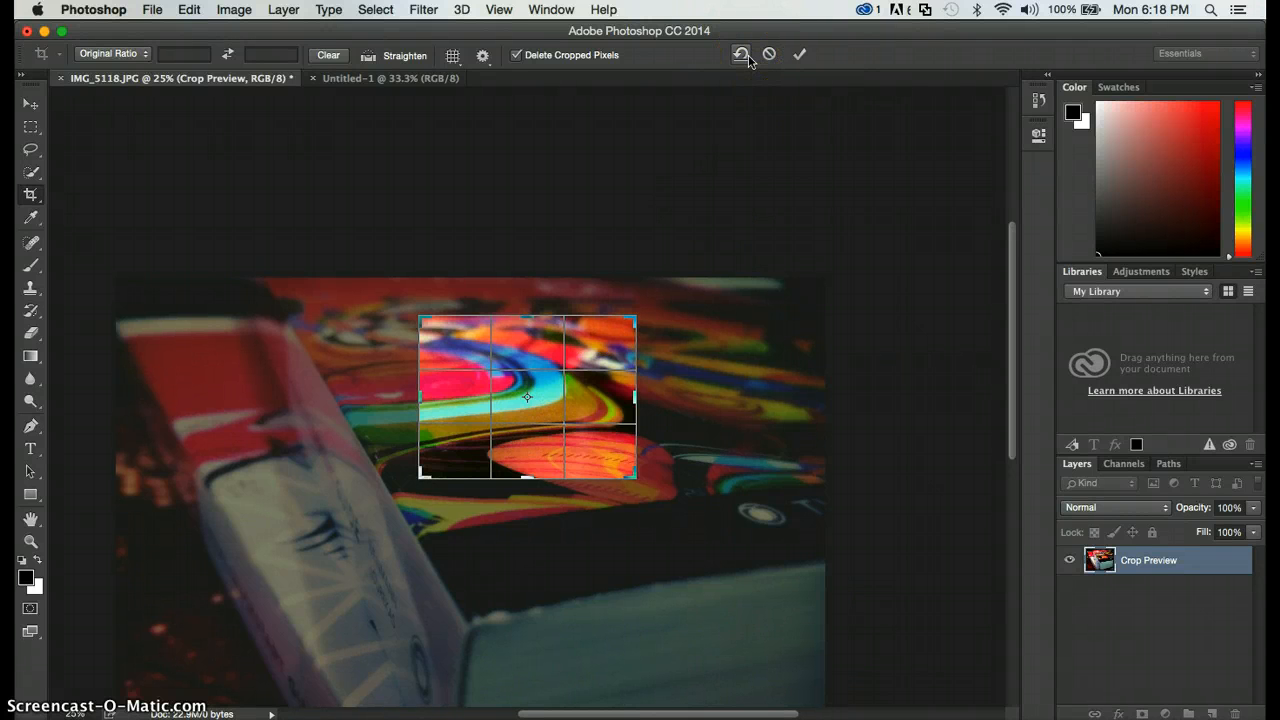
pyautogui.moveTo(740, 54)
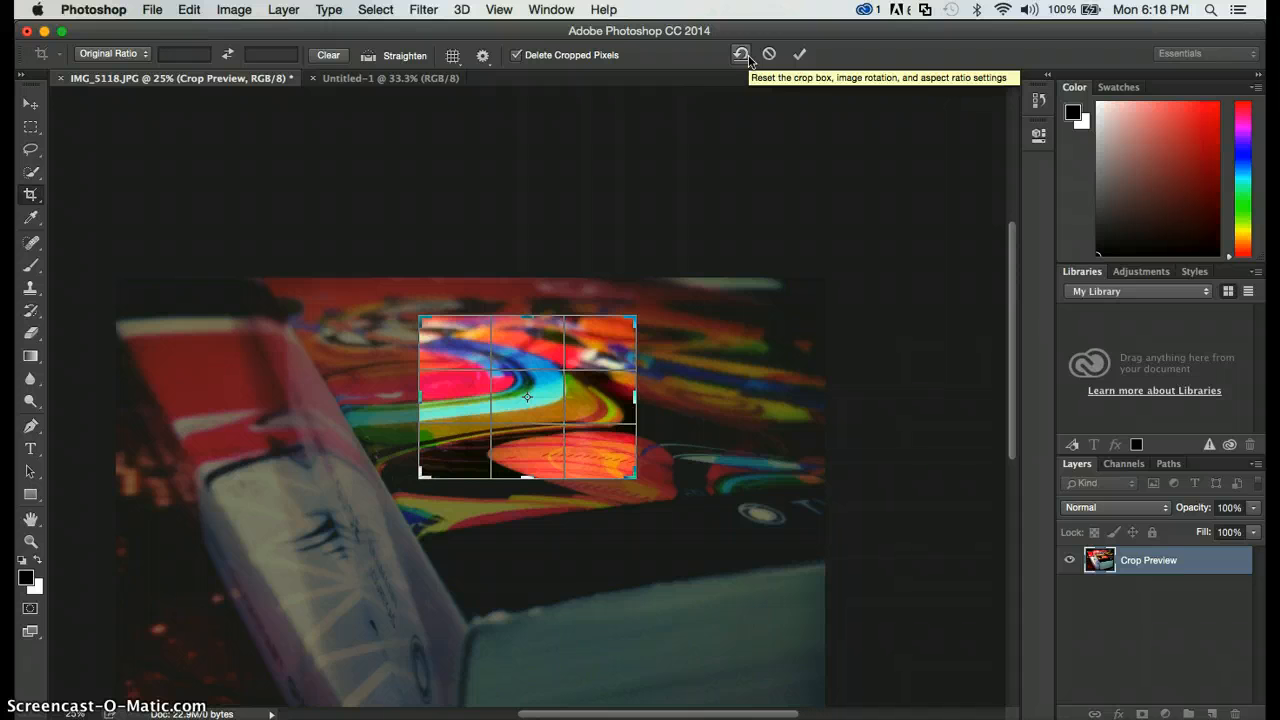
pyautogui.moveTo(768, 54)
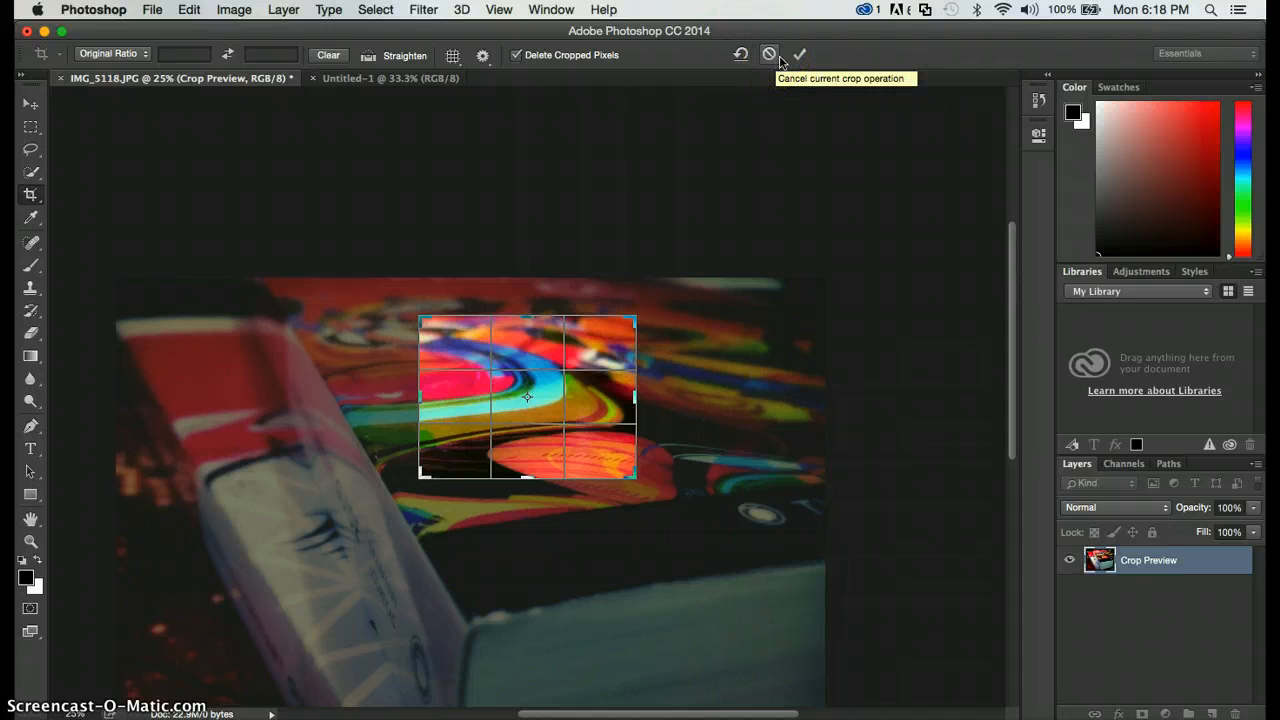
pyautogui.moveTo(548, 358)
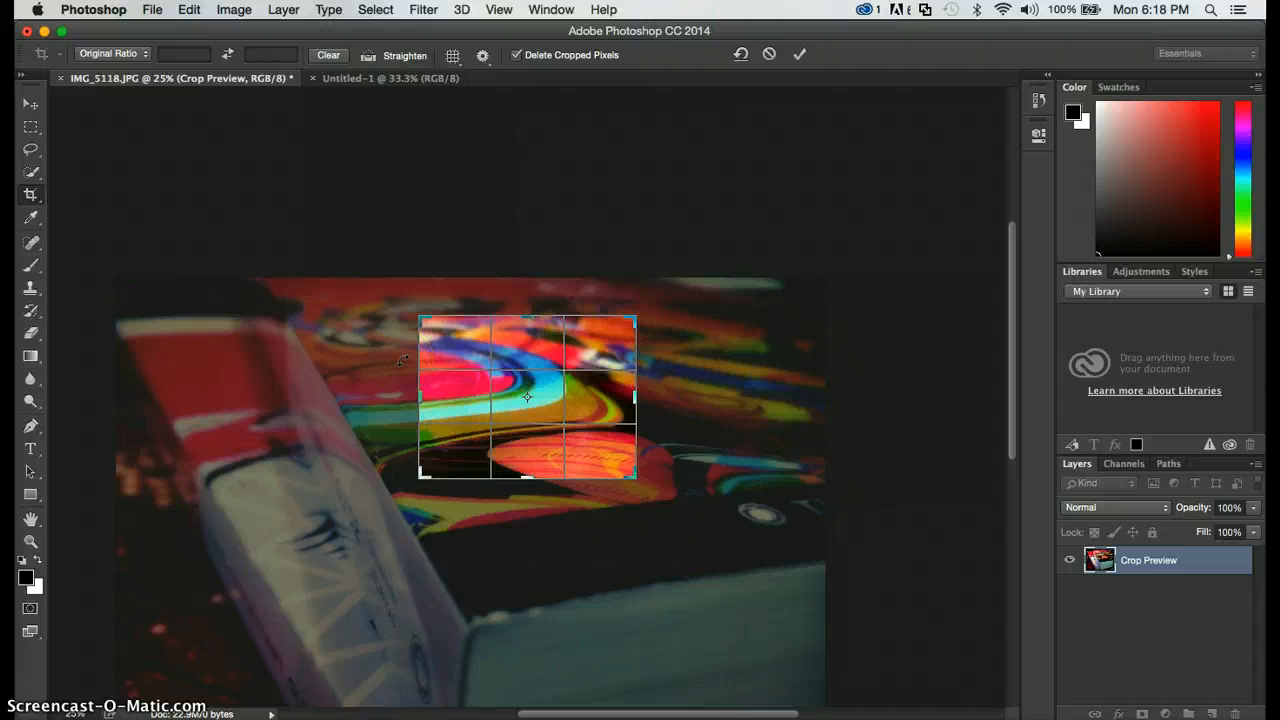
# Commit the crop to the swirl area, stepping backward and forward so it ends applied
pyautogui.click(800, 54)
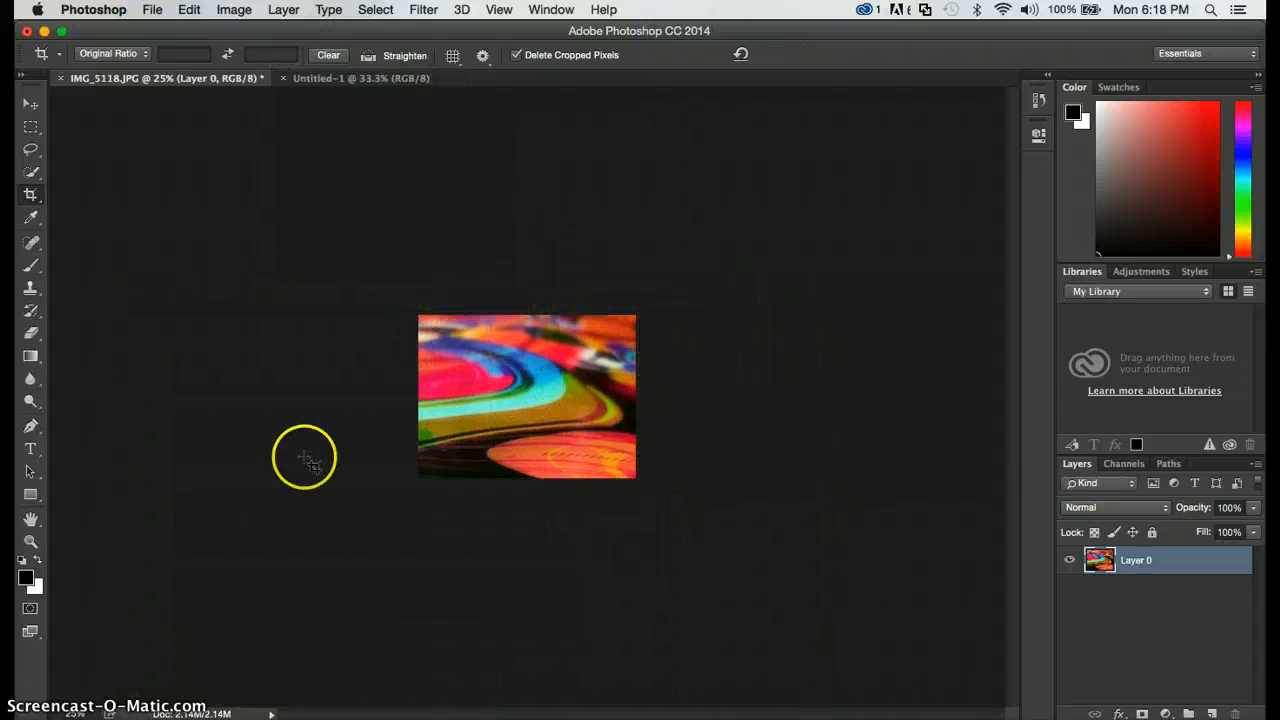
pyautogui.moveTo(644, 420)
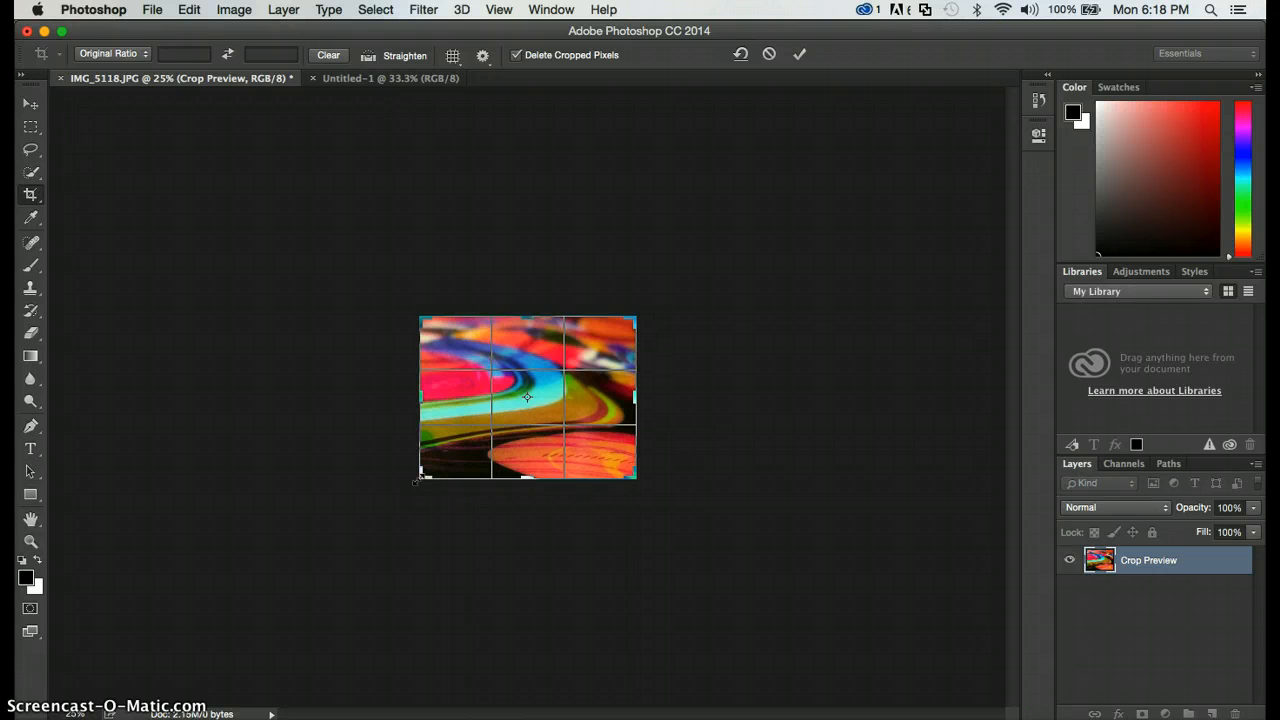
pyautogui.moveTo(204, 8)
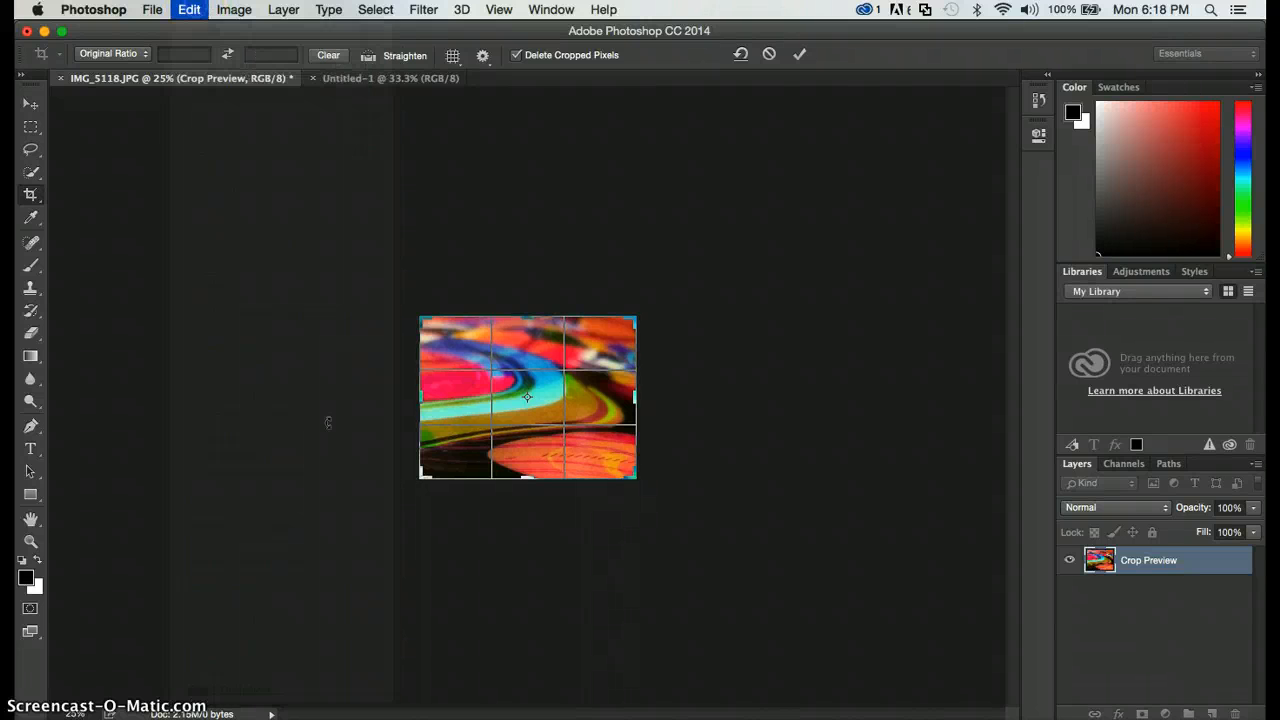
pyautogui.click(188, 8)
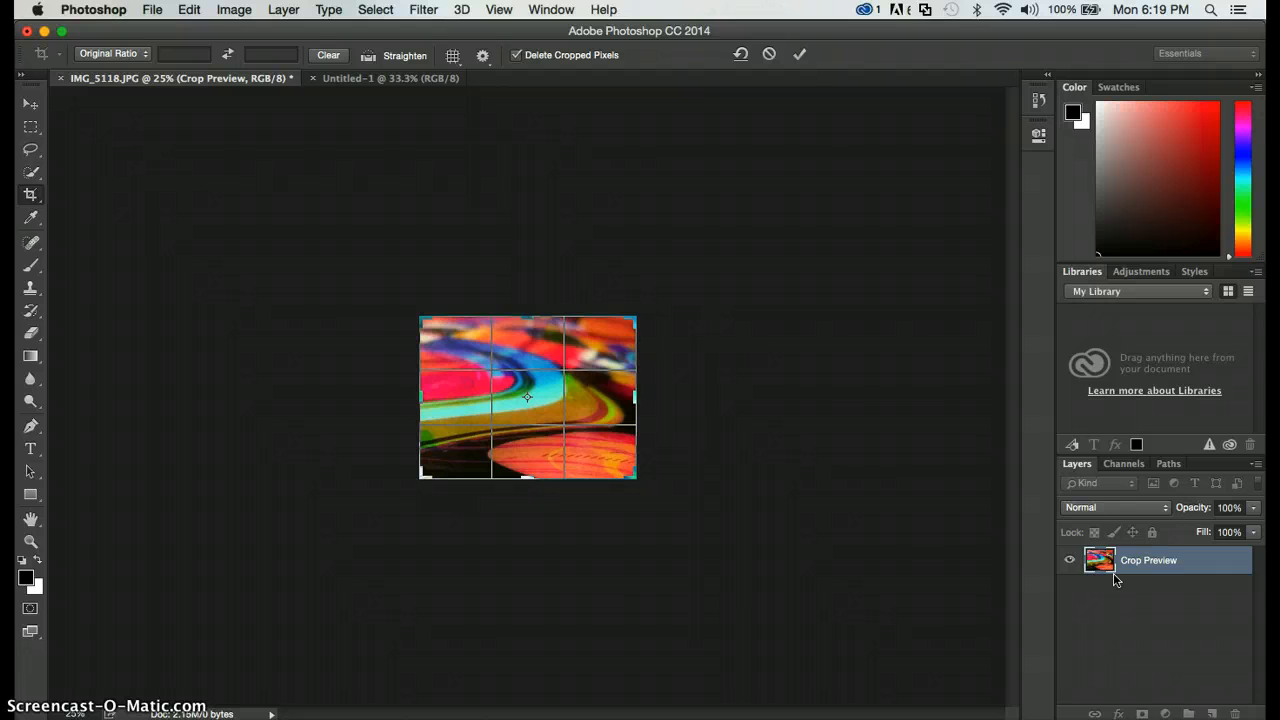
pyautogui.click(800, 54)
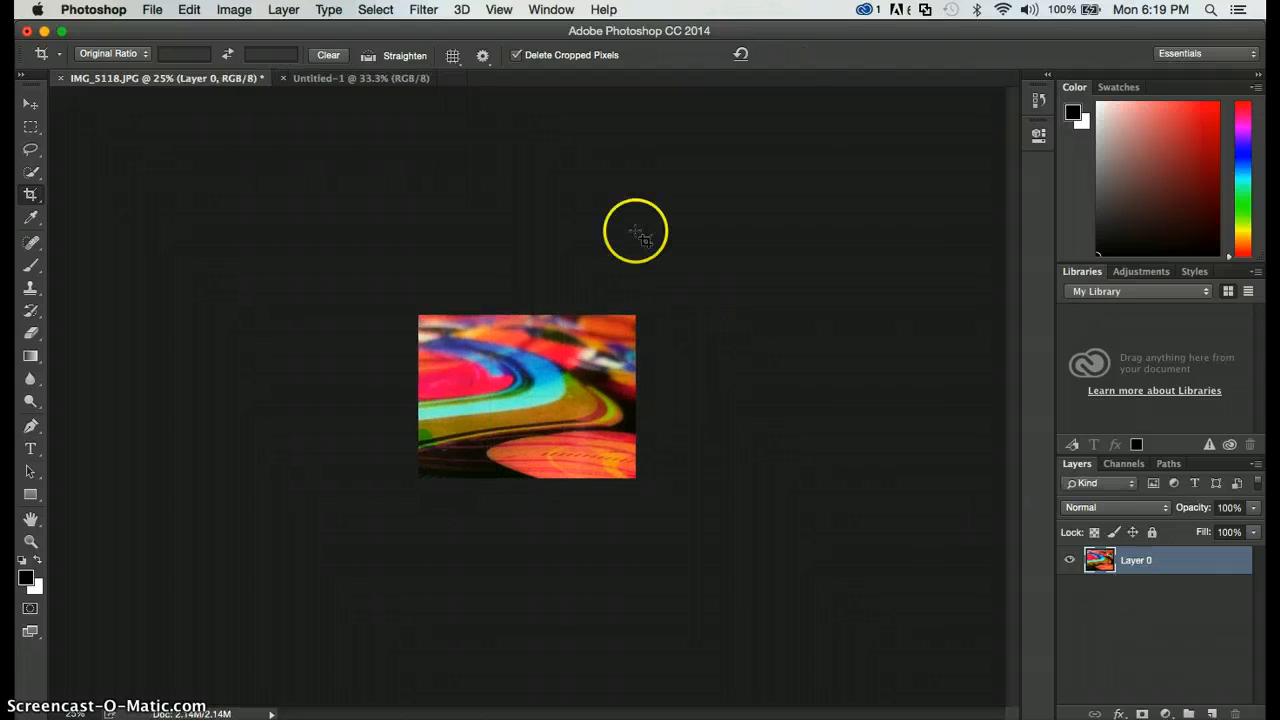
pyautogui.click(188, 8)
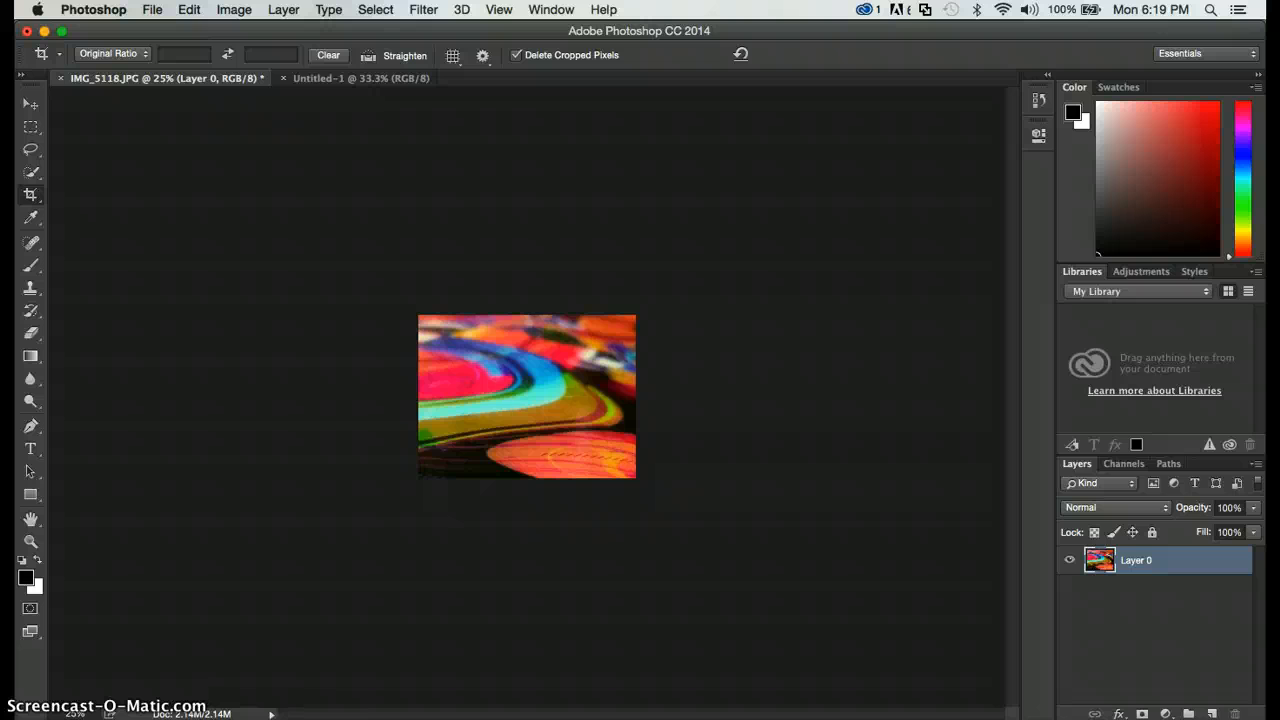
pyautogui.click(188, 8)
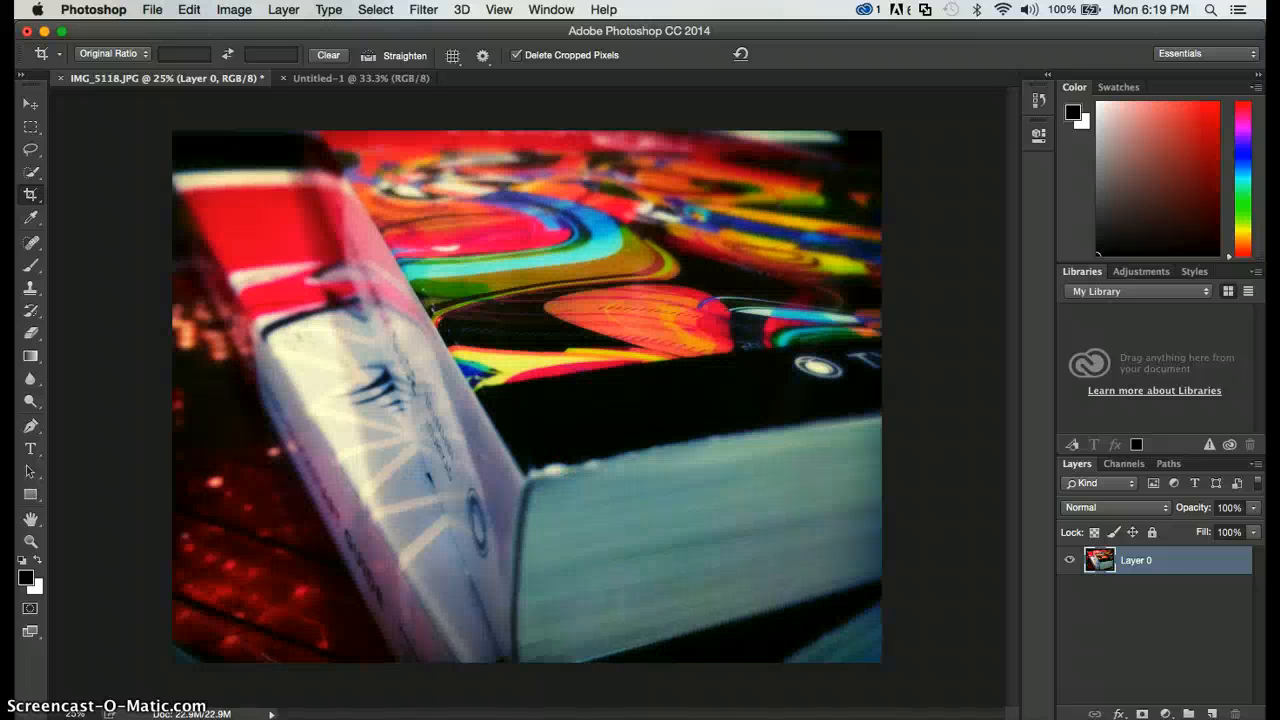
pyautogui.click(188, 8)
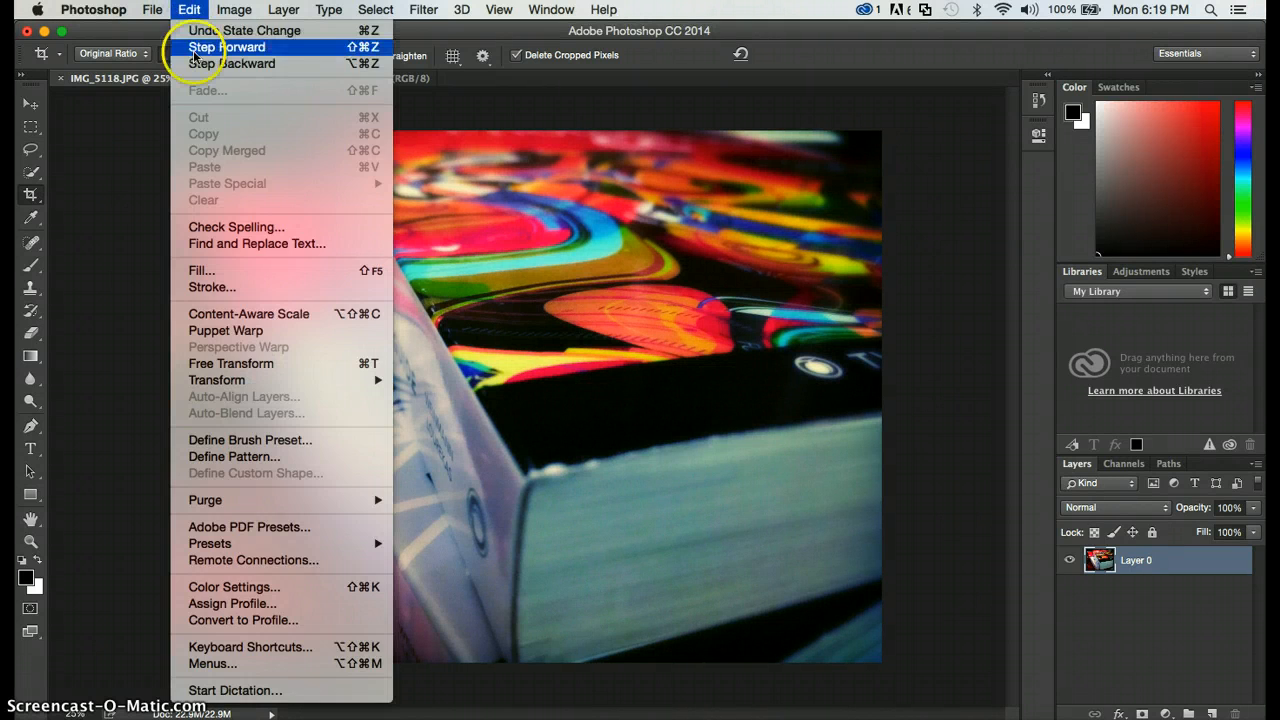
pyautogui.click(228, 48)
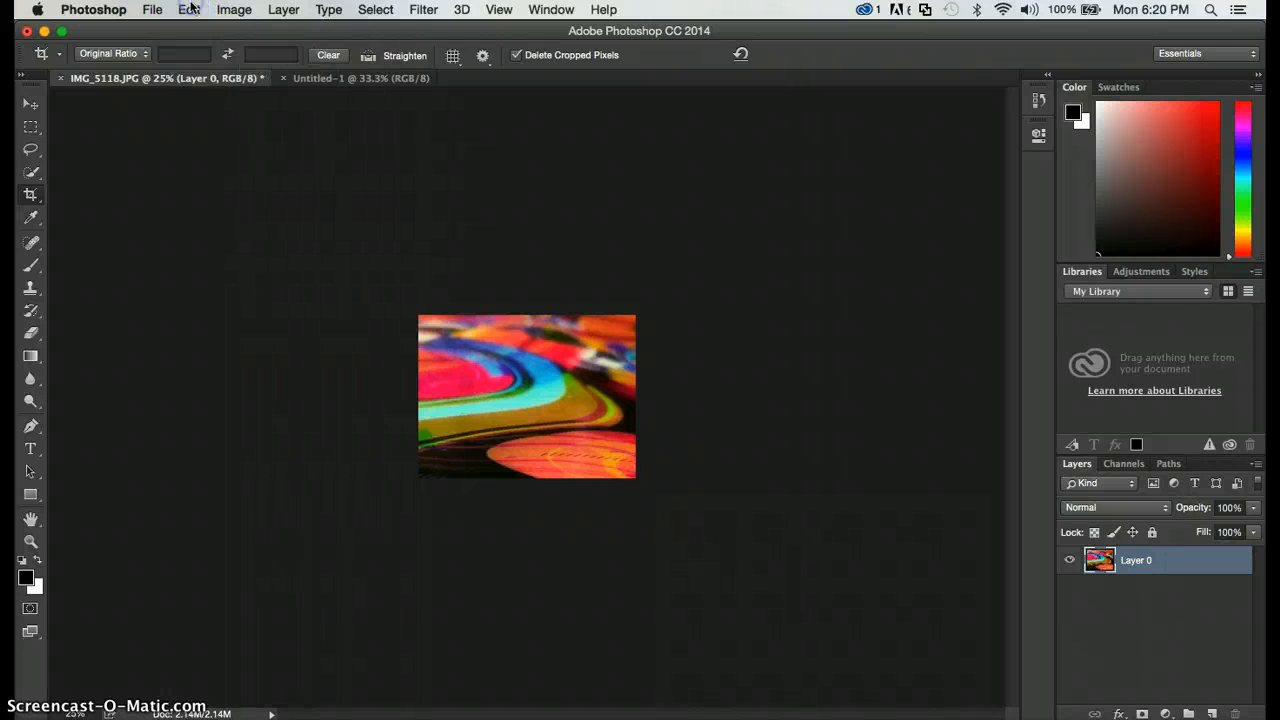
pyautogui.moveTo(304, 296)
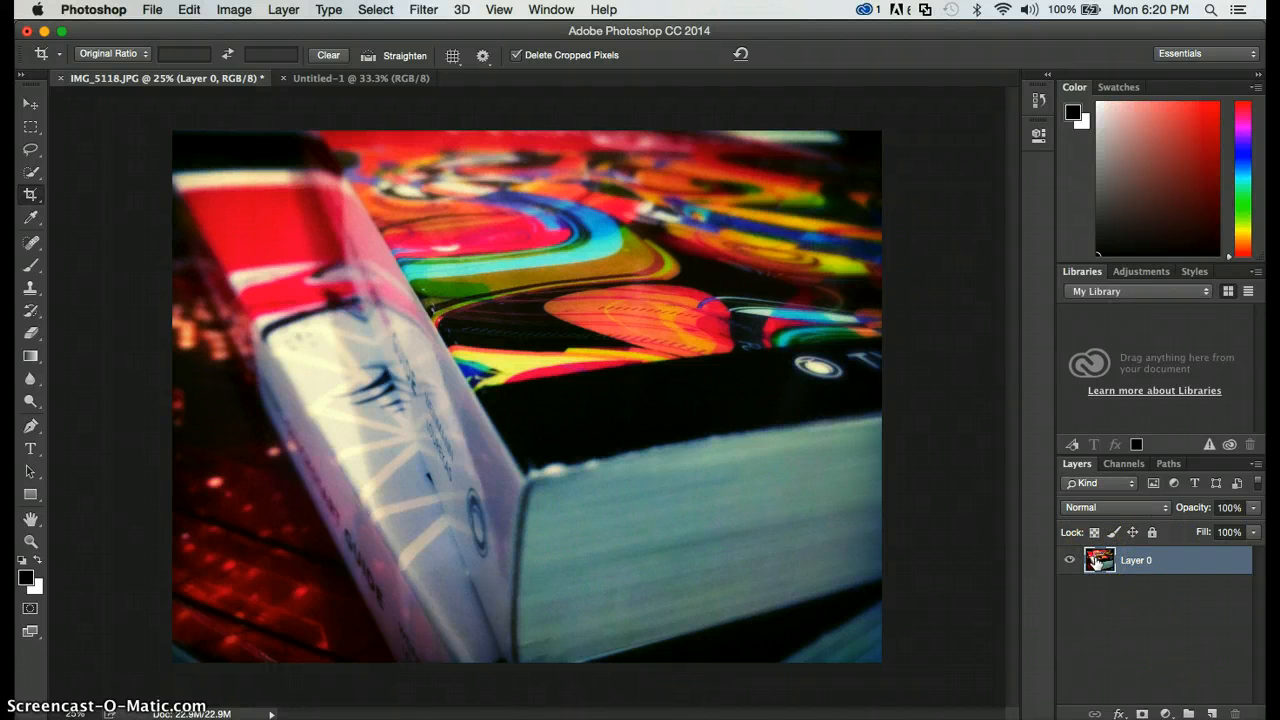
pyautogui.moveTo(1100, 560)
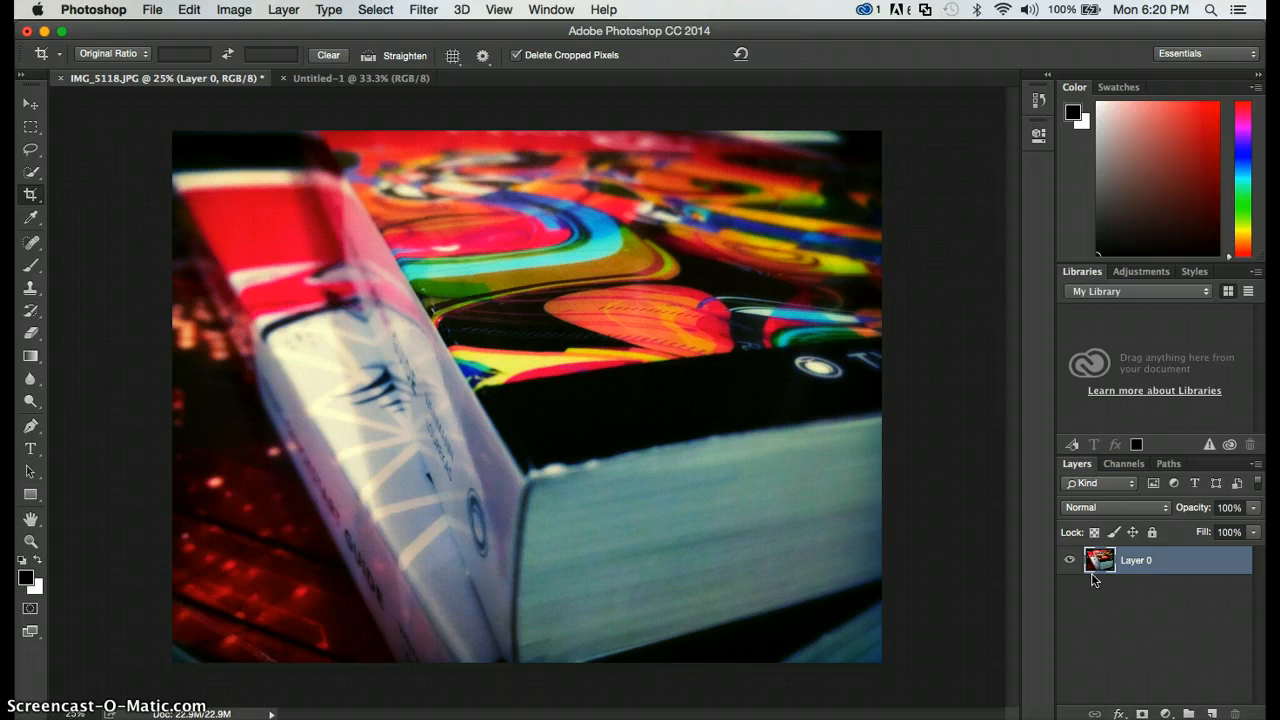
pyautogui.moveTo(1136, 562)
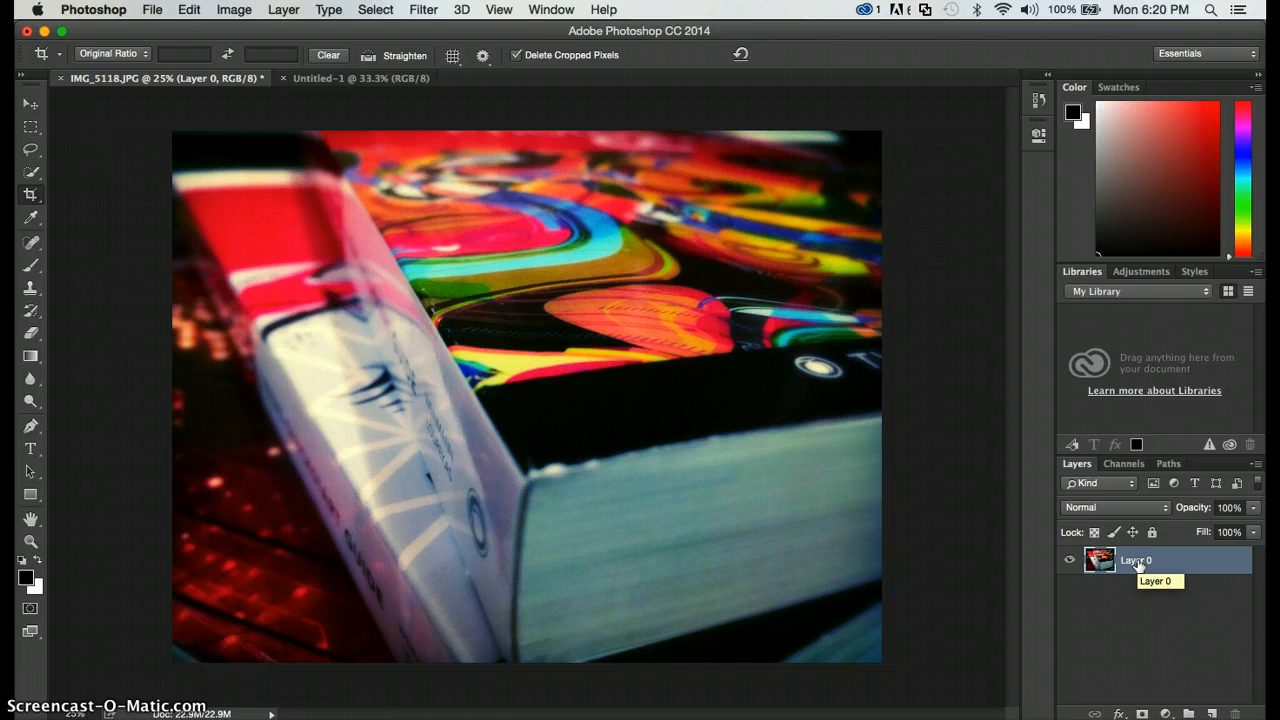
pyautogui.moveTo(1138, 564)
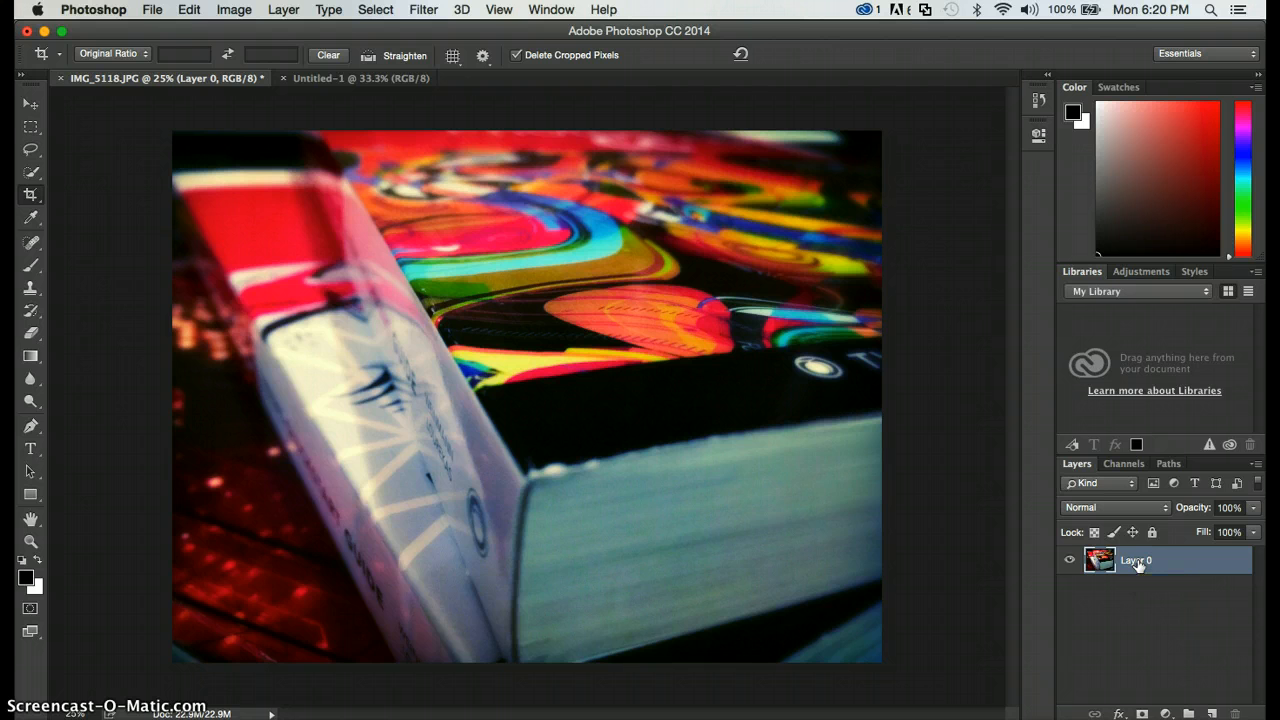
# Duplicate Layer 0 and rename the copy to 'filter'
pyautogui.moveTo(1136, 560); pyautogui.dragTo(1170, 624)
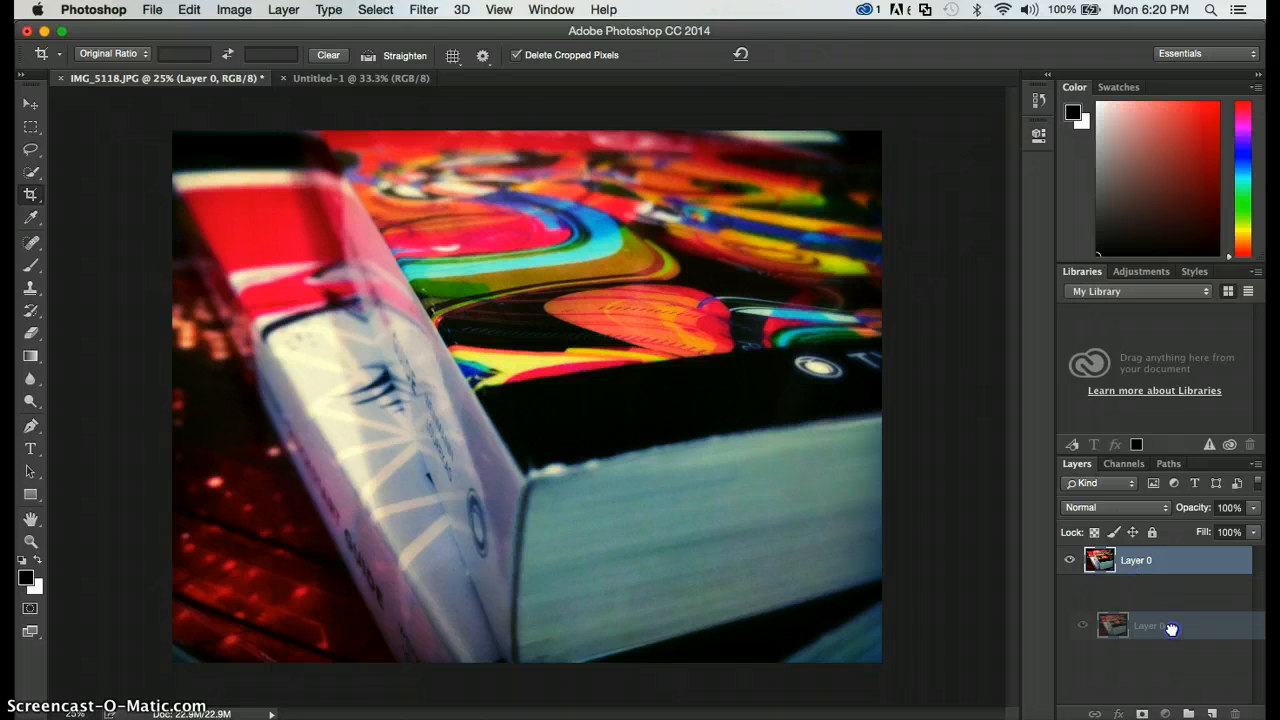
pyautogui.click(1210, 712)
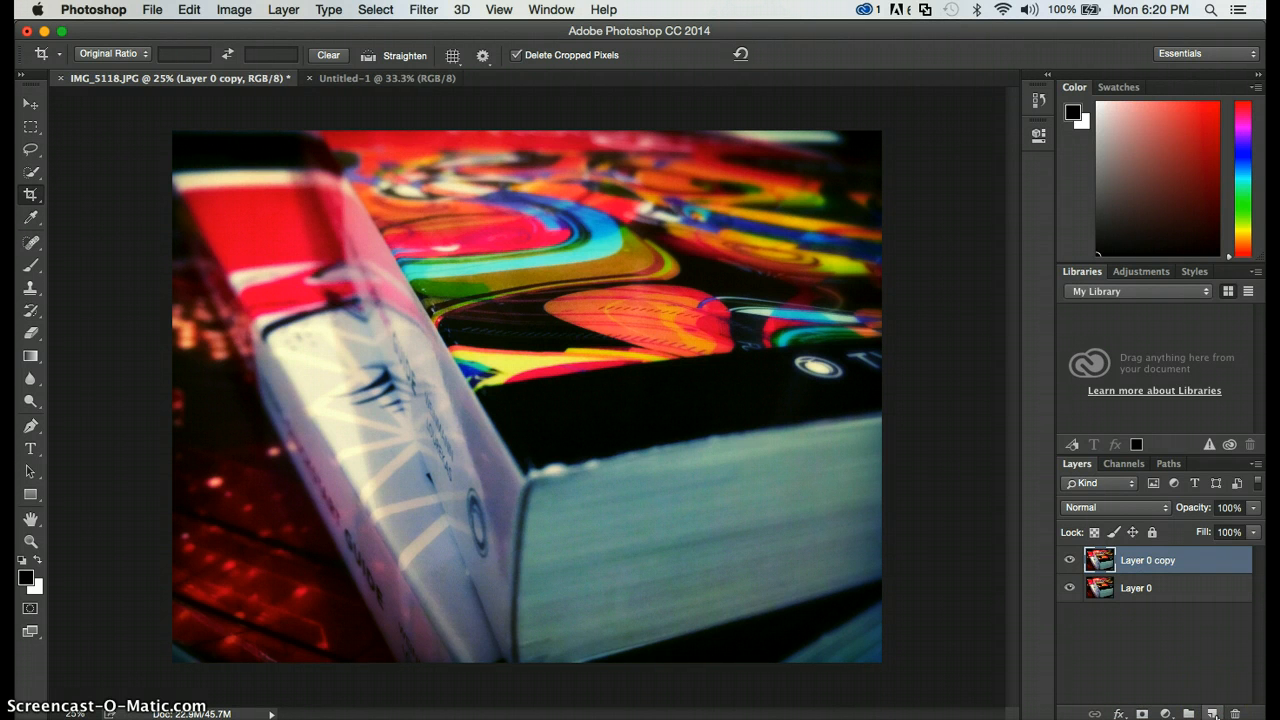
pyautogui.moveTo(1212, 686)
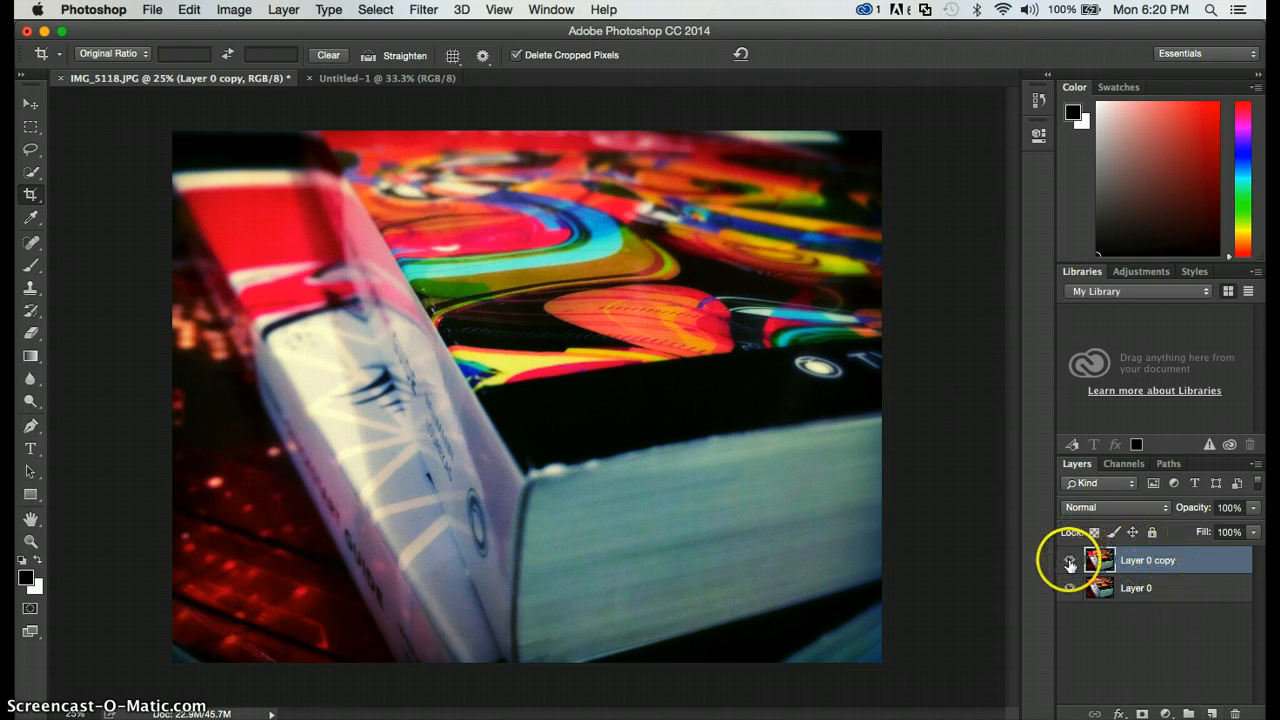
pyautogui.moveTo(1068, 560)
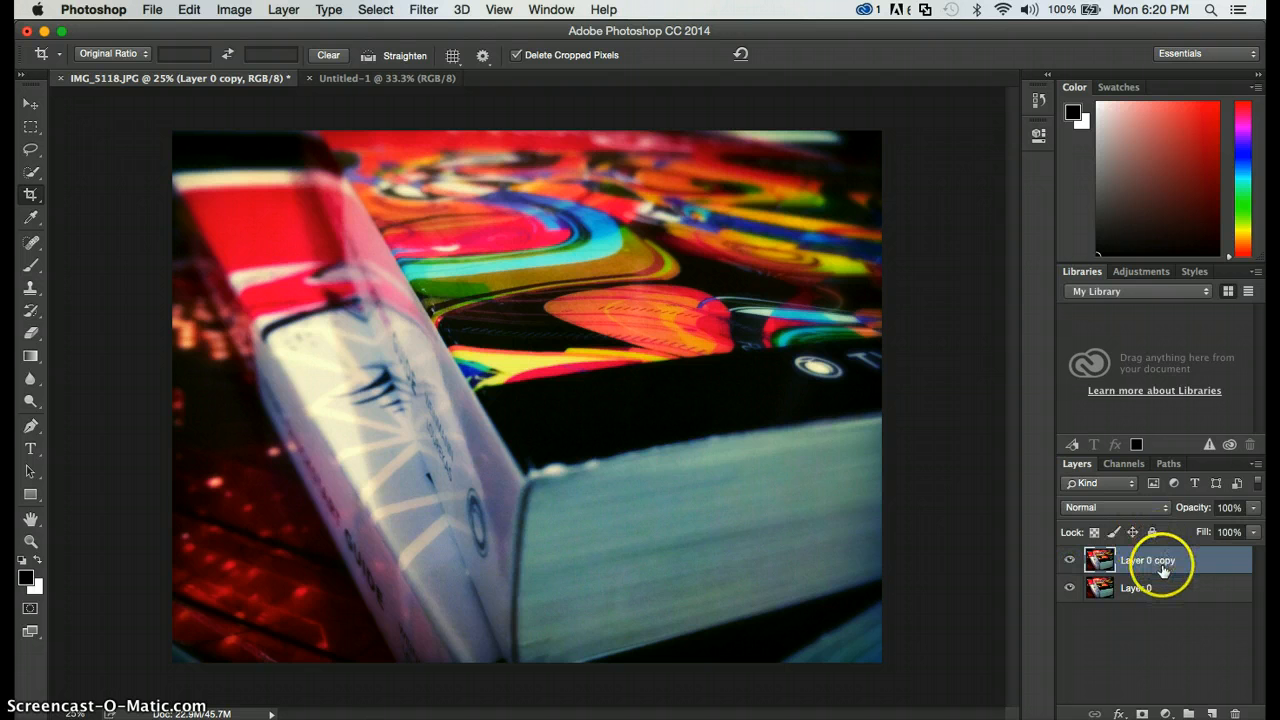
pyautogui.doubleClick(1150, 560)
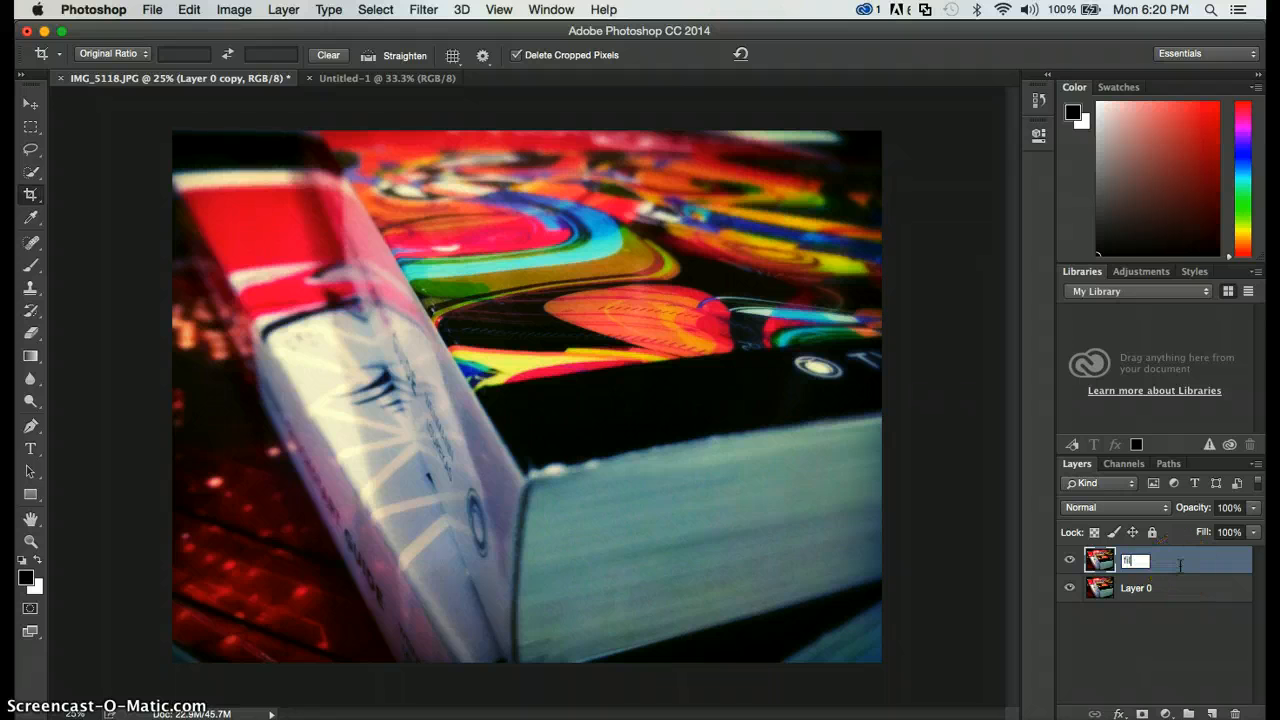
pyautogui.write('filter')
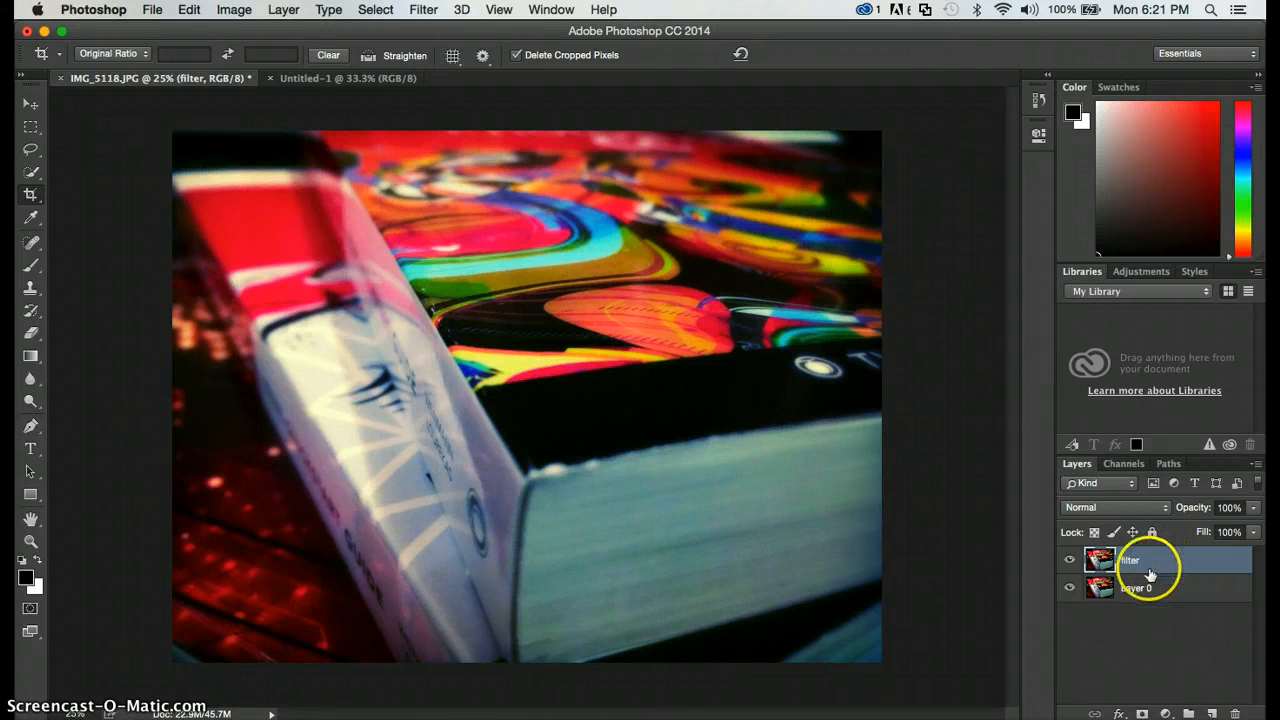
pyautogui.moveTo(1138, 568)
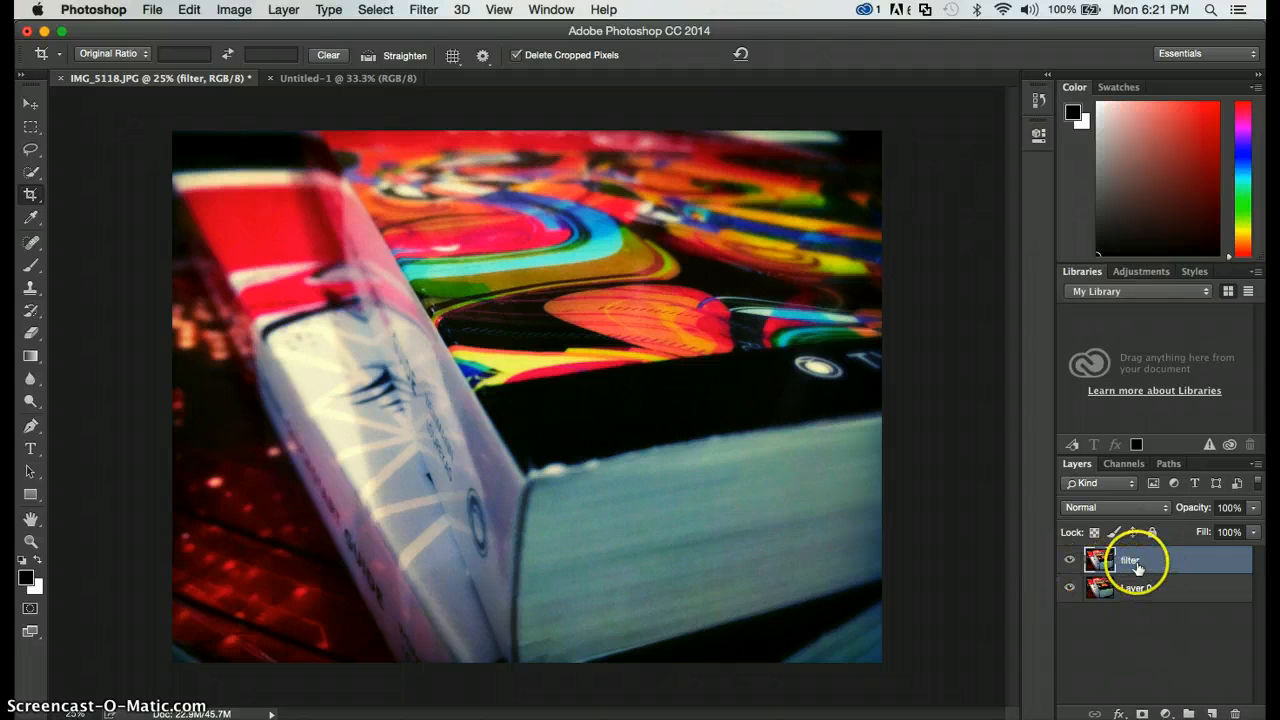
pyautogui.moveTo(434, 8)
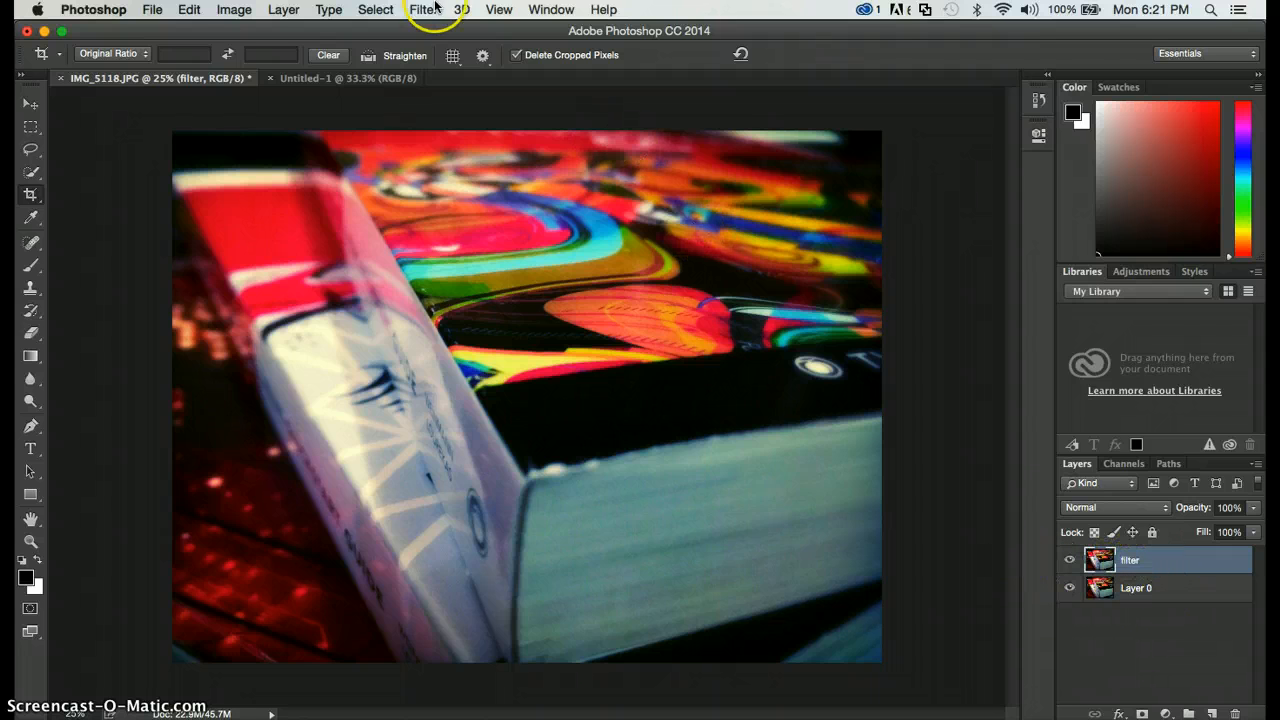
pyautogui.click(420, 8)
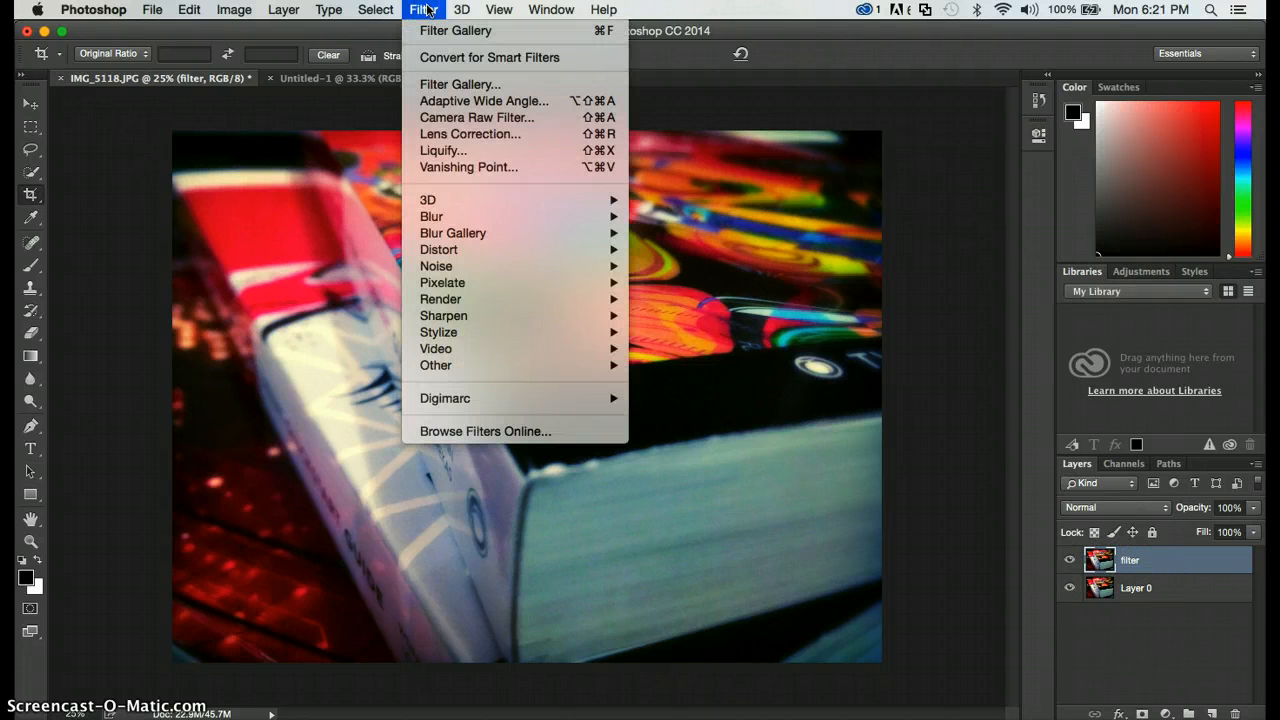
pyautogui.moveTo(448, 316)
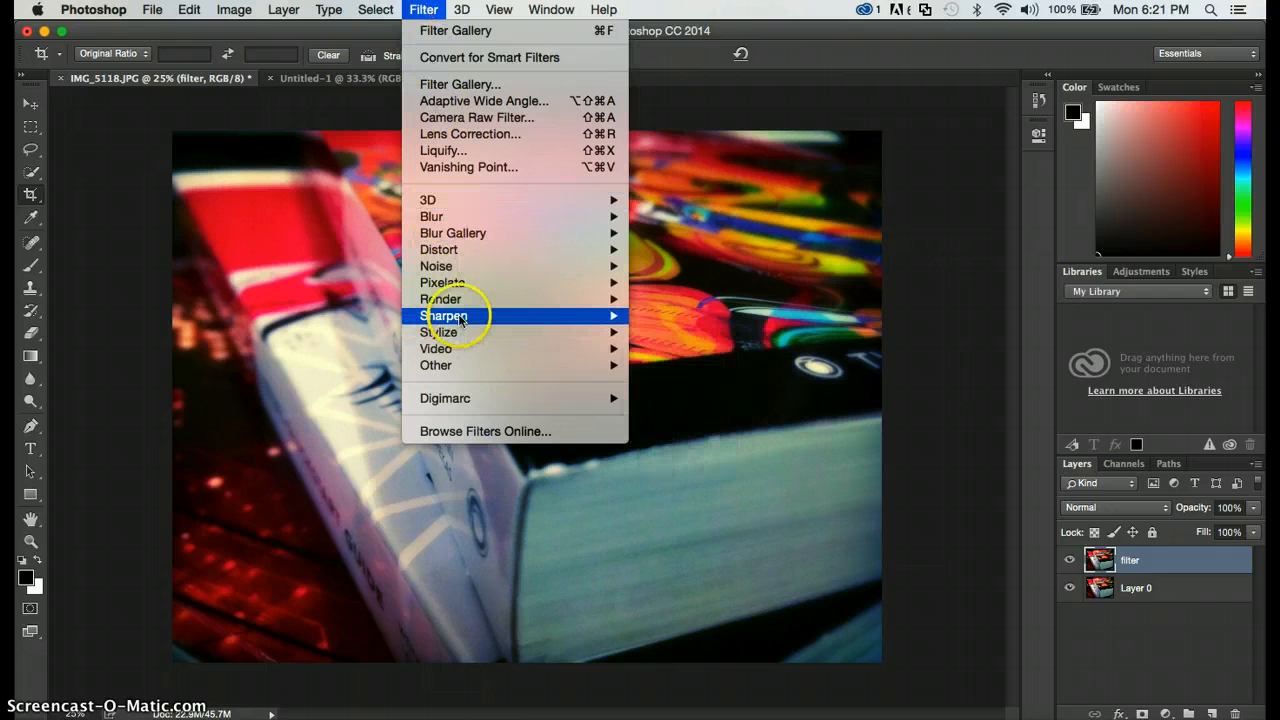
pyautogui.moveTo(440, 300)
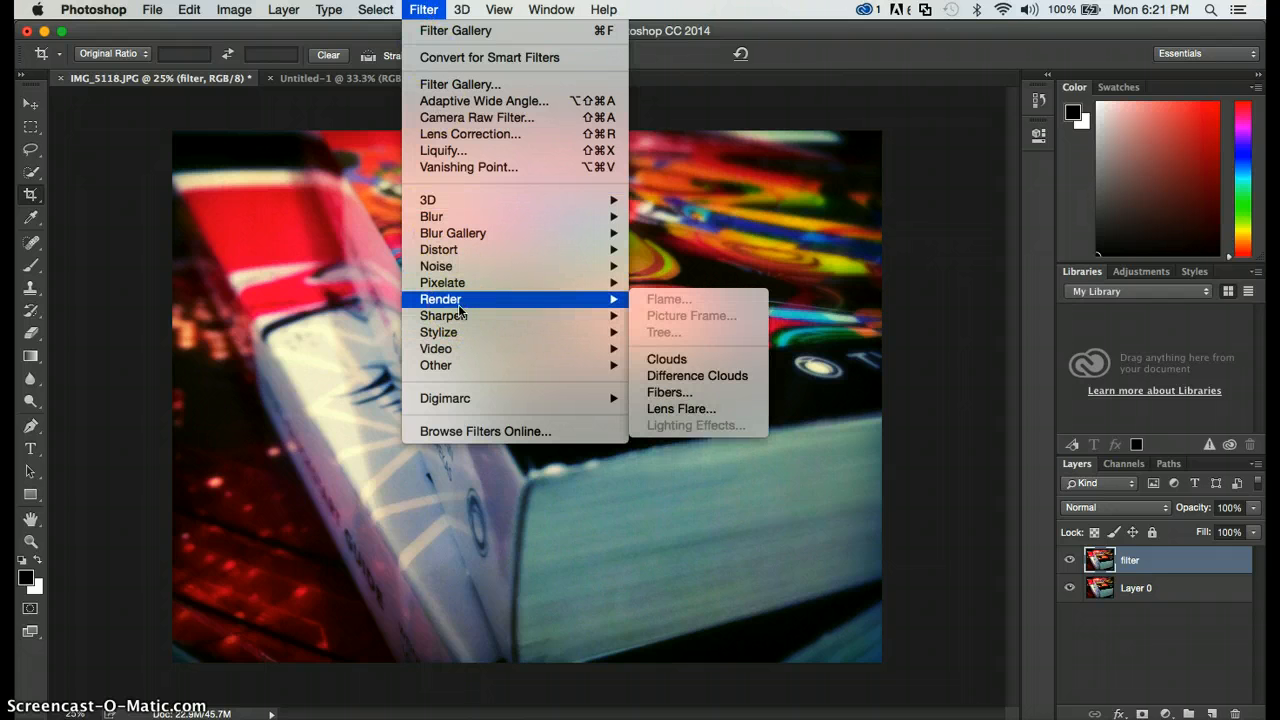
pyautogui.moveTo(452, 232)
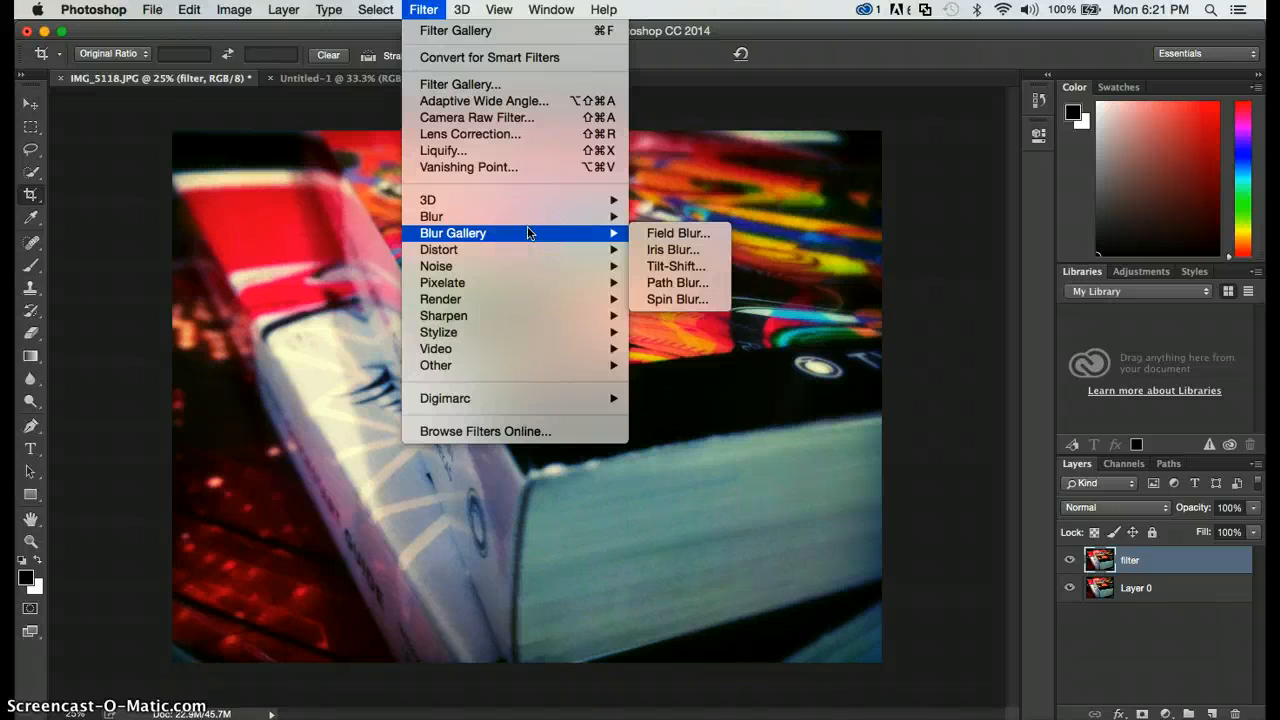
pyautogui.moveTo(460, 84)
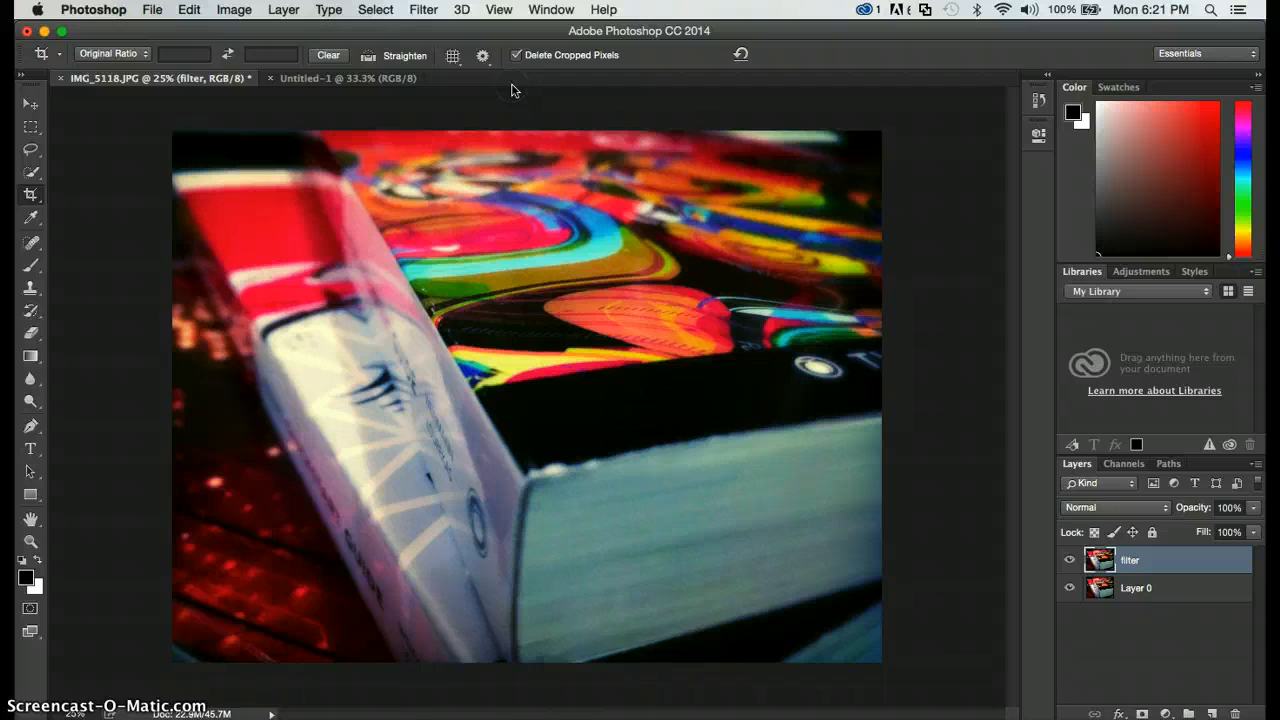
# In the Filter Gallery preview Cutout, Neon Glow, Film Grain, Paint Daubs and Rough Pastels, then expand Brush Strokes
pyautogui.click(422, 8)
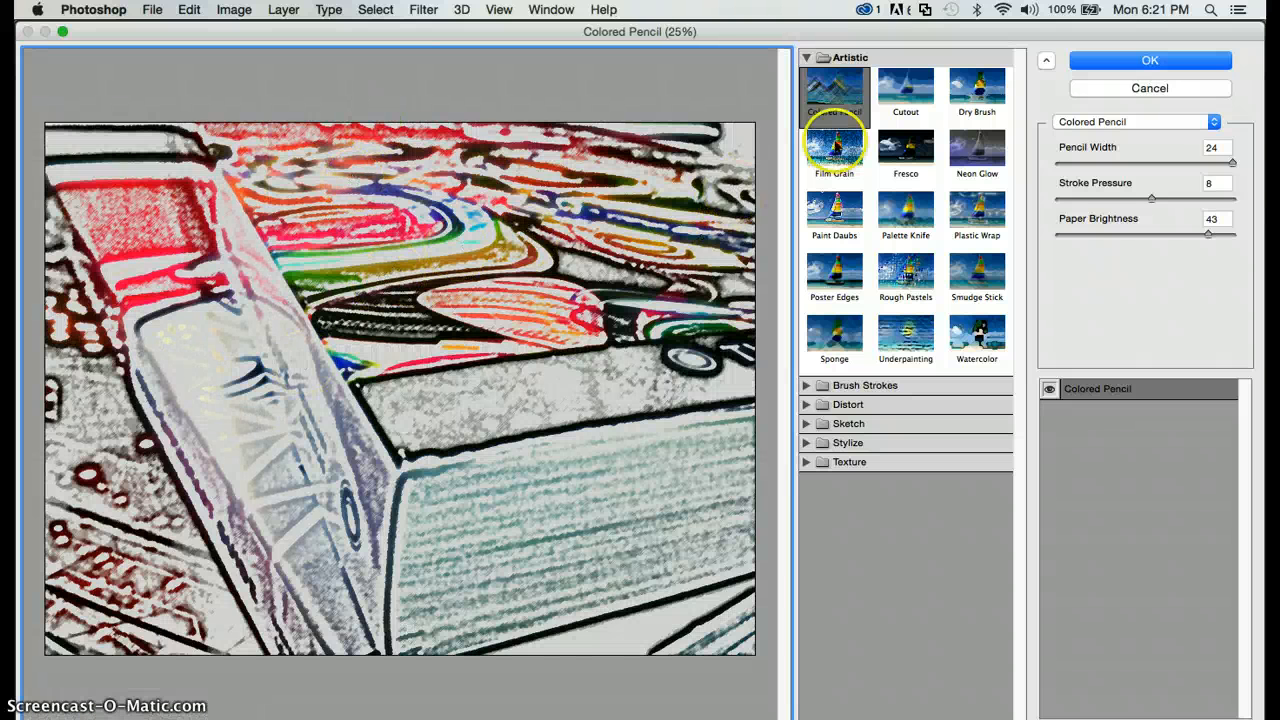
pyautogui.click(904, 90)
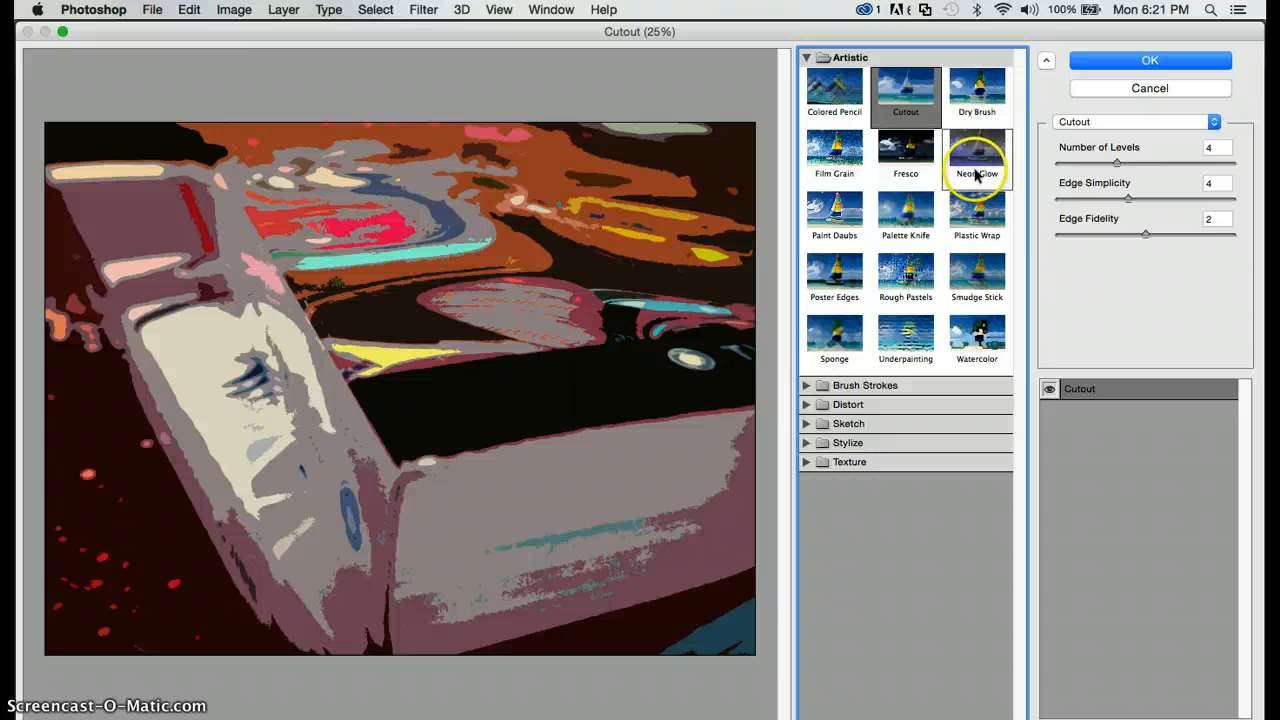
pyautogui.click(976, 150)
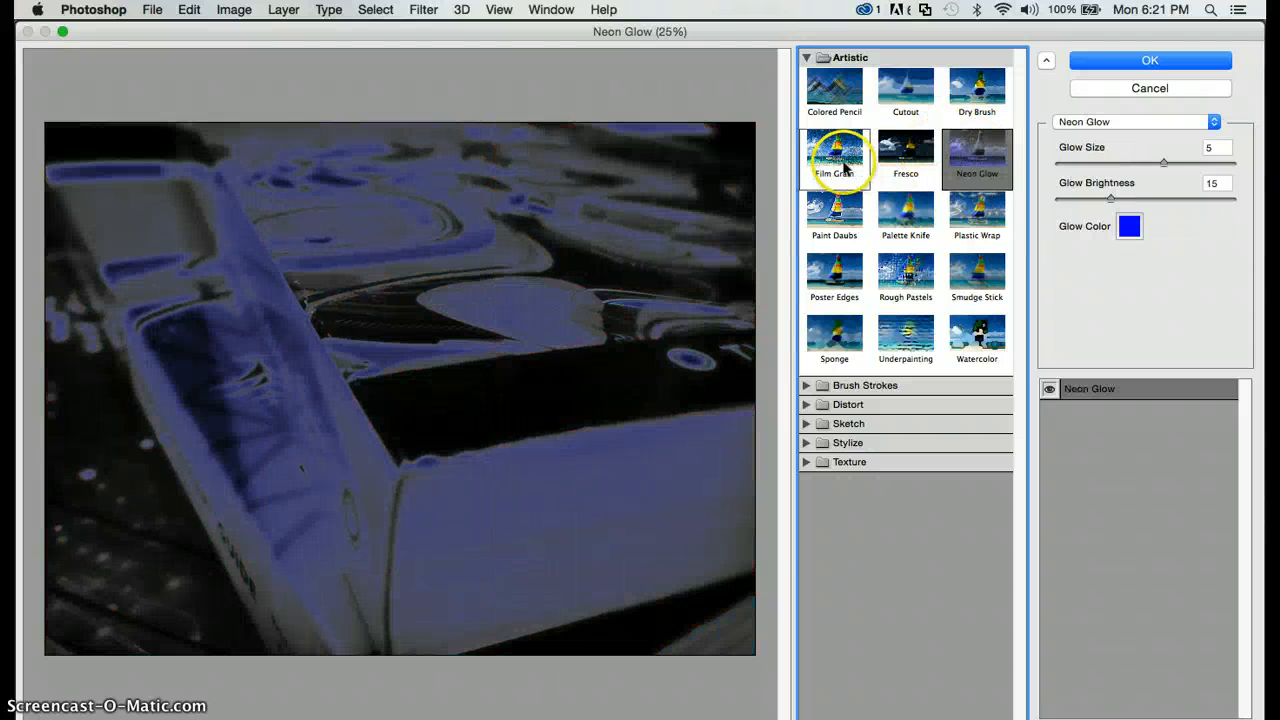
pyautogui.click(834, 156)
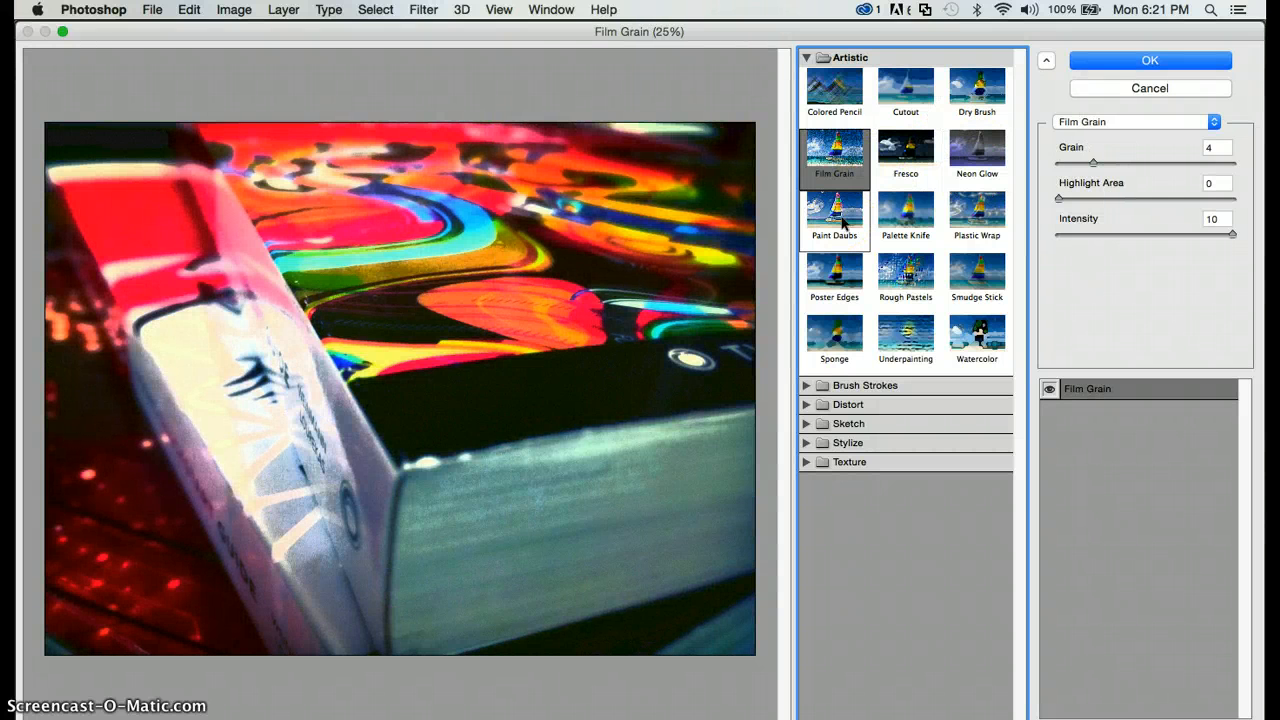
pyautogui.click(834, 210)
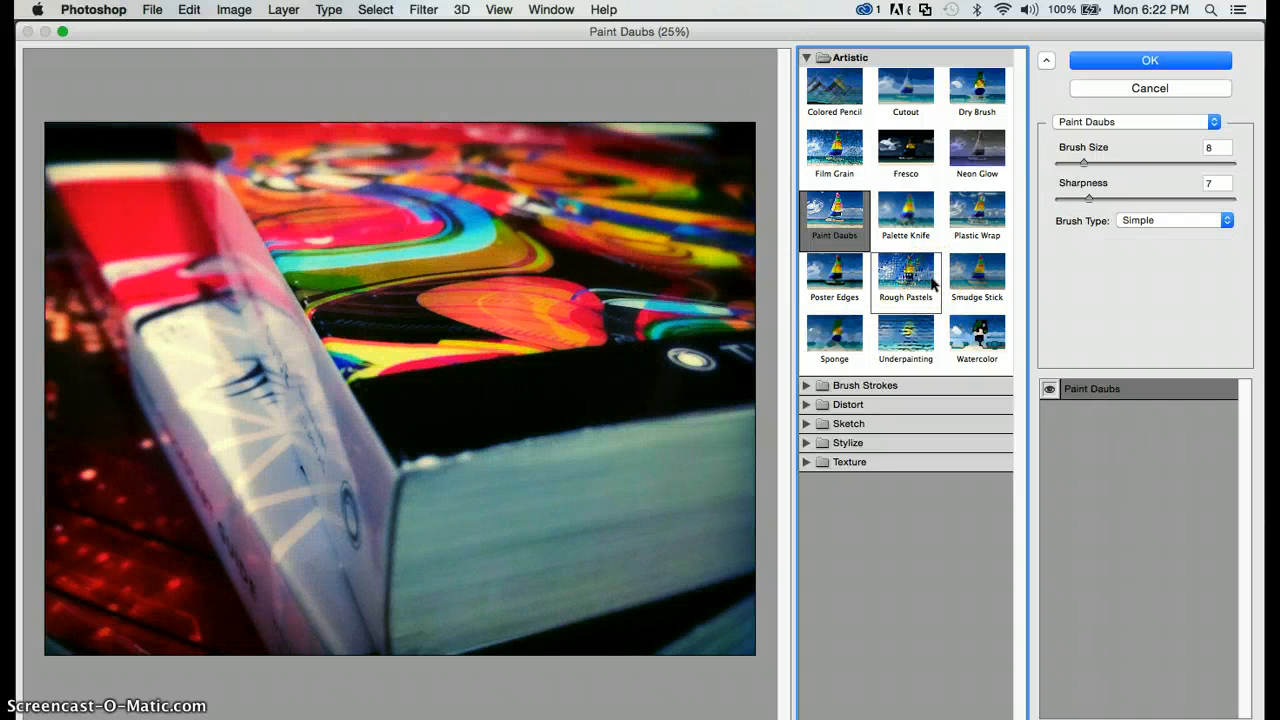
pyautogui.click(904, 272)
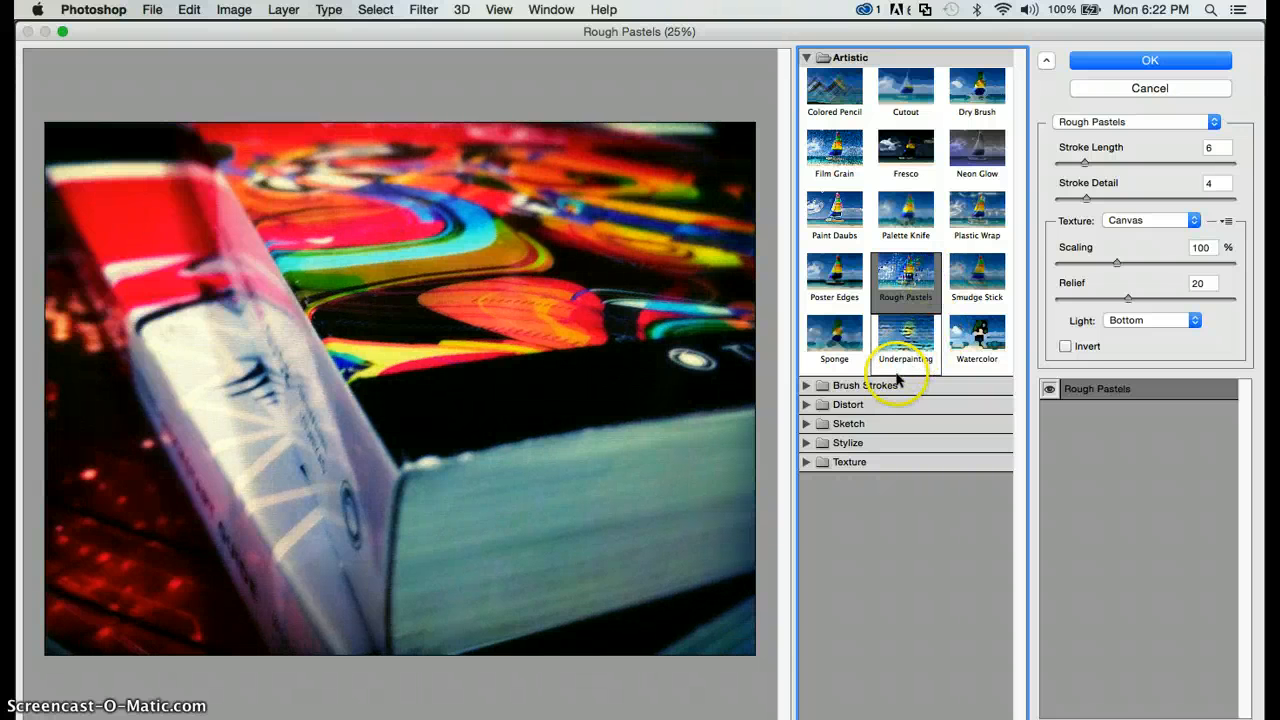
pyautogui.click(864, 384)
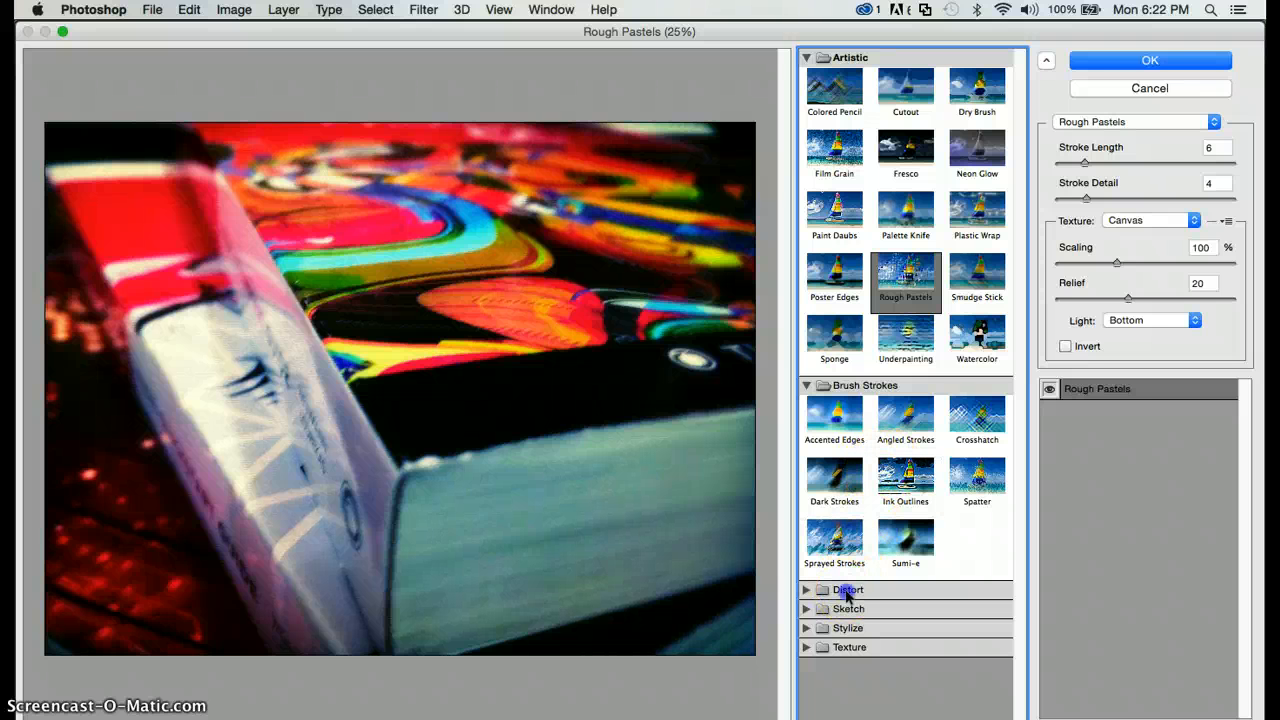
# Expand the lower filter groups and preview the Stained Glass effect on the photo
pyautogui.click(848, 588)
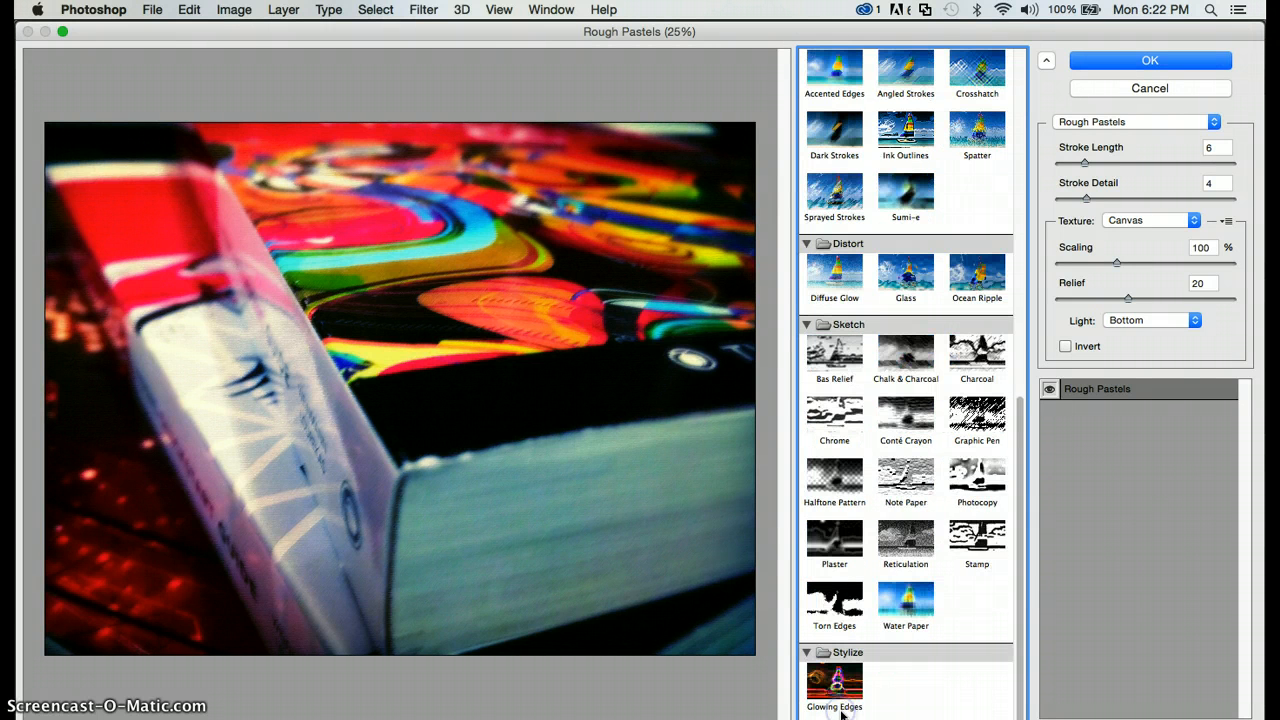
pyautogui.scroll(-3)
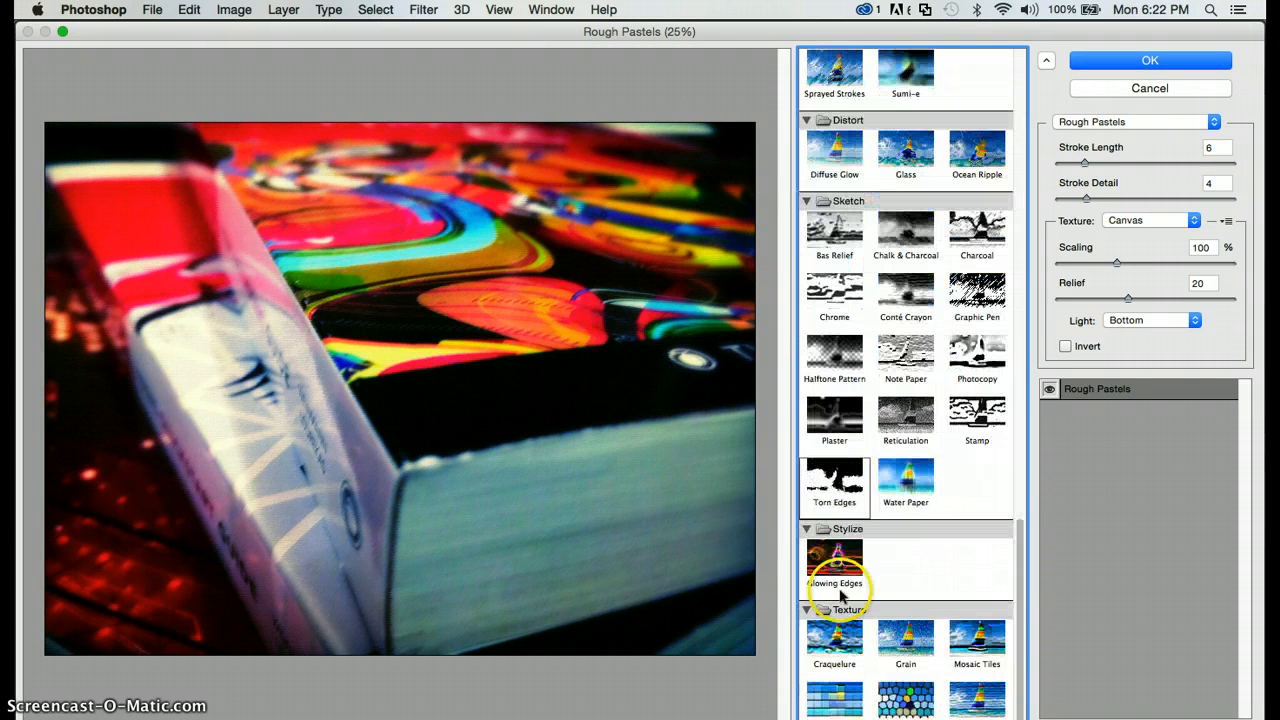
pyautogui.click(904, 700)
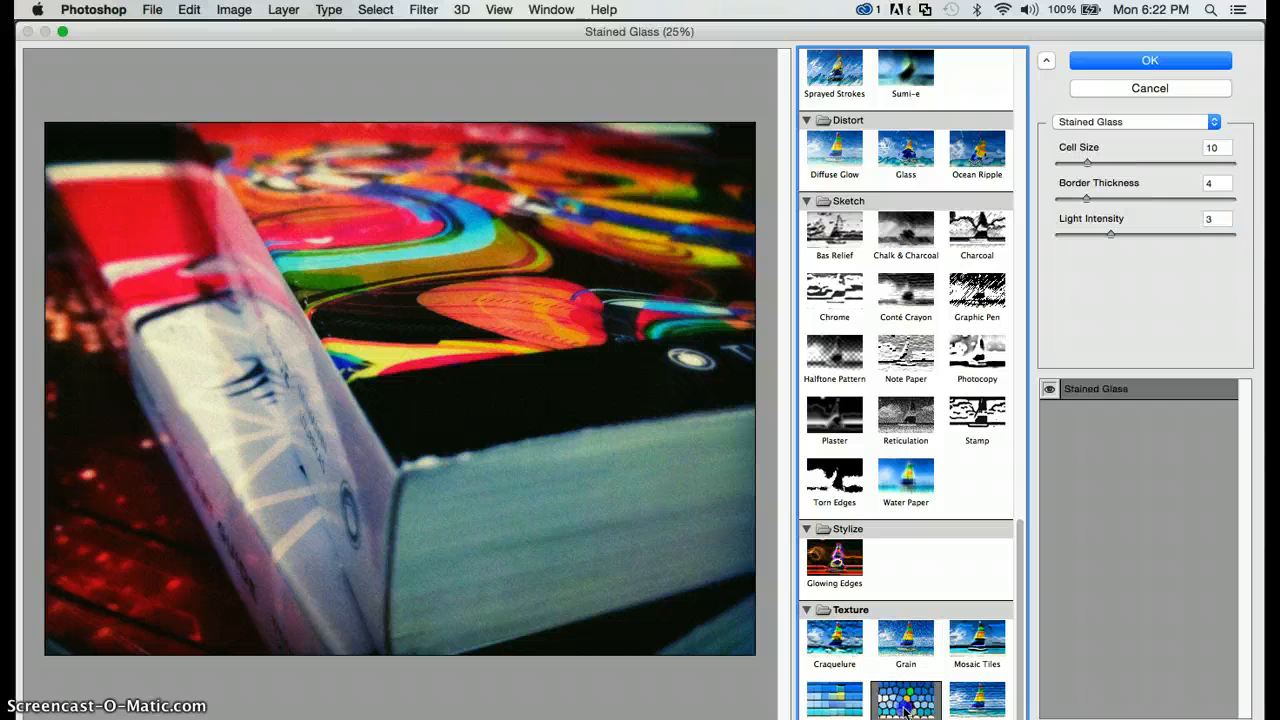
pyautogui.click(904, 704)
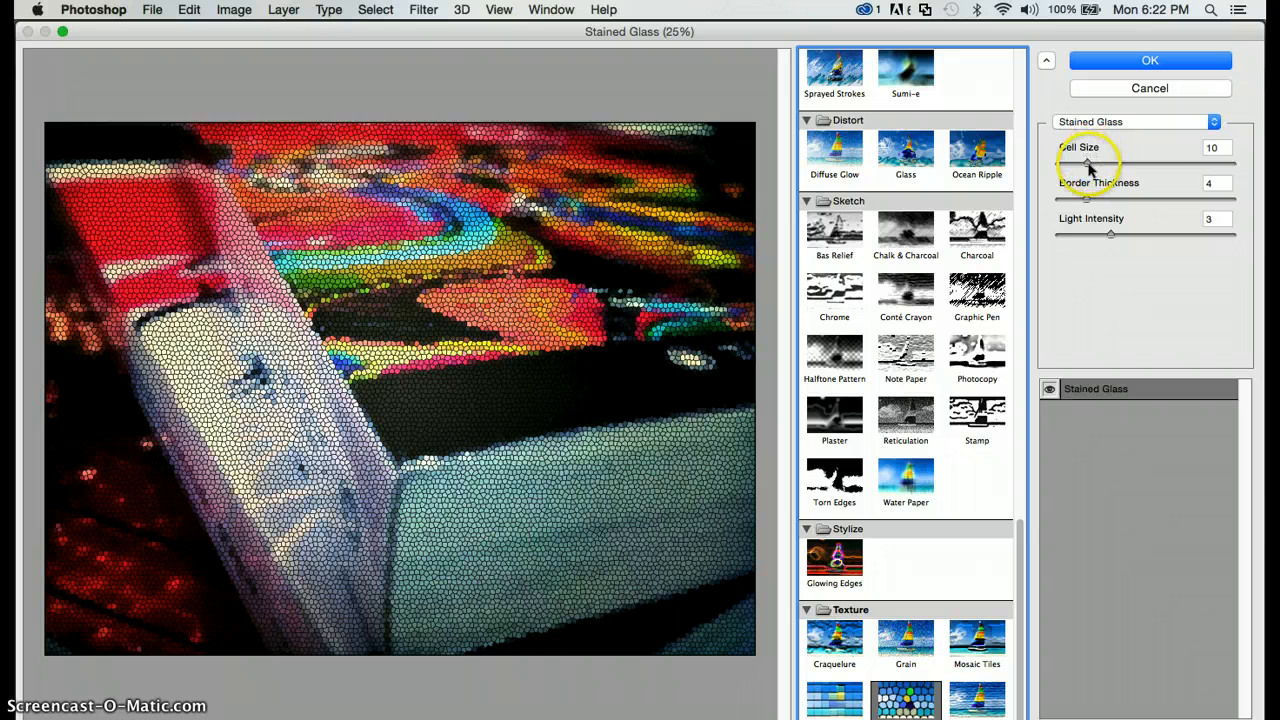
# Set Stained Glass cell size to 3 and thicken the cell borders
pyautogui.moveTo(1088, 164); pyautogui.dragTo(1176, 164)
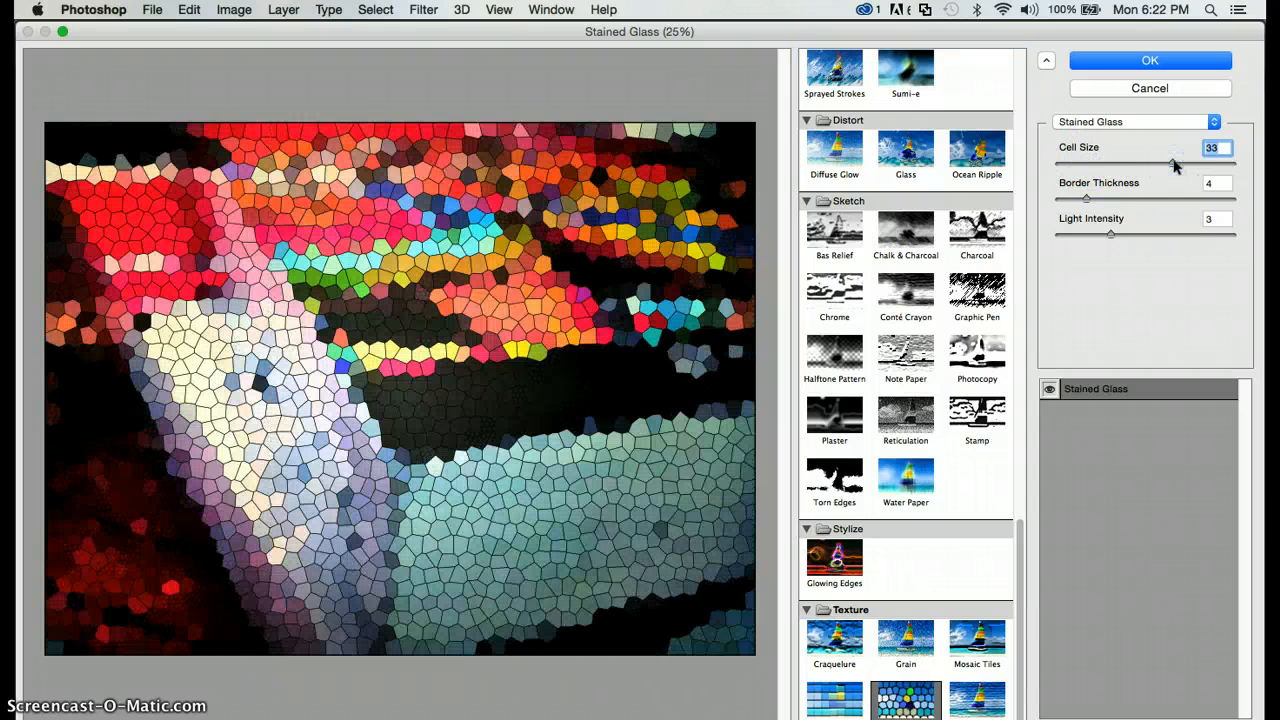
pyautogui.moveTo(1176, 164); pyautogui.dragTo(1224, 164)
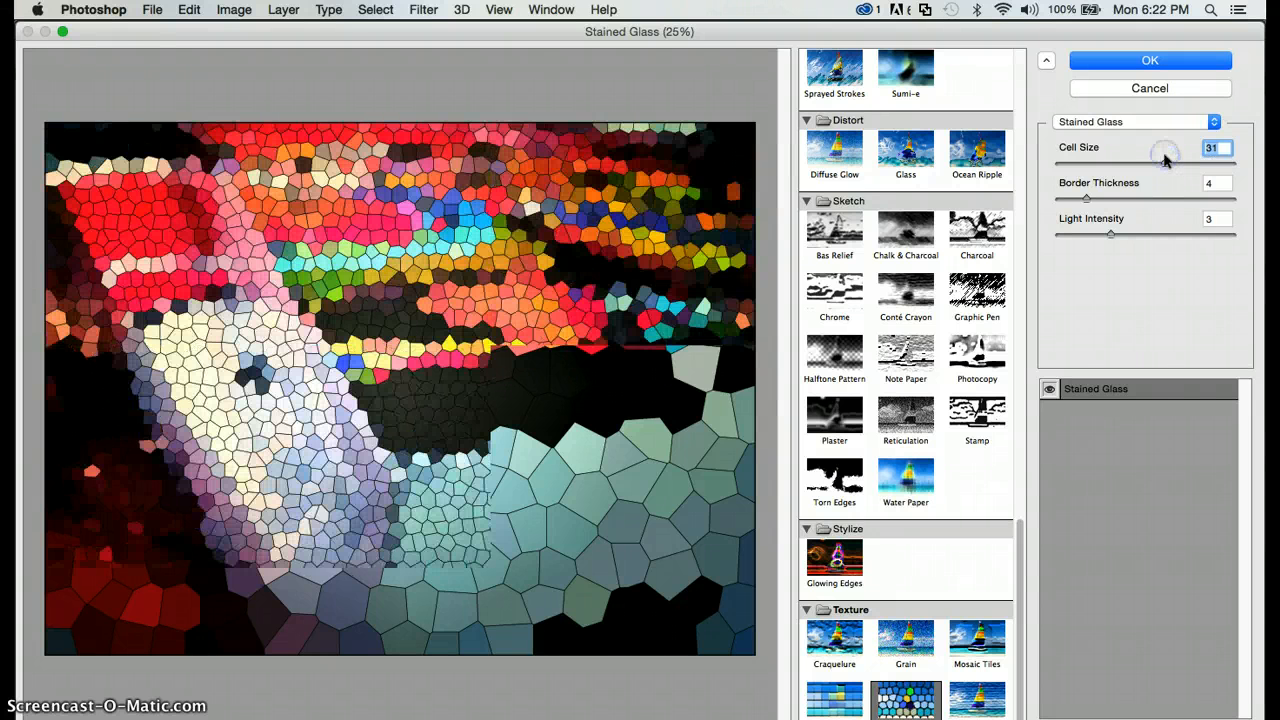
pyautogui.moveTo(1164, 156); pyautogui.dragTo(1058, 162)
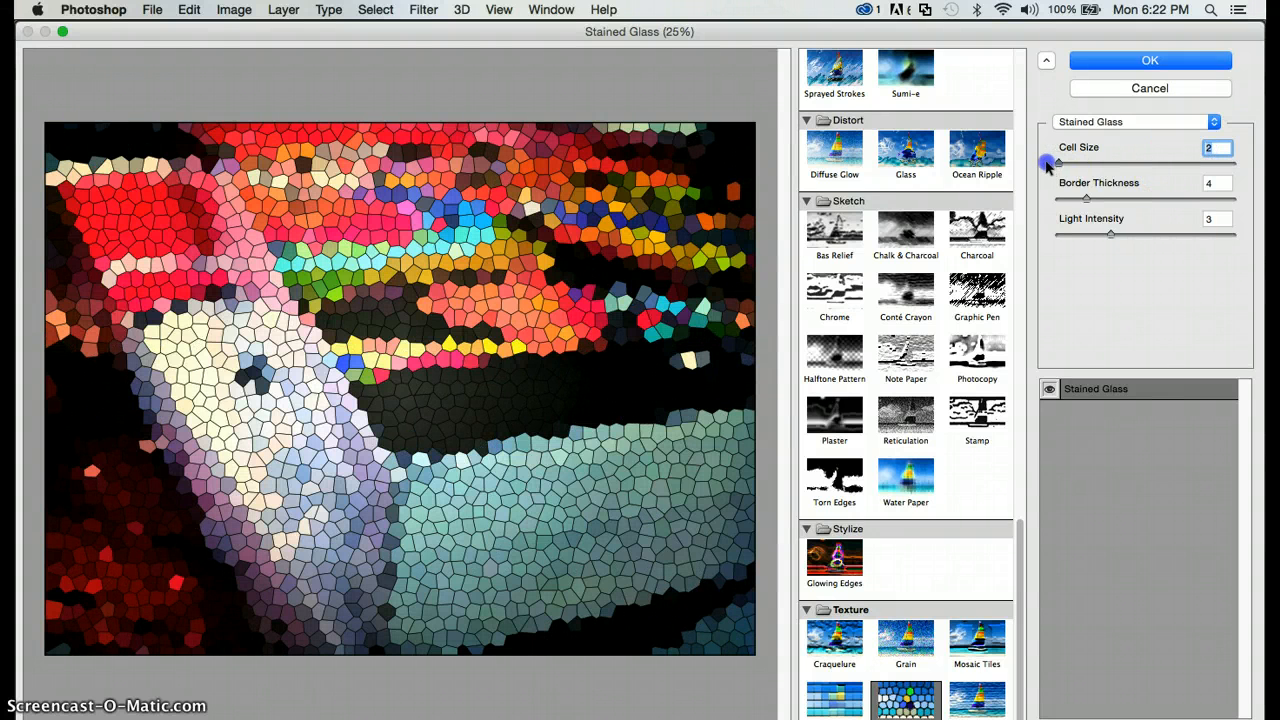
pyautogui.click(1058, 164)
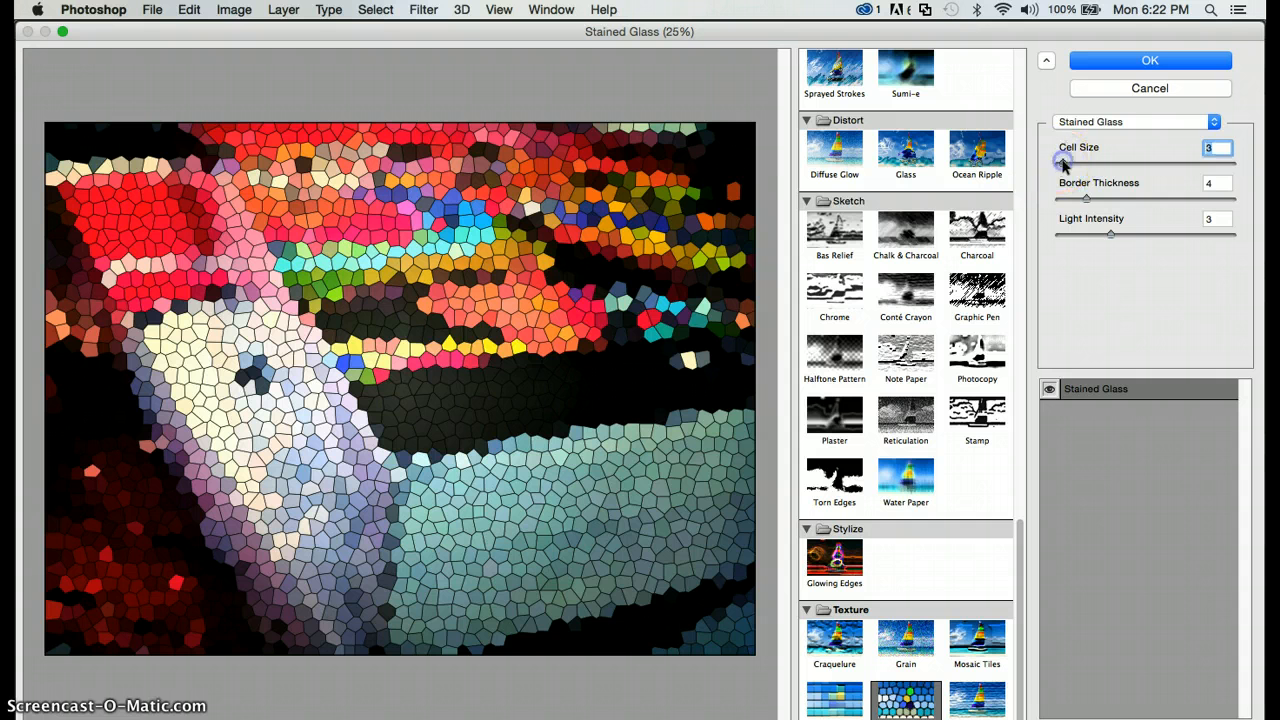
pyautogui.moveTo(1086, 198); pyautogui.dragTo(1112, 198)
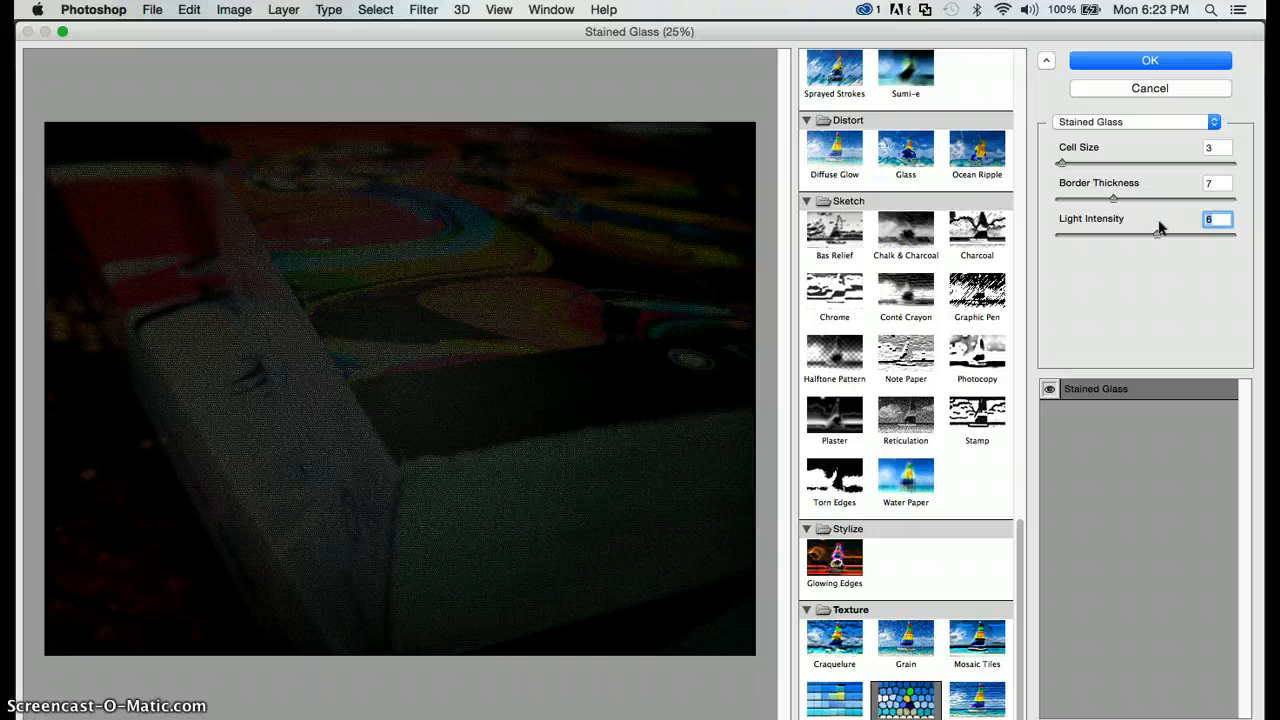
# Apply Stained Glass to the filter layer and toggle its visibility to compare with the original
pyautogui.click(1150, 60)
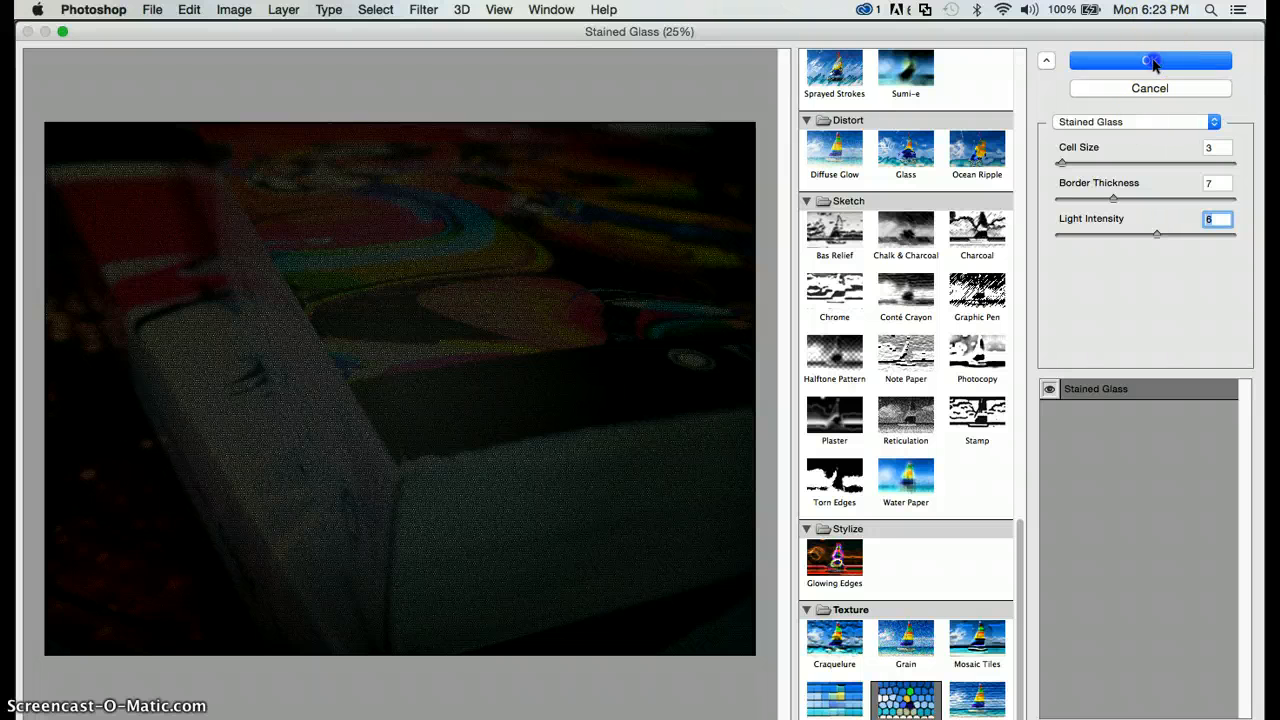
pyautogui.click(1148, 60)
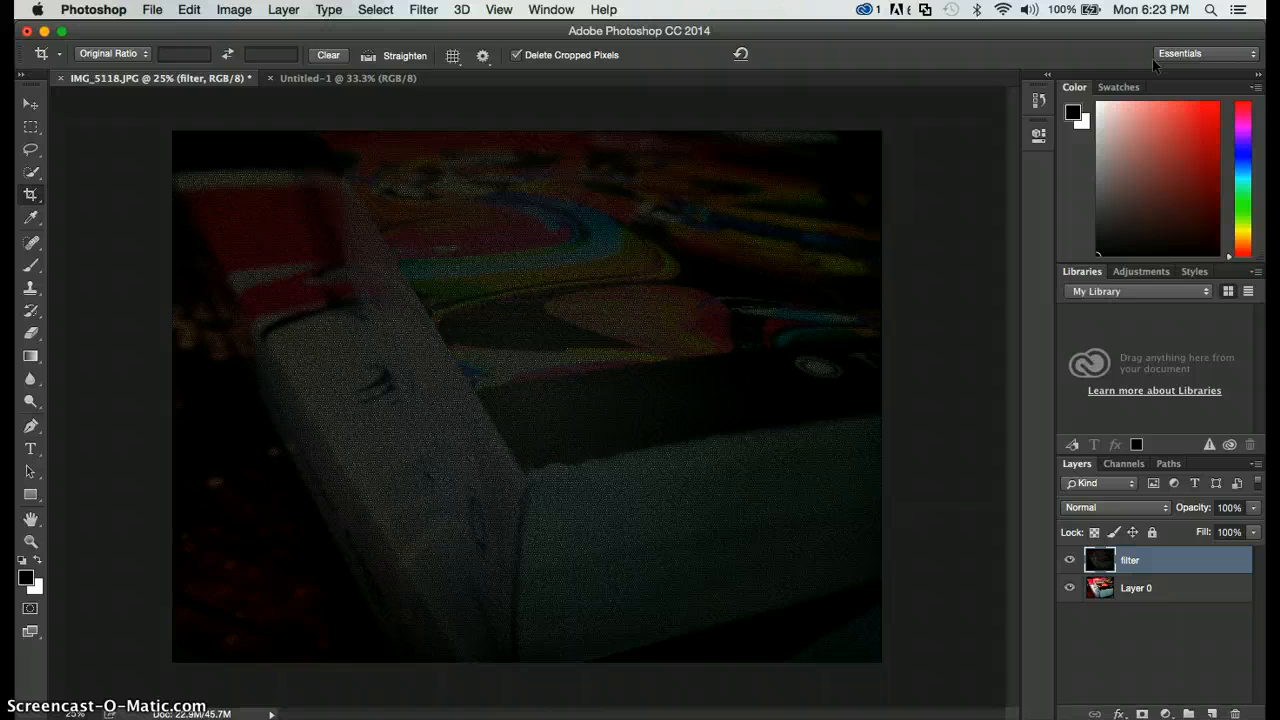
pyautogui.click(1070, 560)
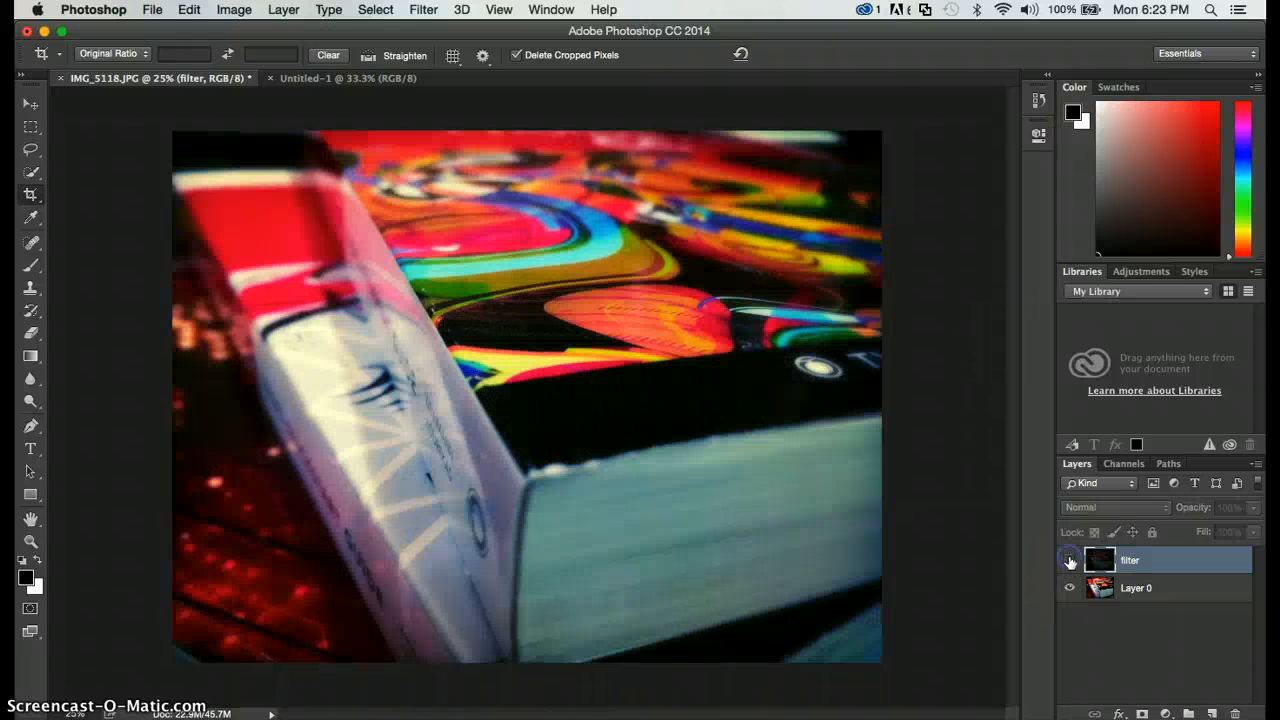
pyautogui.click(1068, 560)
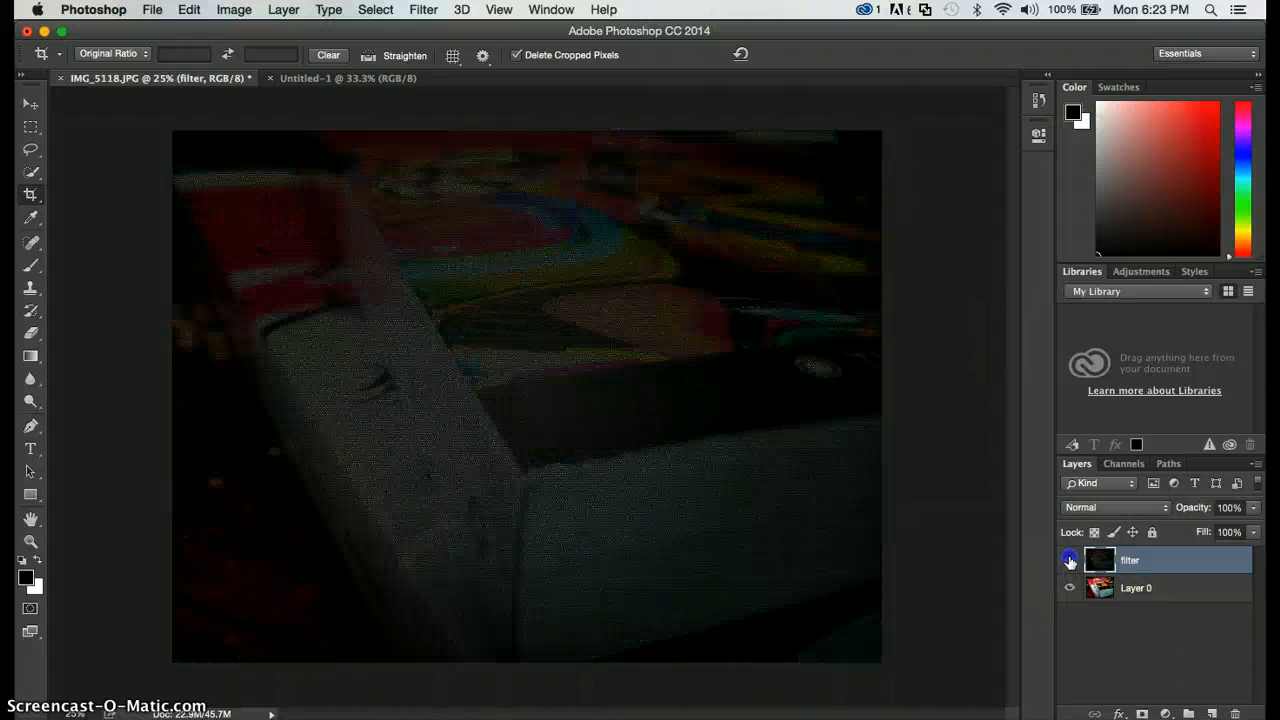
pyautogui.click(1070, 560)
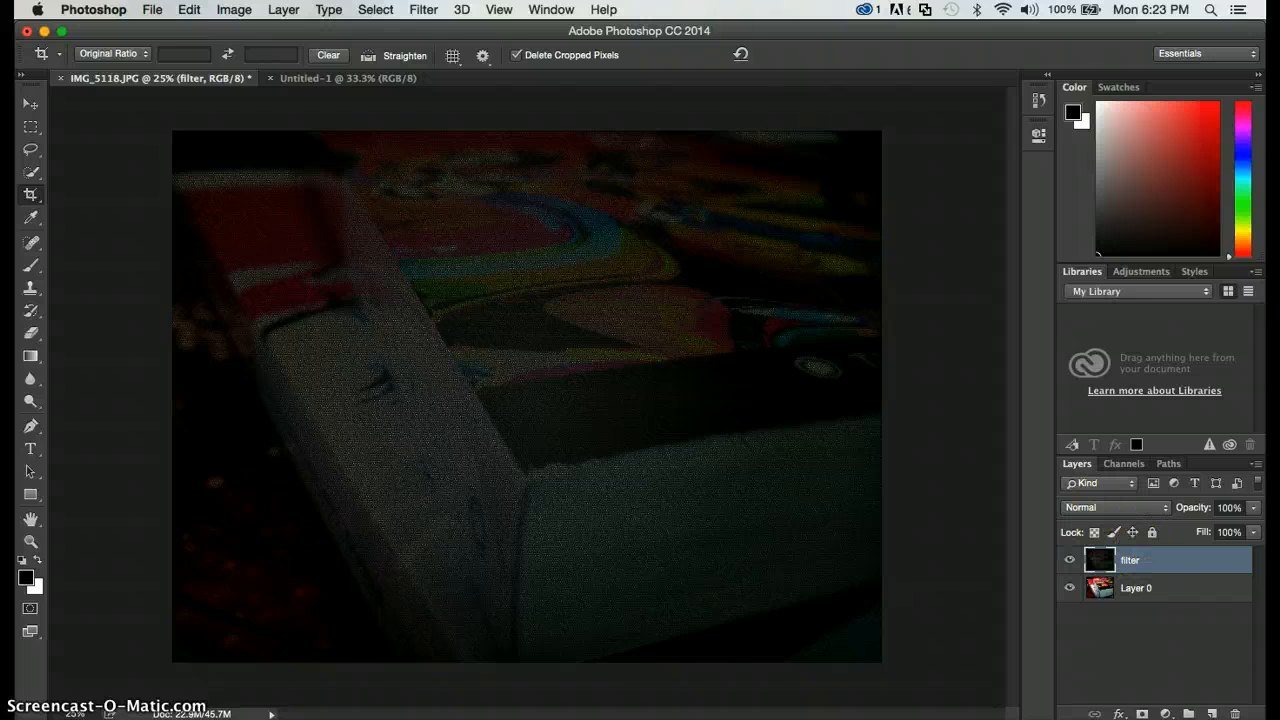
# Preview an Emboss effect on the filter layer, then cancel it and return to the Filter menu
pyautogui.click(422, 8)
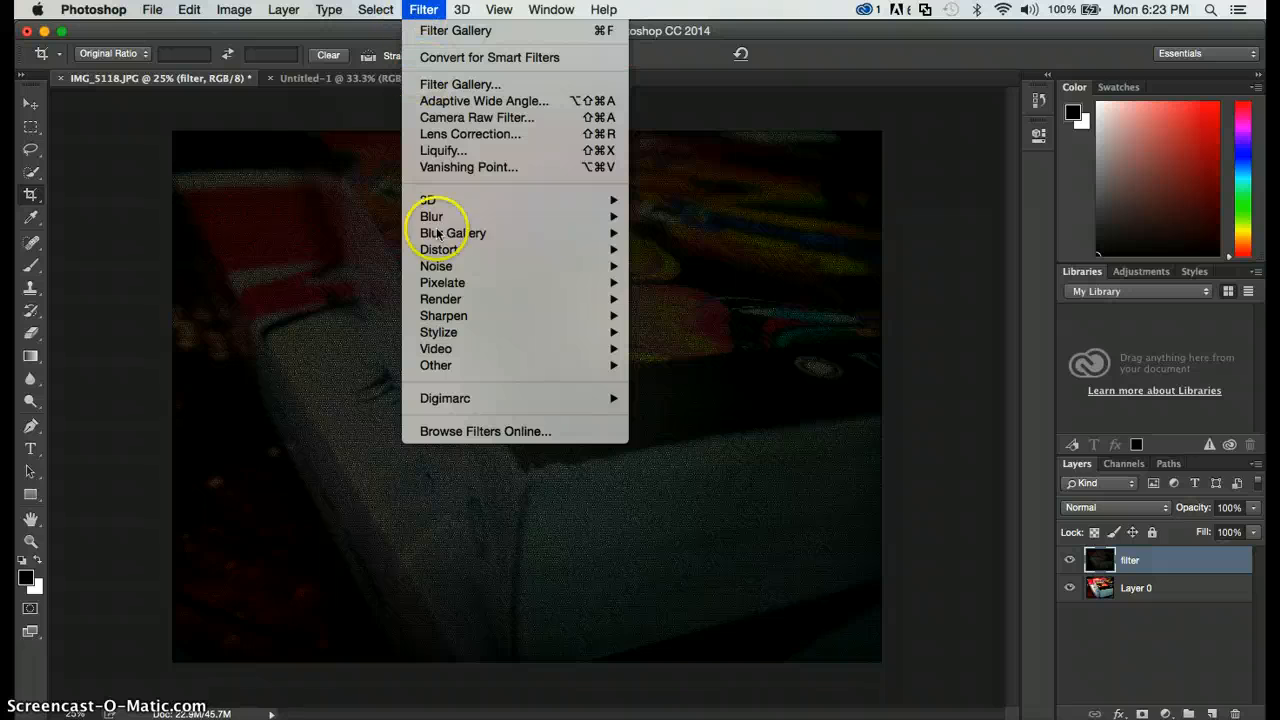
pyautogui.moveTo(442, 282)
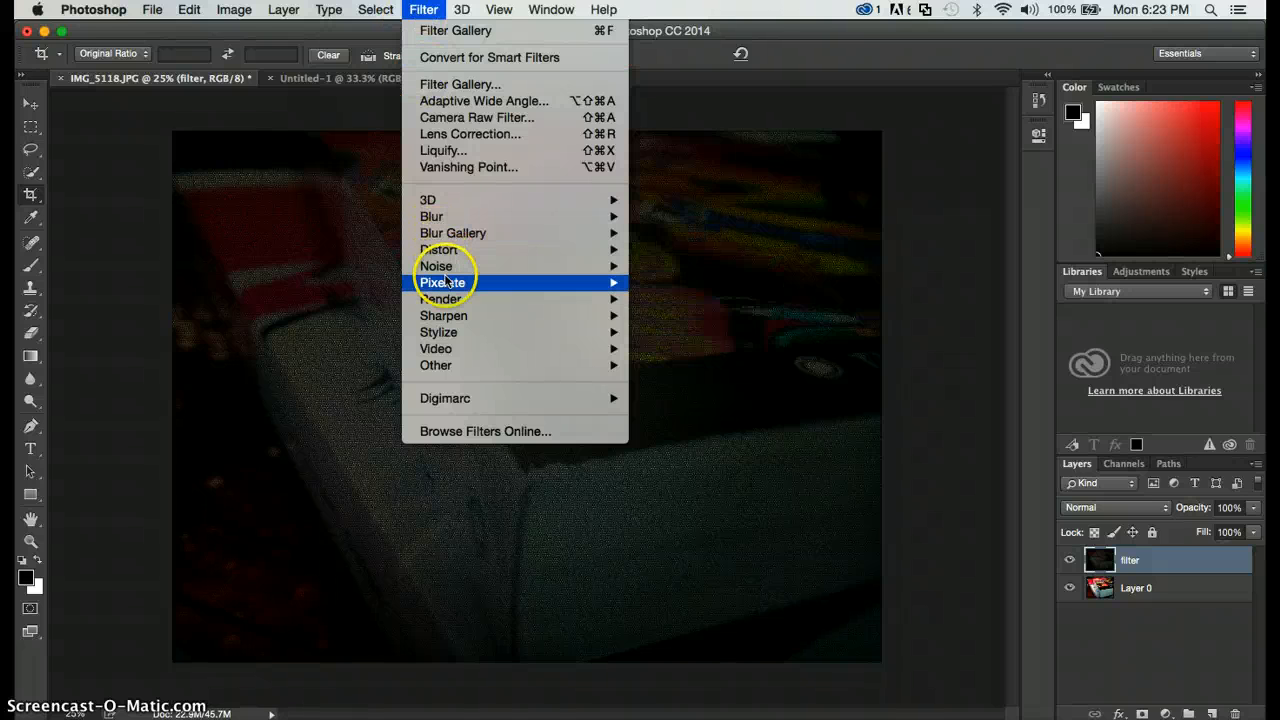
pyautogui.moveTo(444, 316)
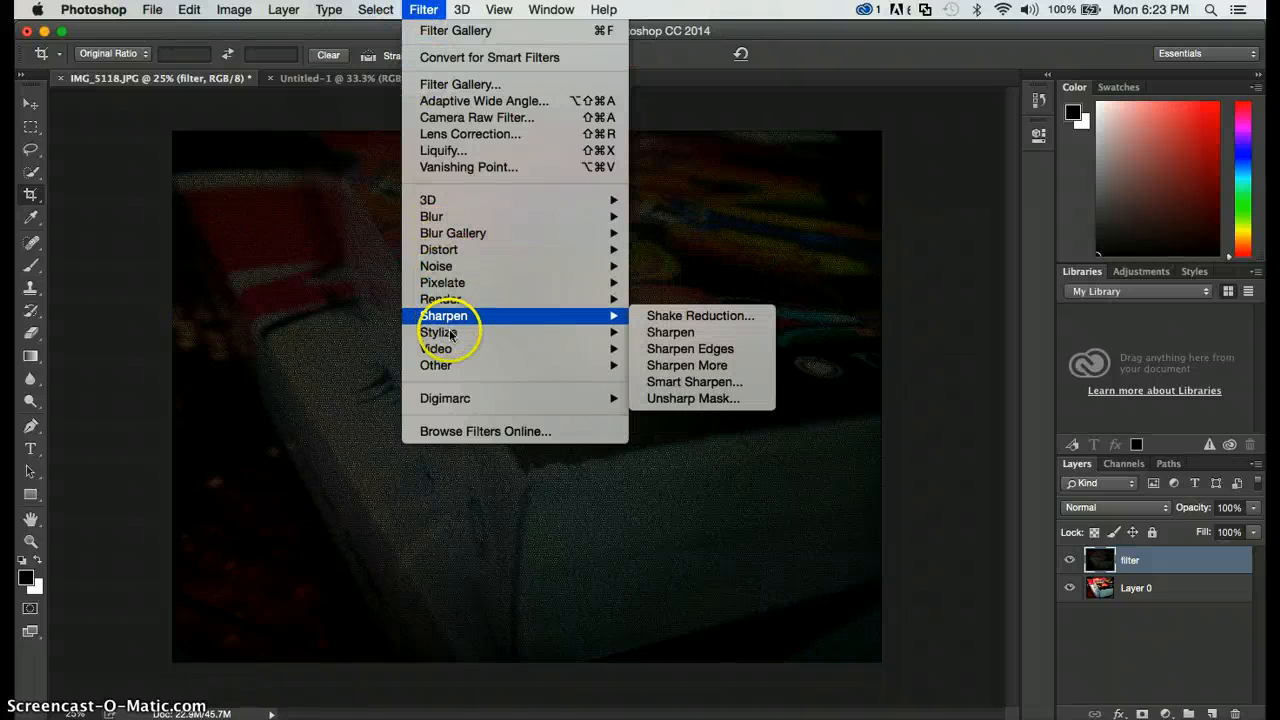
pyautogui.moveTo(438, 332)
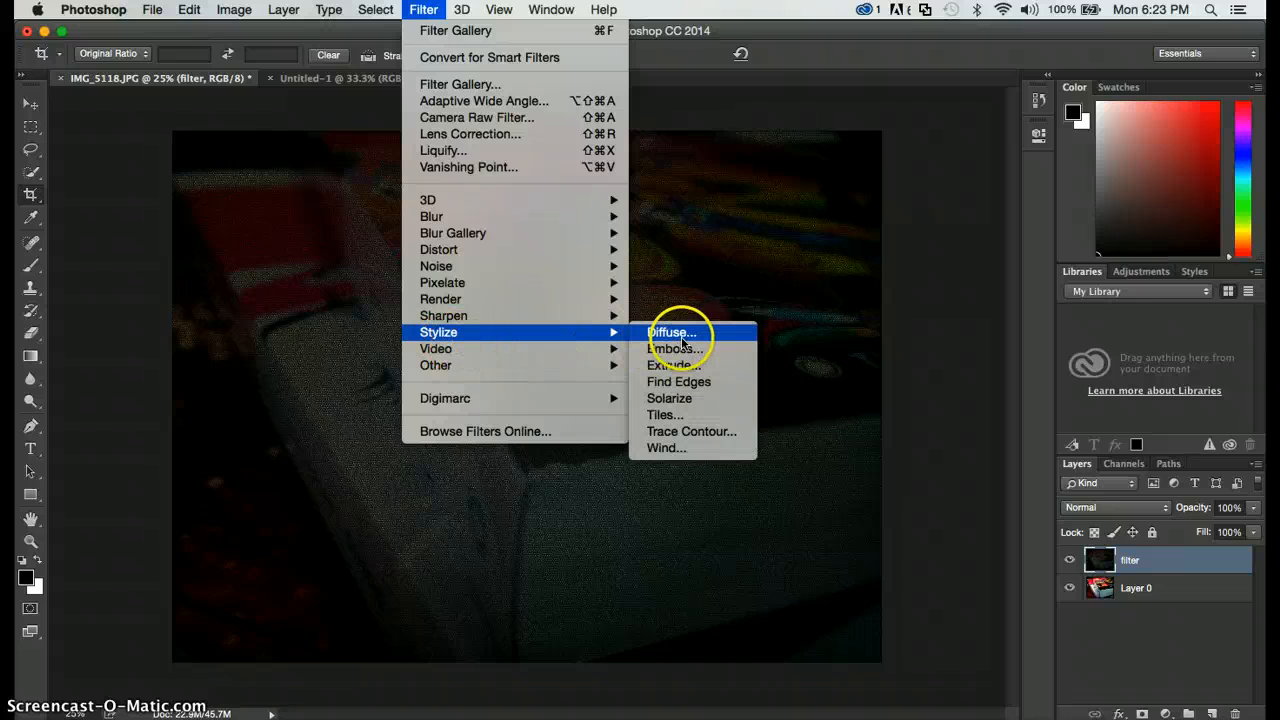
pyautogui.click(672, 348)
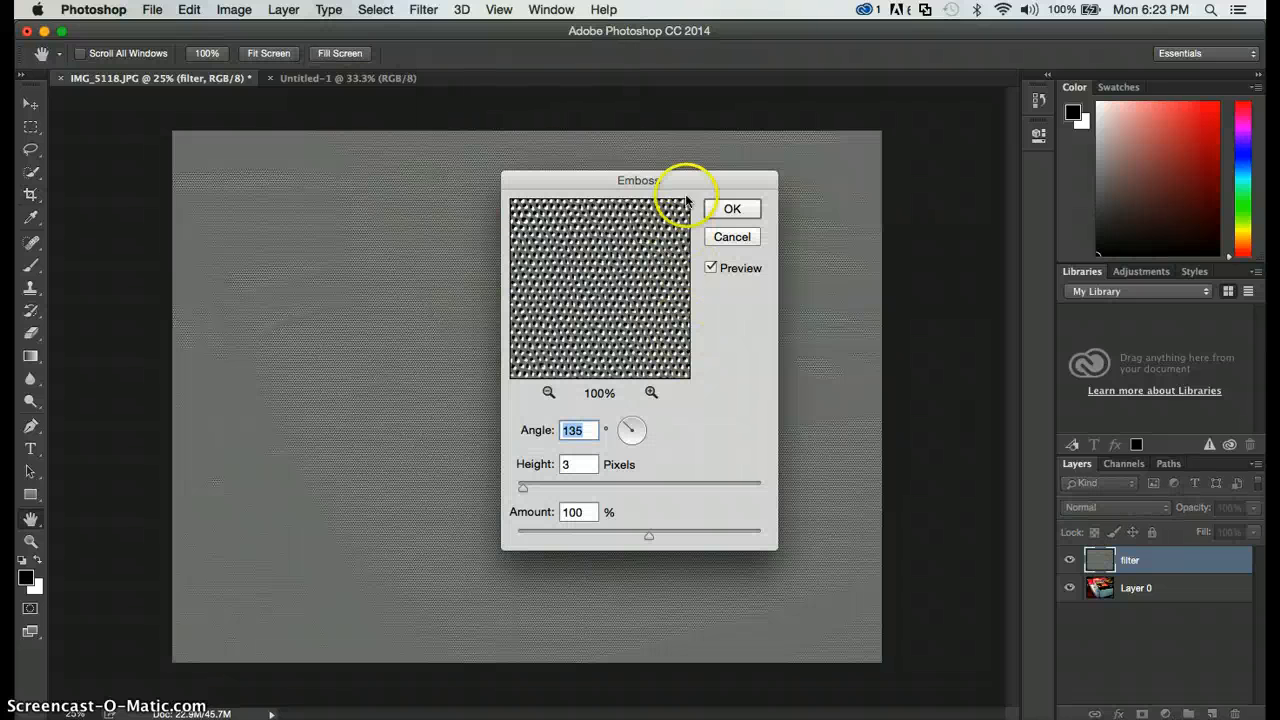
pyautogui.moveTo(636, 180); pyautogui.dragTo(964, 120)
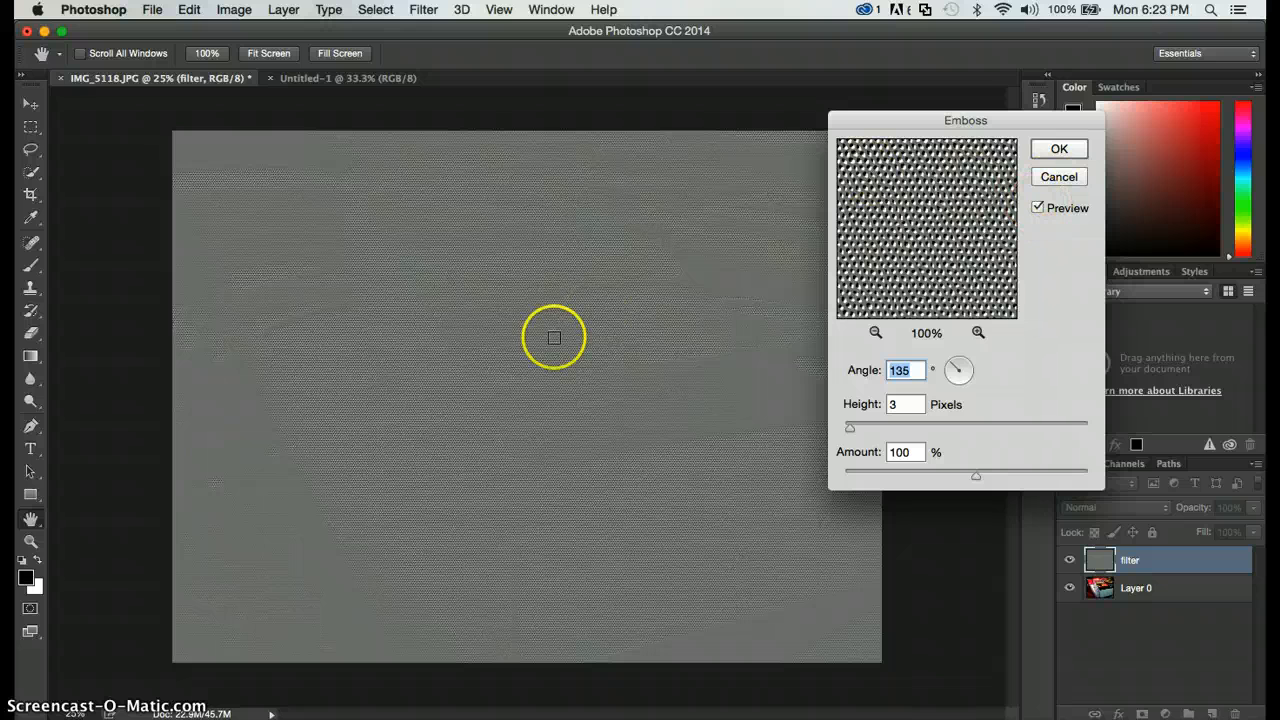
pyautogui.moveTo(516, 200)
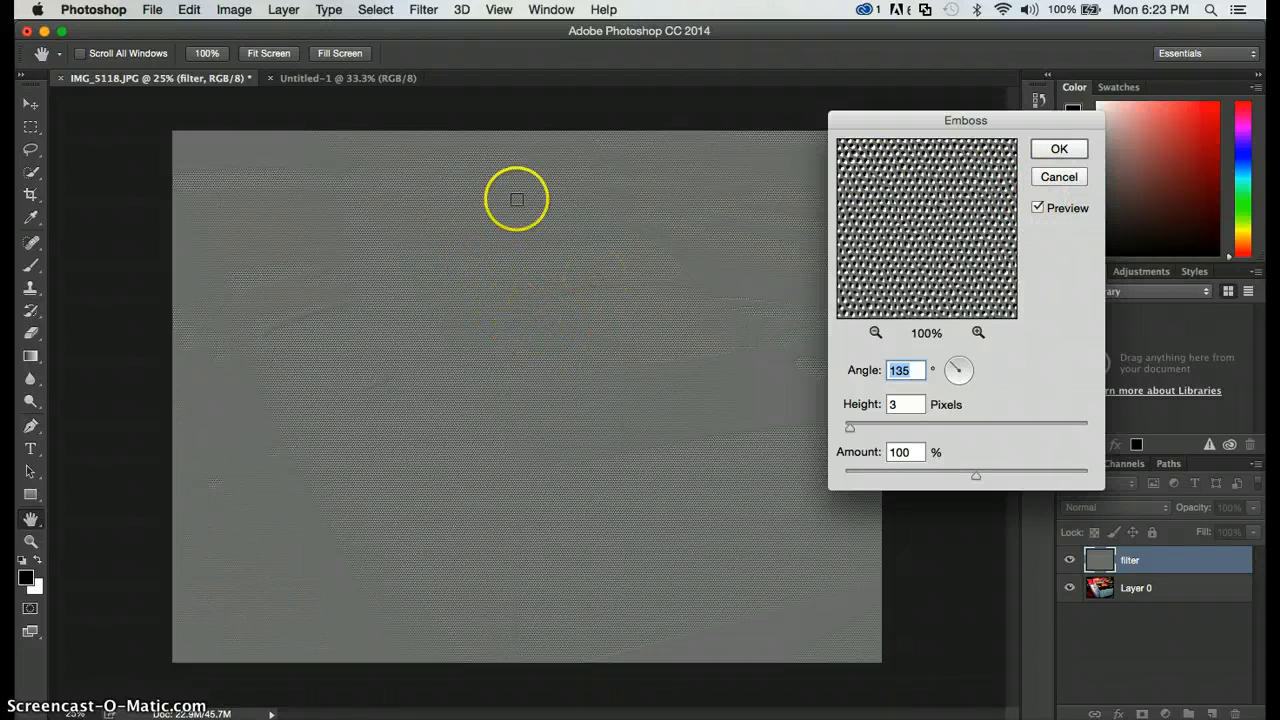
pyautogui.moveTo(910, 284)
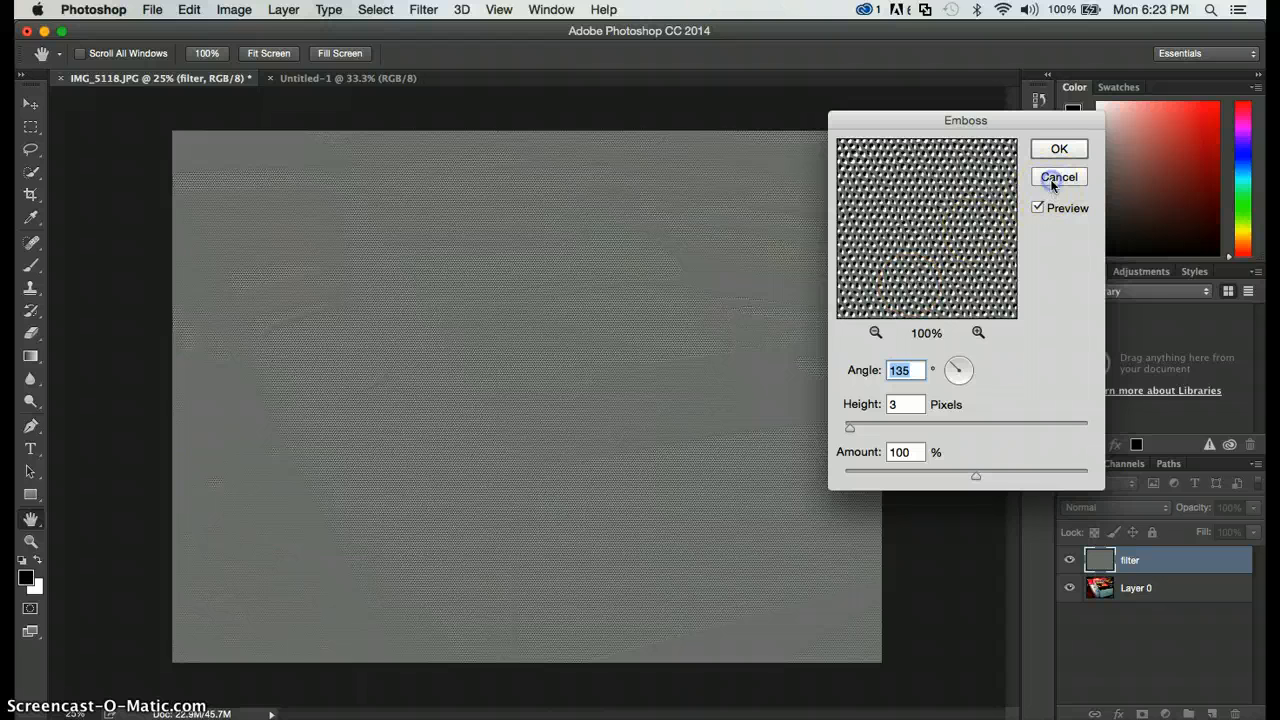
pyautogui.click(424, 8)
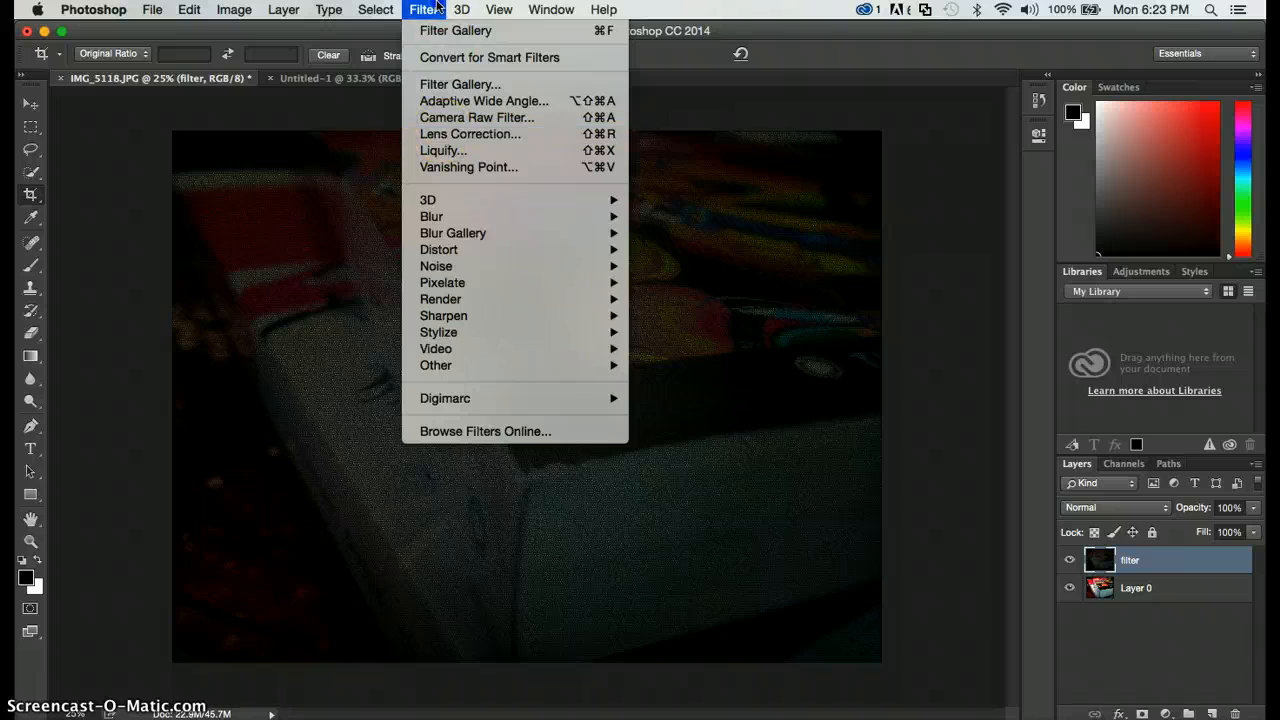
# Add the word 'Photoshop' as a text layer near the top-left of the photo
pyautogui.click(728, 332)
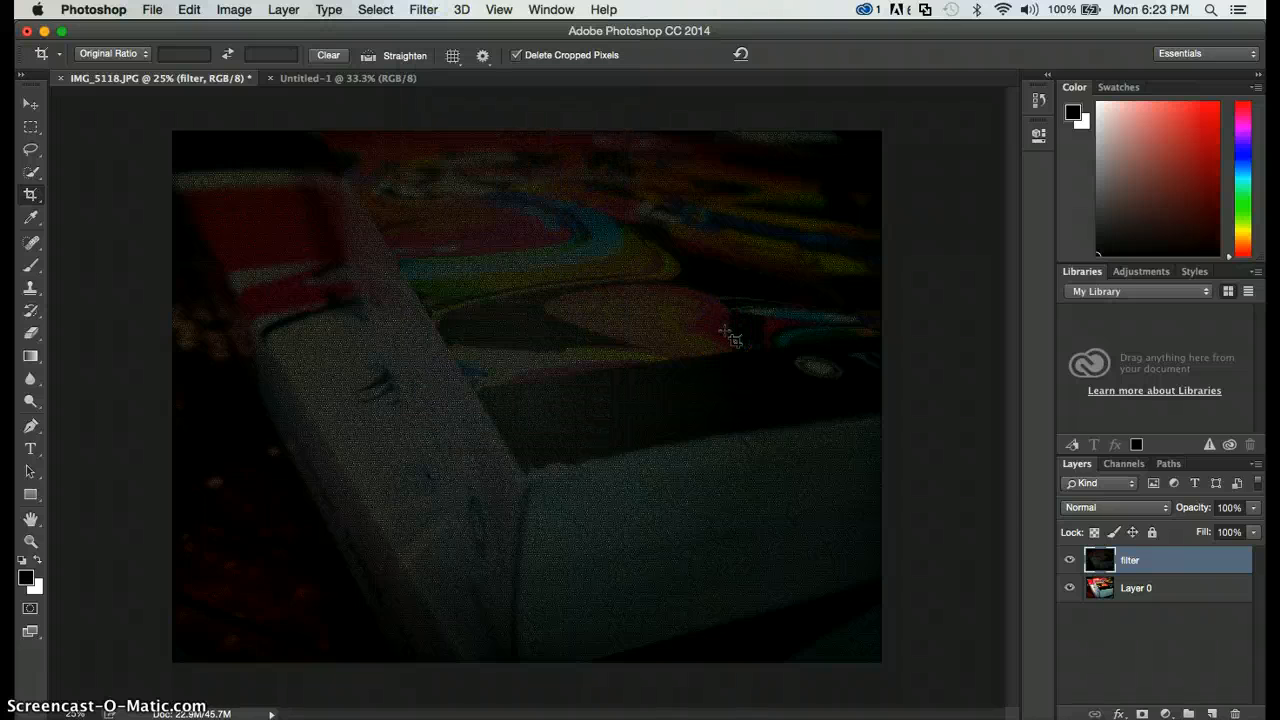
pyautogui.moveTo(1140, 632)
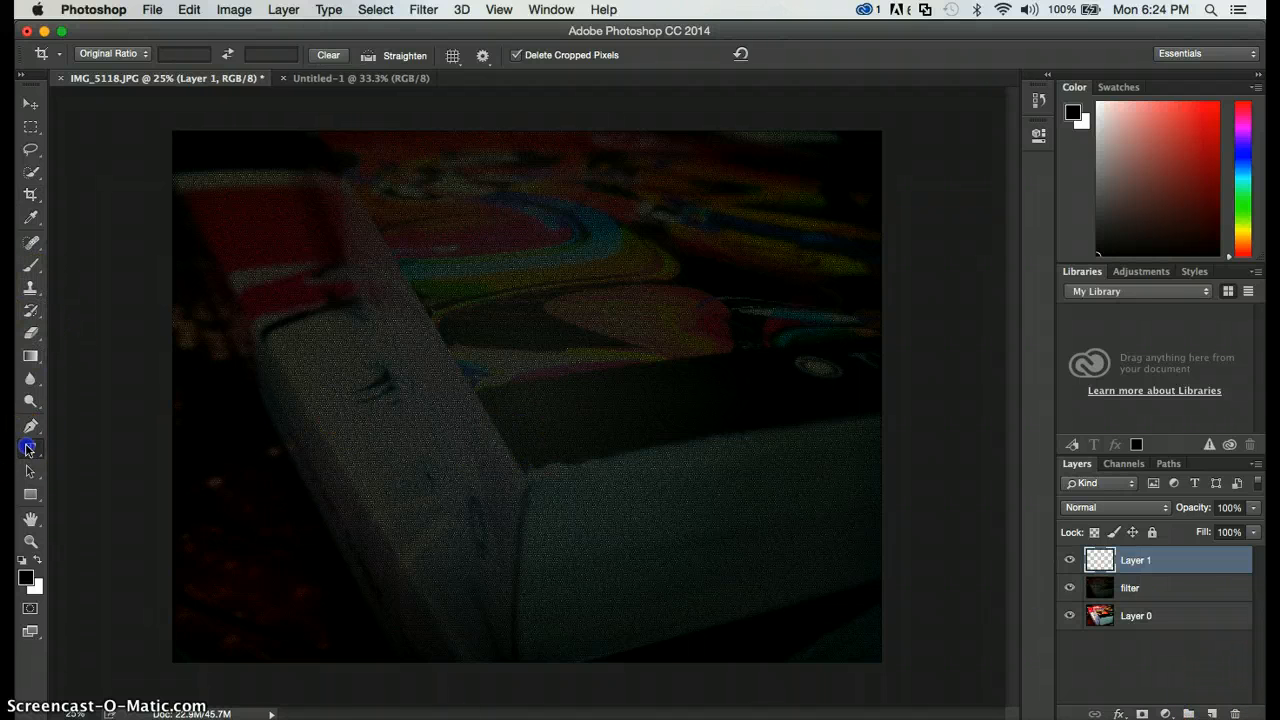
pyautogui.click(30, 448)
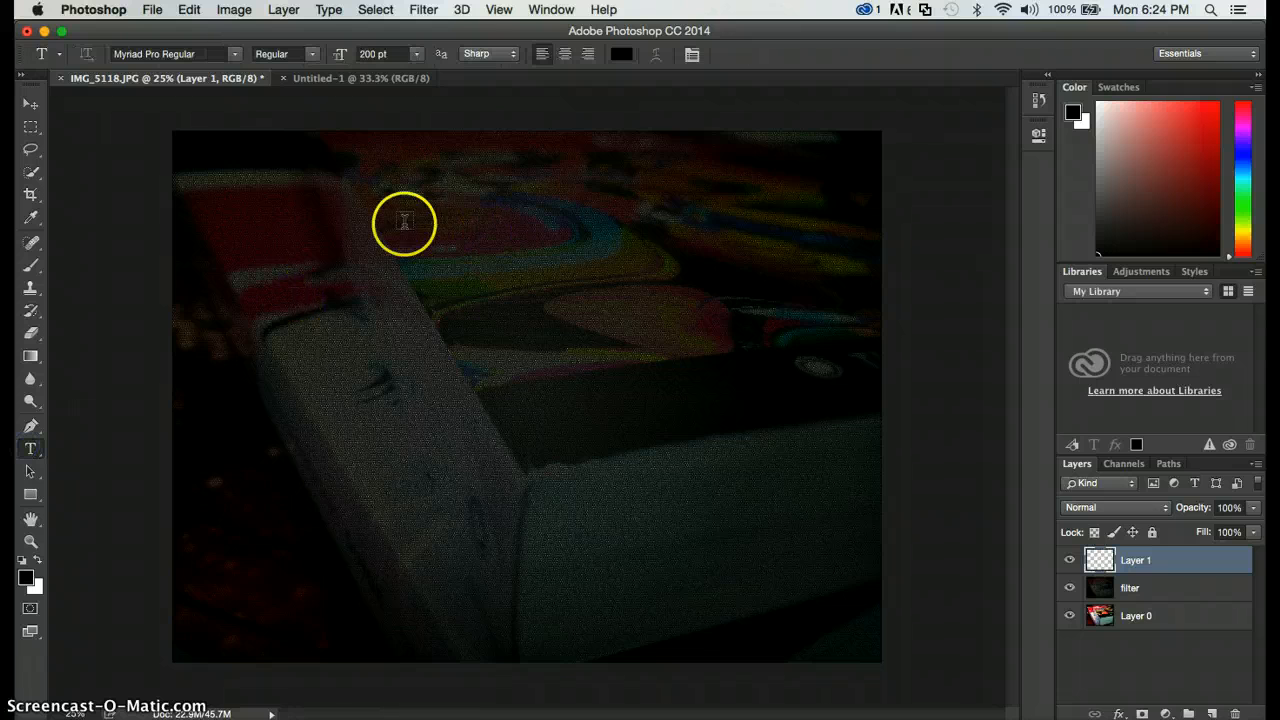
pyautogui.click(404, 222)
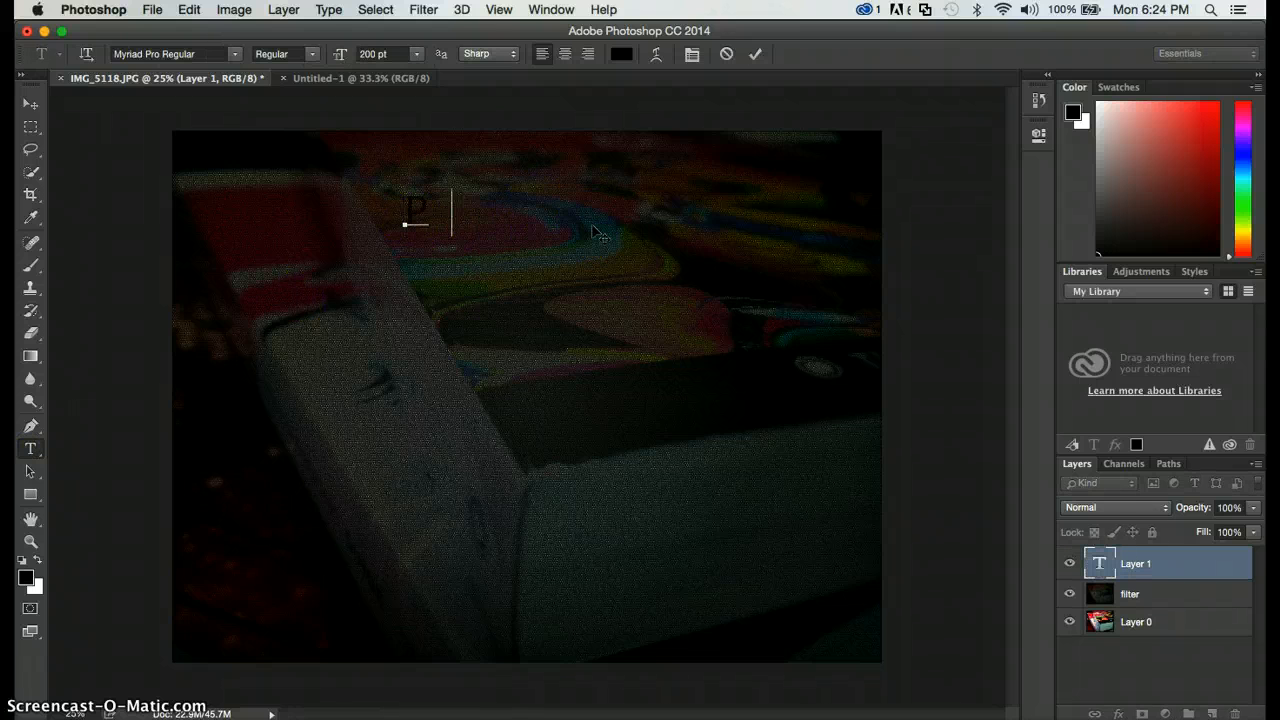
pyautogui.write('hotoshop')
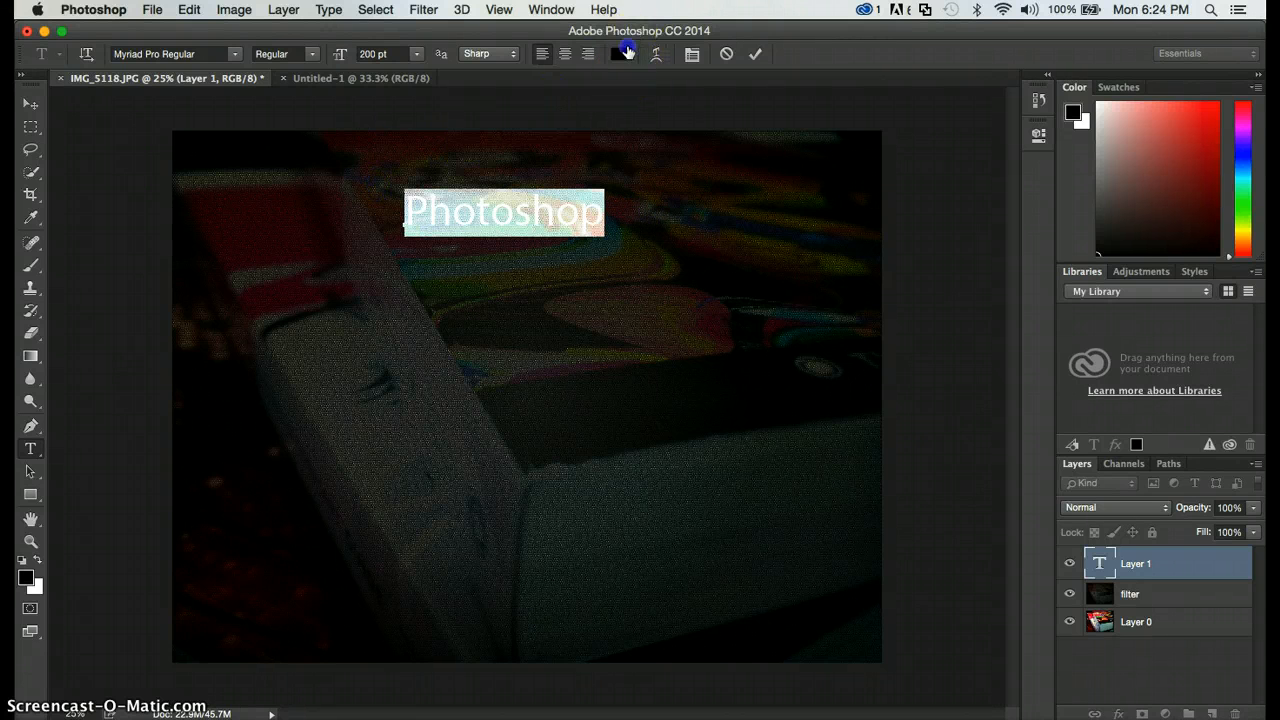
# Set the 'Photoshop' text colour to white
pyautogui.click(620, 54)
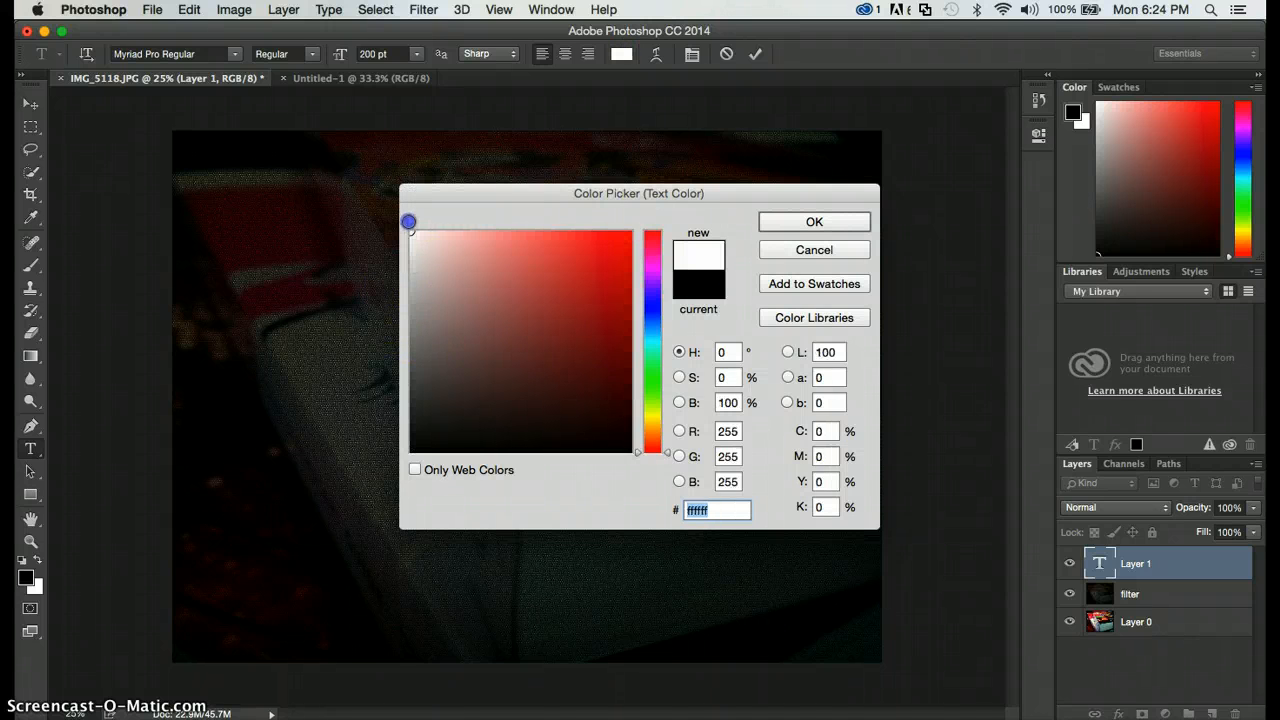
pyautogui.click(814, 220)
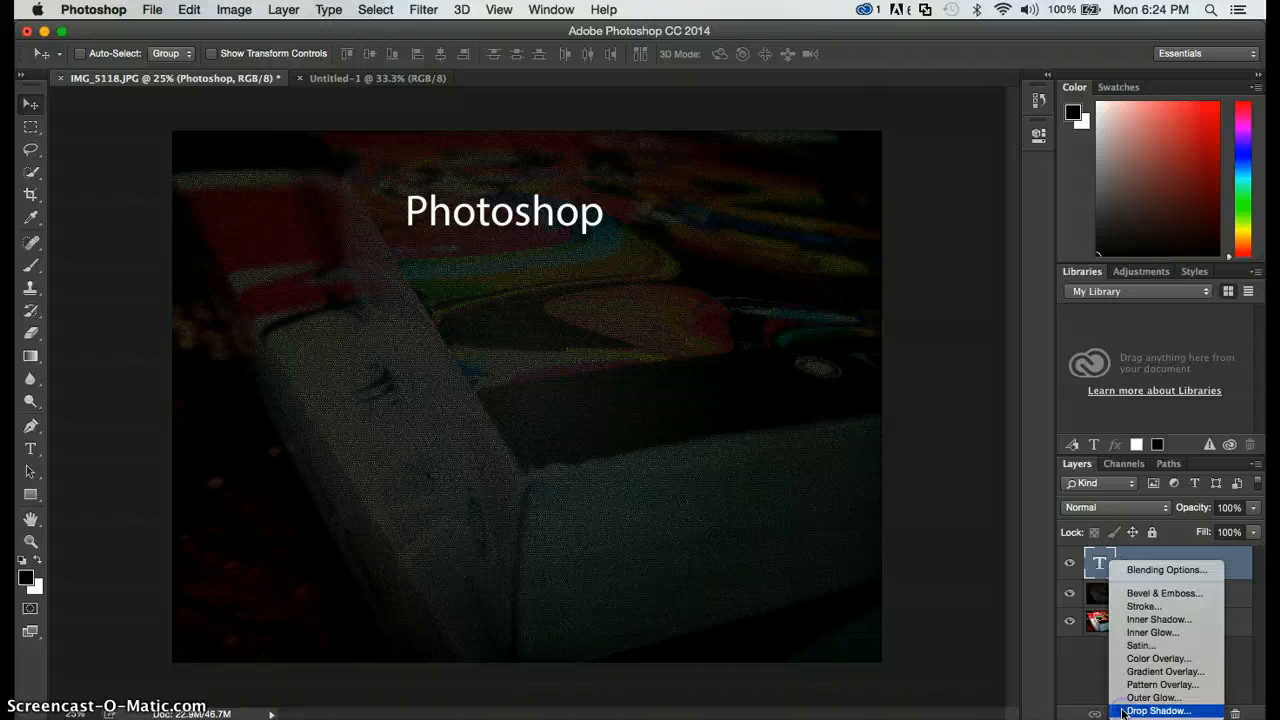
pyautogui.moveTo(1162, 592)
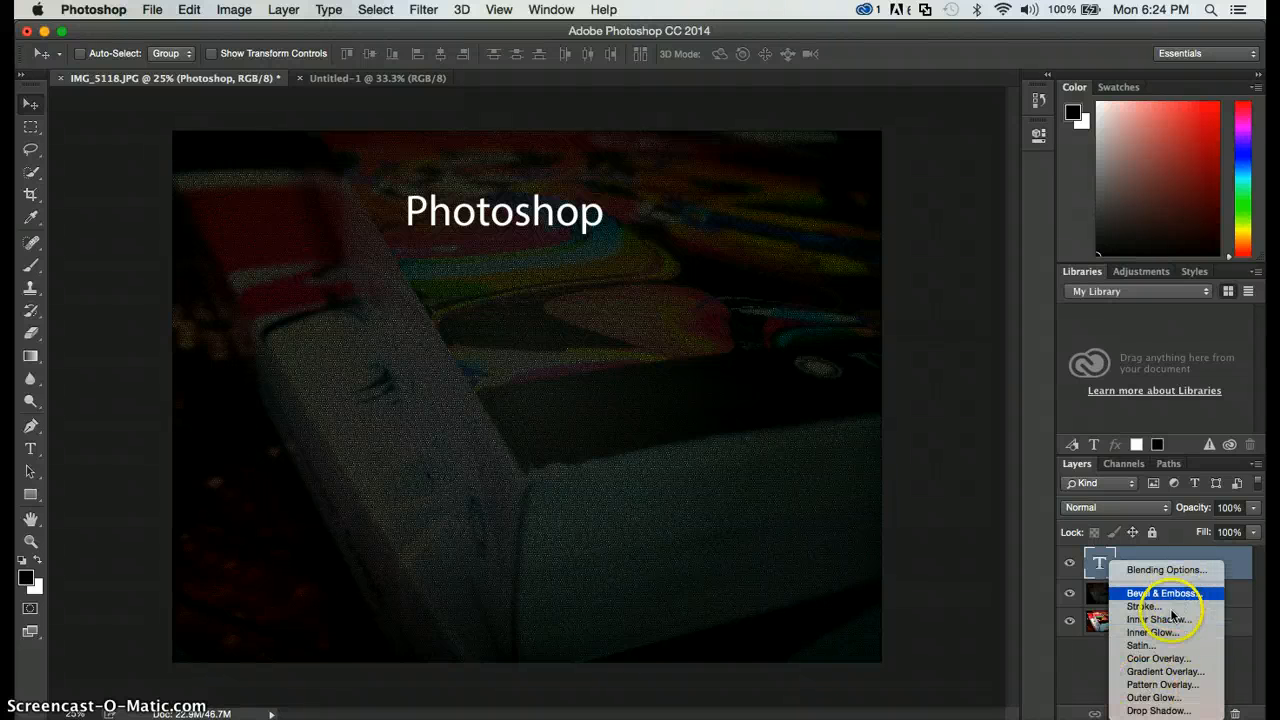
pyautogui.moveTo(1164, 570)
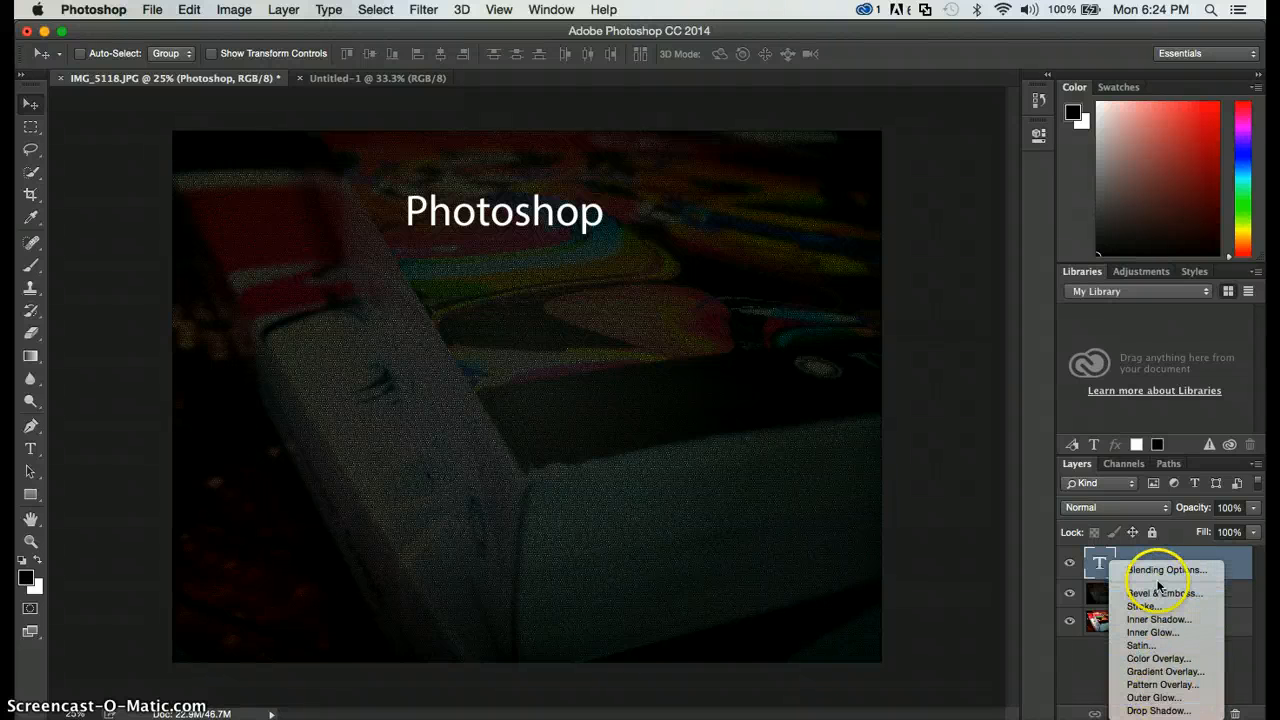
# Bring up the Layer Style dialog for the 'Photoshop' text layer
pyautogui.click(1166, 568)
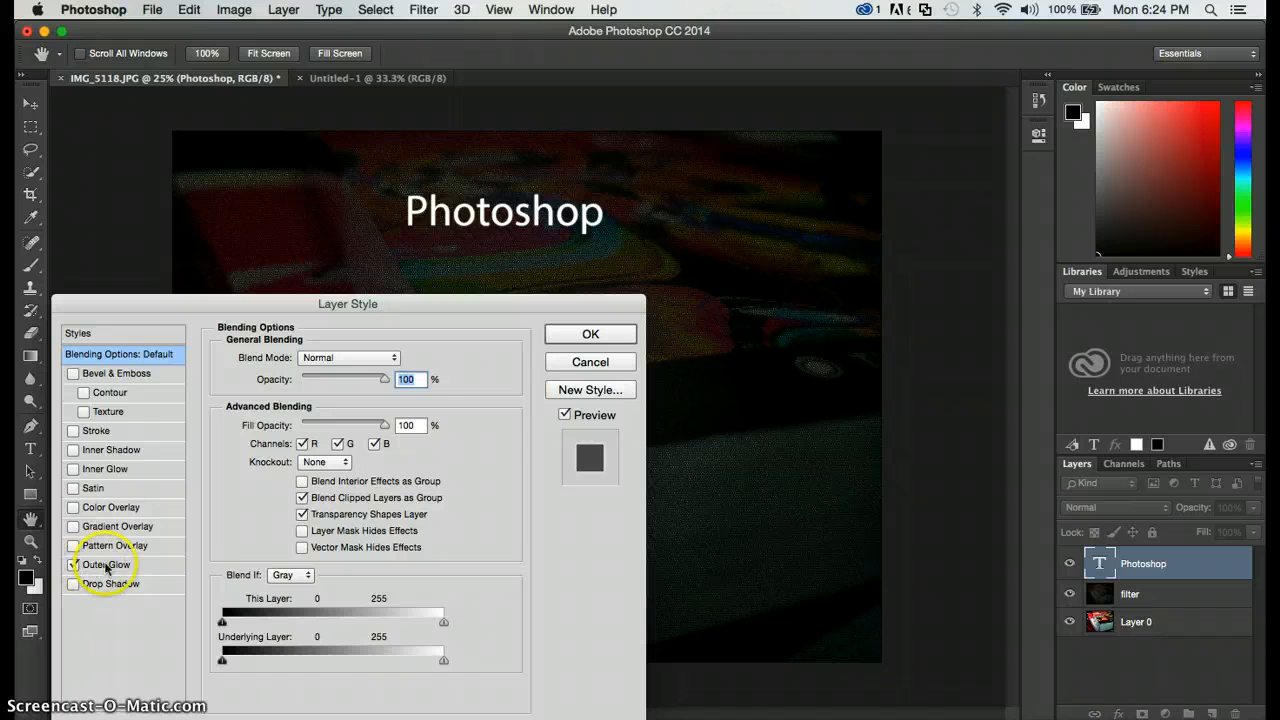
# Enable Outer Glow on the text with a magenta glow colour
pyautogui.click(72, 564)
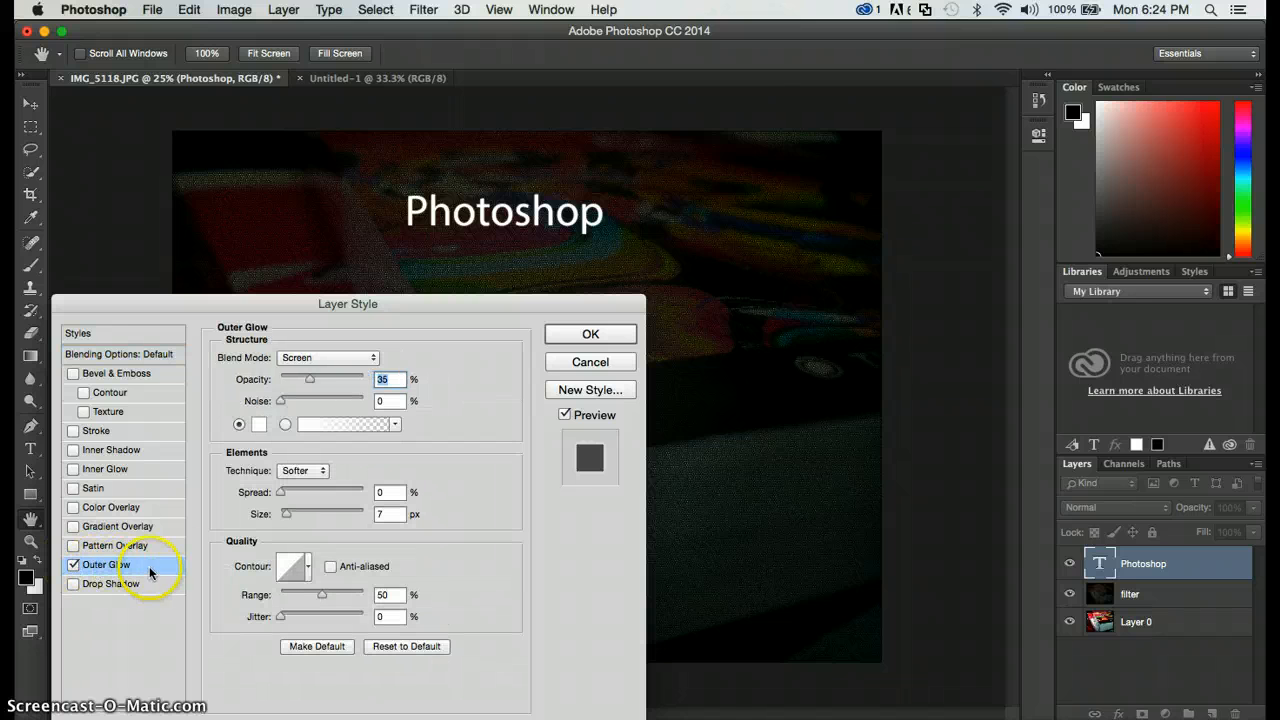
pyautogui.moveTo(376, 462)
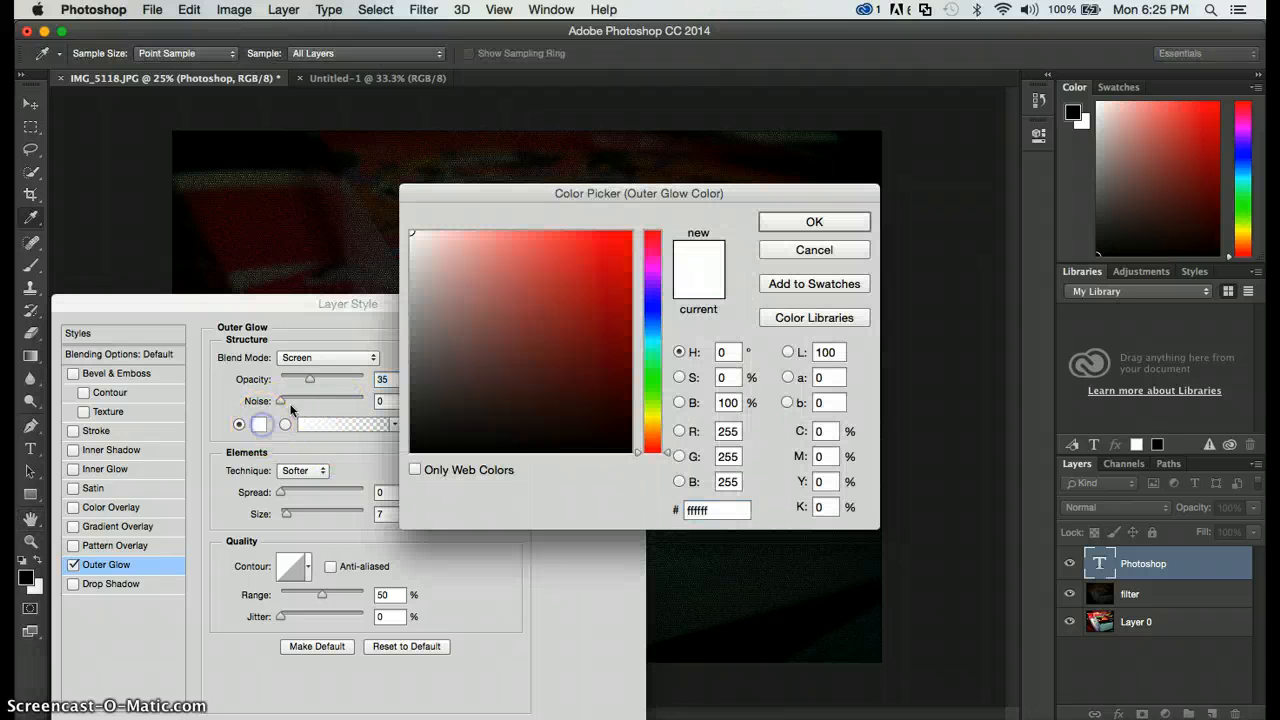
pyautogui.click(614, 280)
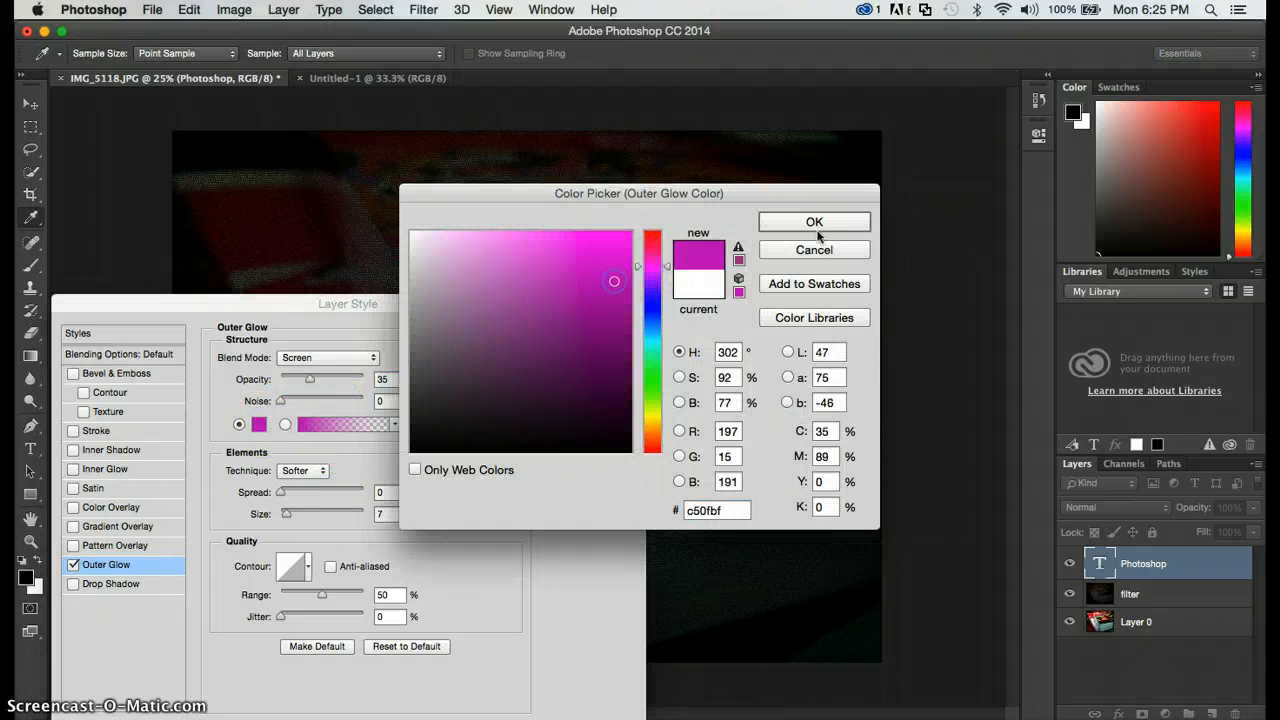
pyautogui.click(814, 220)
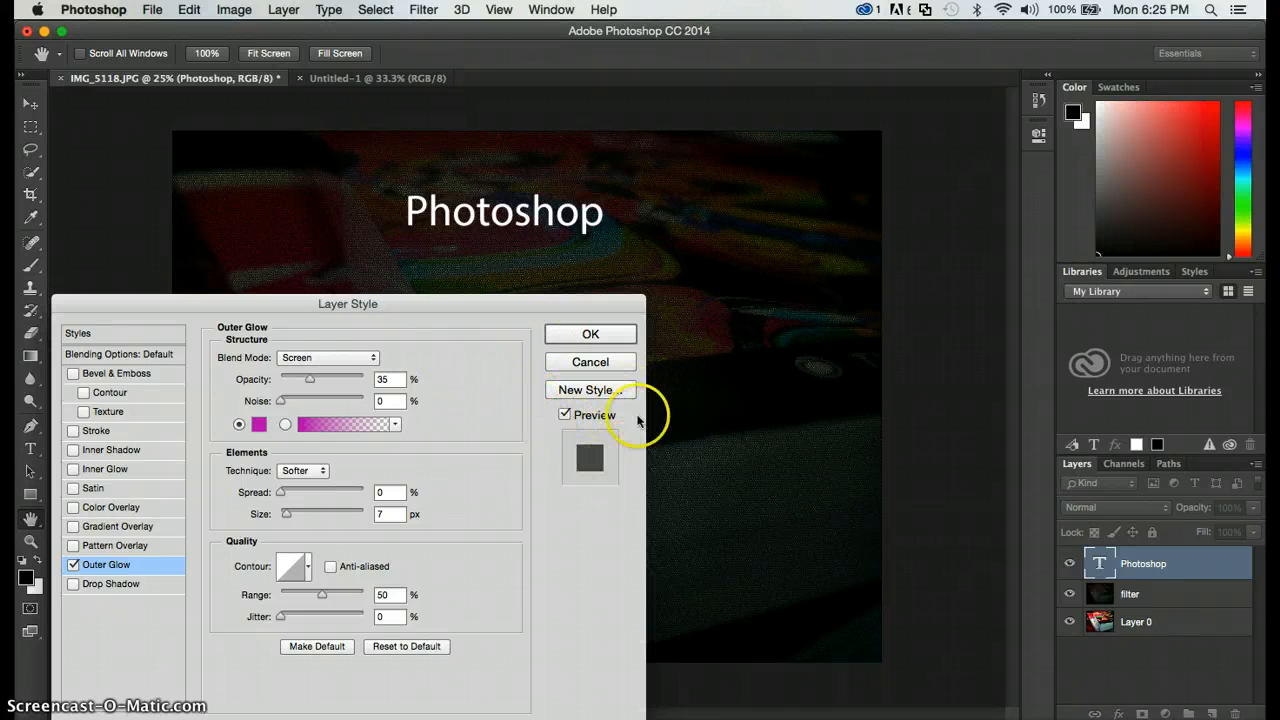
# Raise the outer glow opacity to 100% and strengthen the glow around the letters
pyautogui.moveTo(310, 380); pyautogui.dragTo(356, 380)
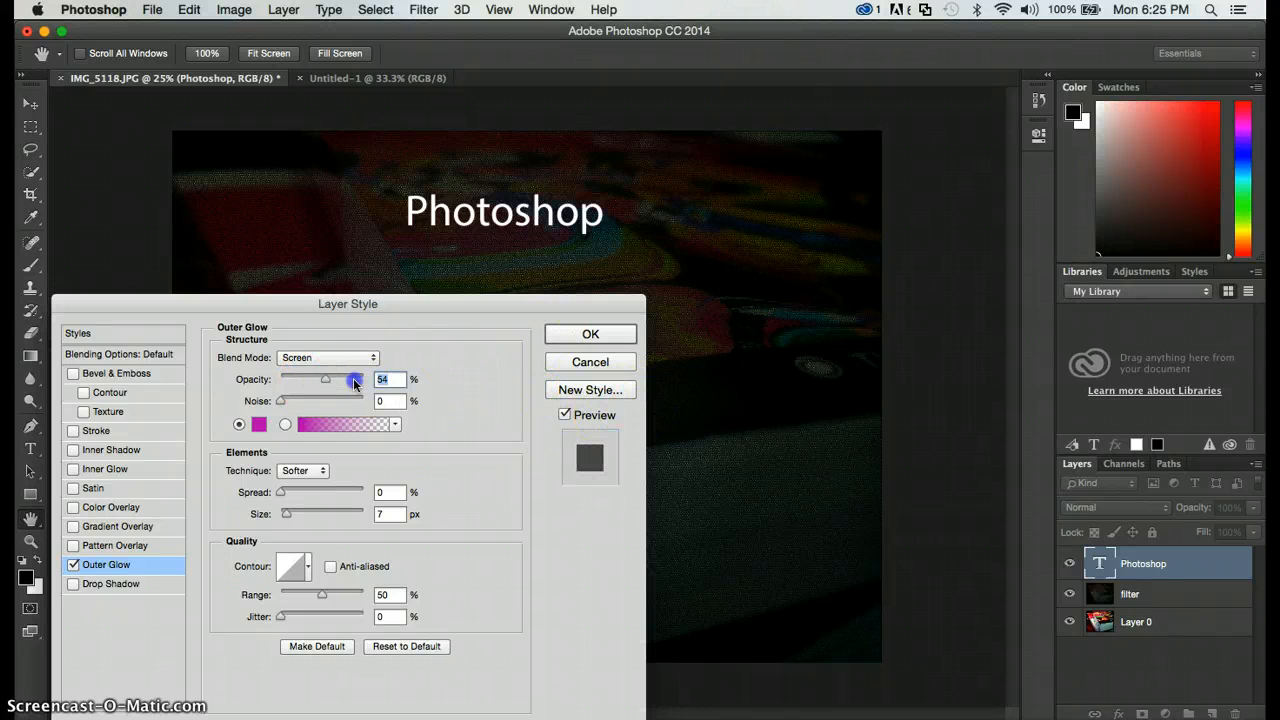
pyautogui.moveTo(326, 380); pyautogui.dragTo(400, 380)
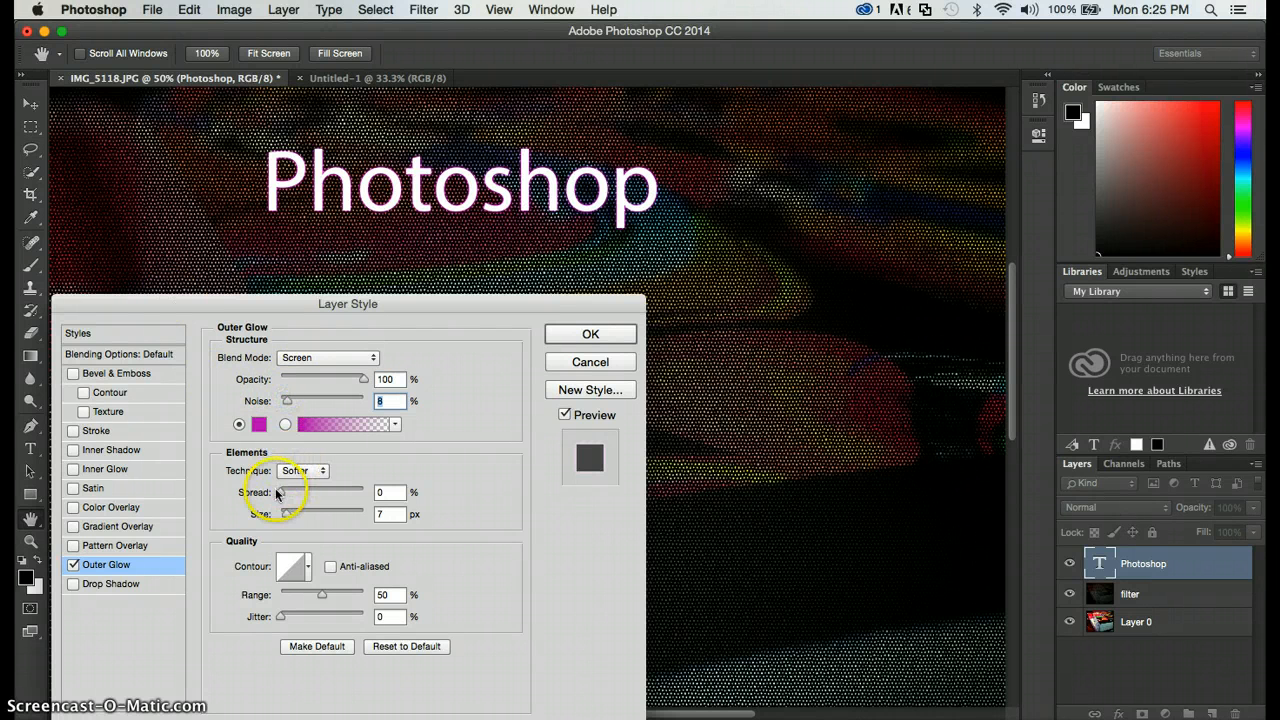
pyautogui.moveTo(290, 492); pyautogui.dragTo(360, 492)
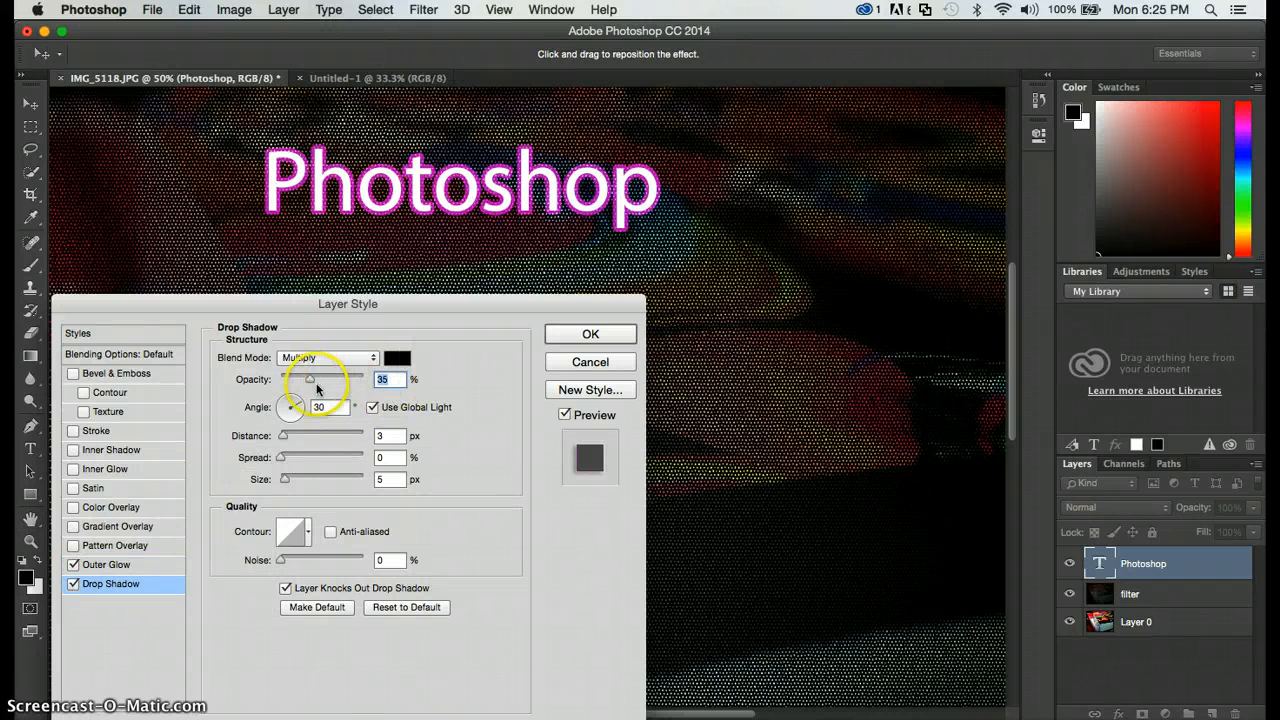
# Adjust the drop shadow opacity before discarding the layer styles
pyautogui.moveTo(310, 380); pyautogui.dragTo(400, 380)
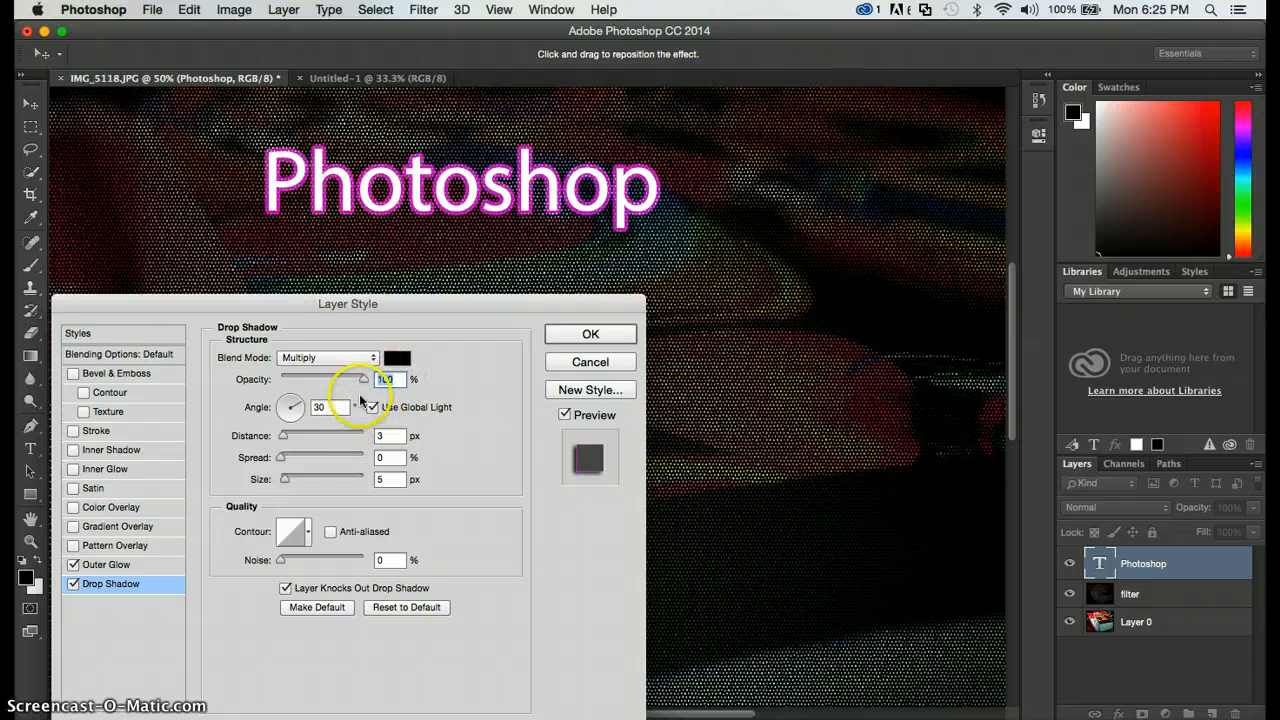
pyautogui.moveTo(284, 436); pyautogui.dragTo(316, 436)
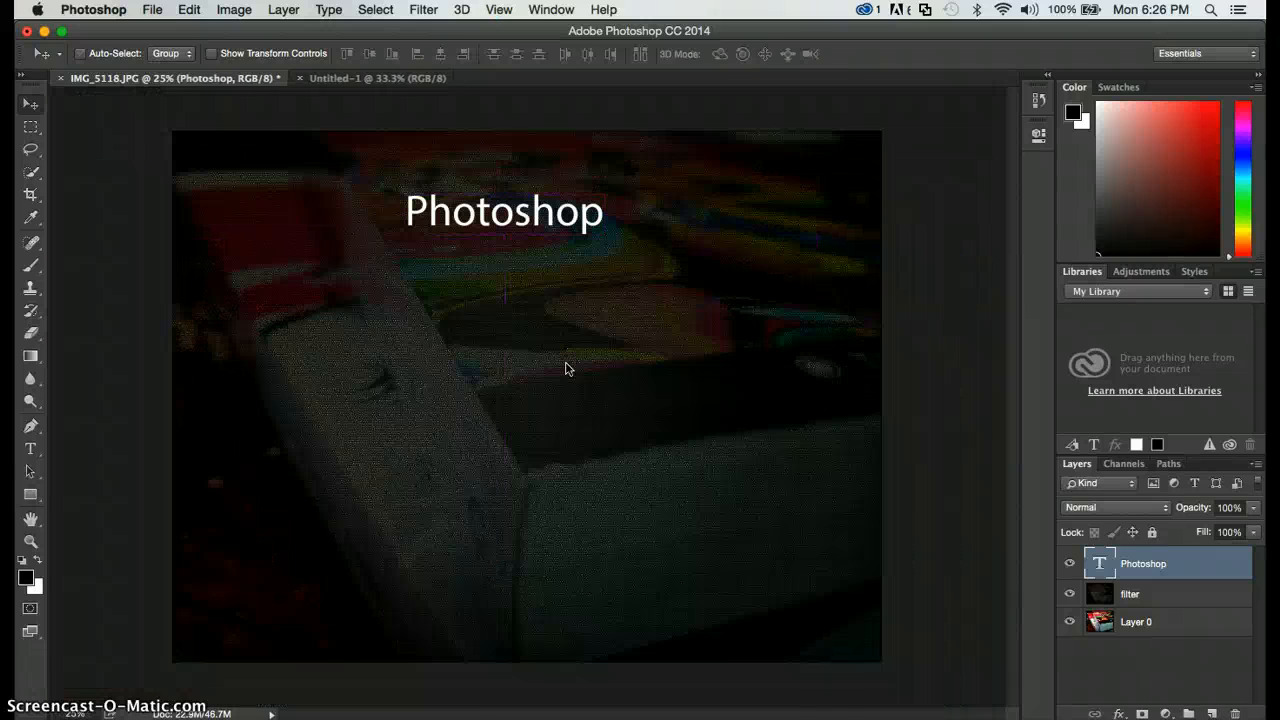
pyautogui.moveTo(112, 464)
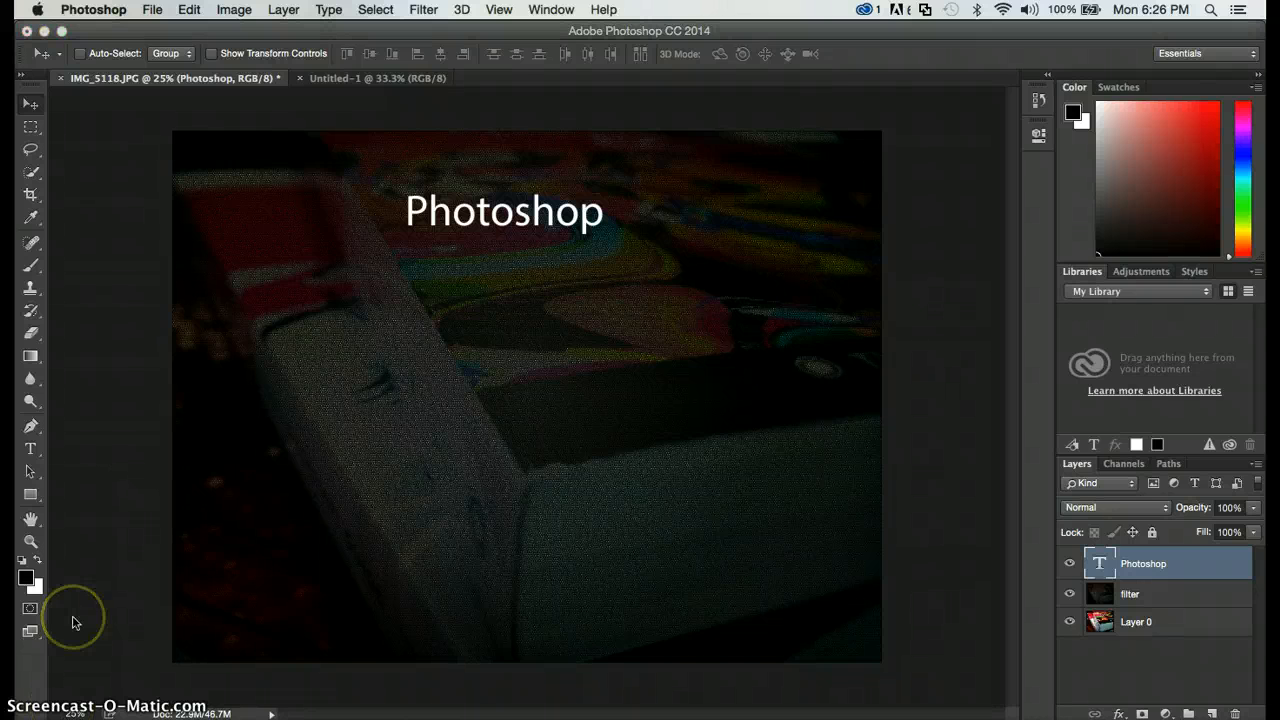
pyautogui.moveTo(76, 622)
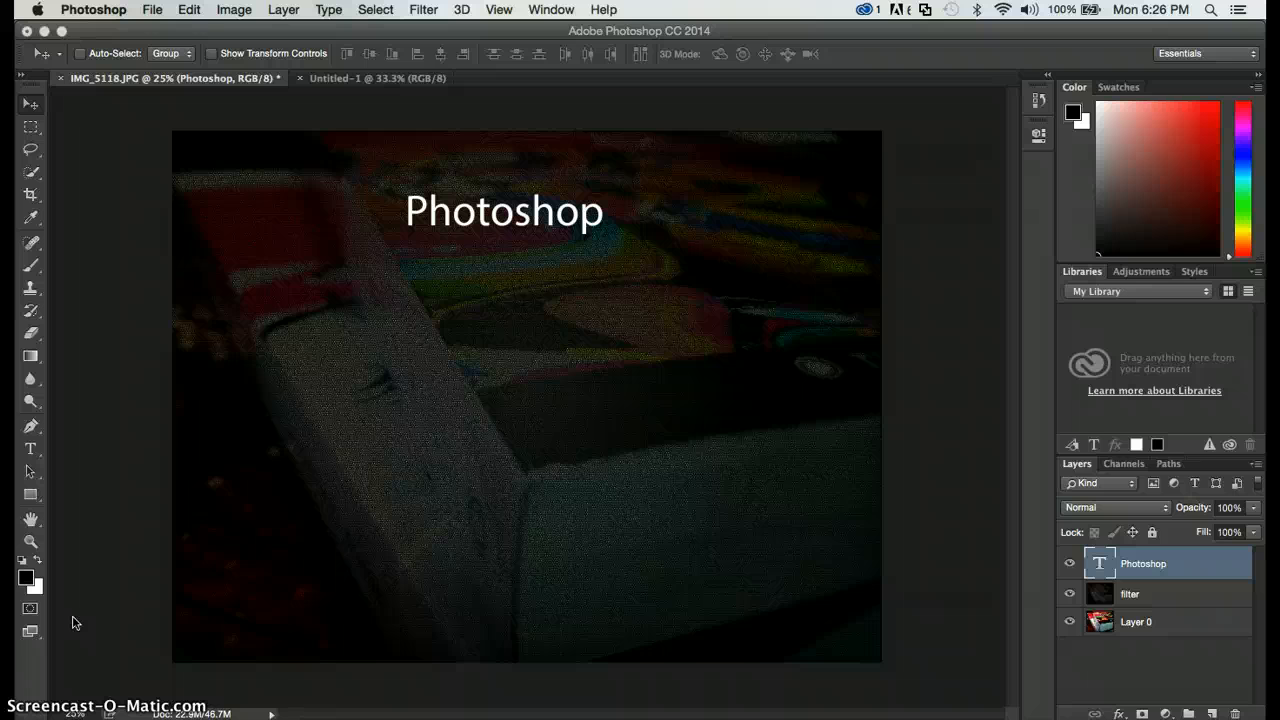
pyautogui.moveTo(322, 688)
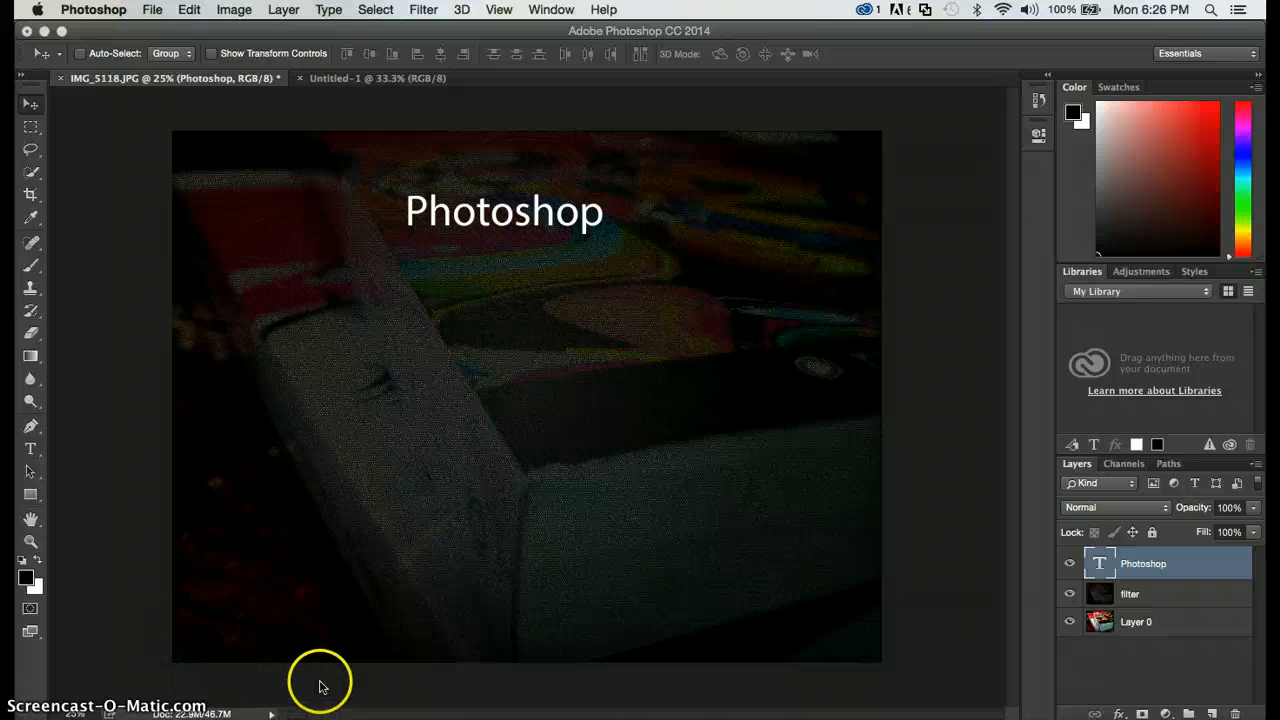